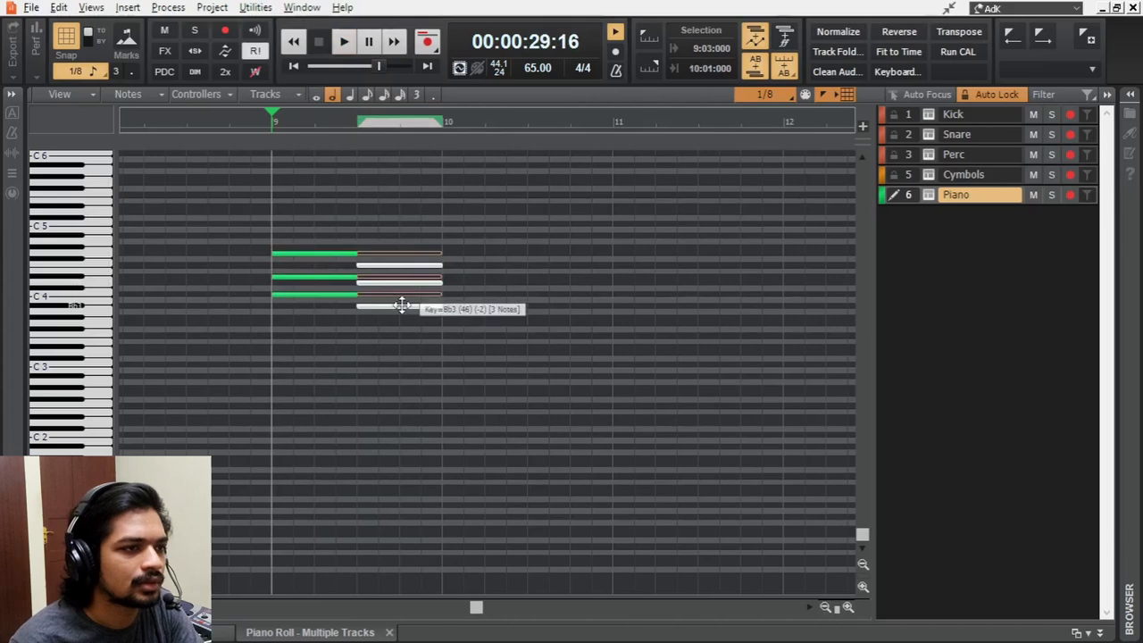
# Finish drawing the chord notes and step LABS to the Electric Piano: Chorus preset
pyautogui.click(343, 41)
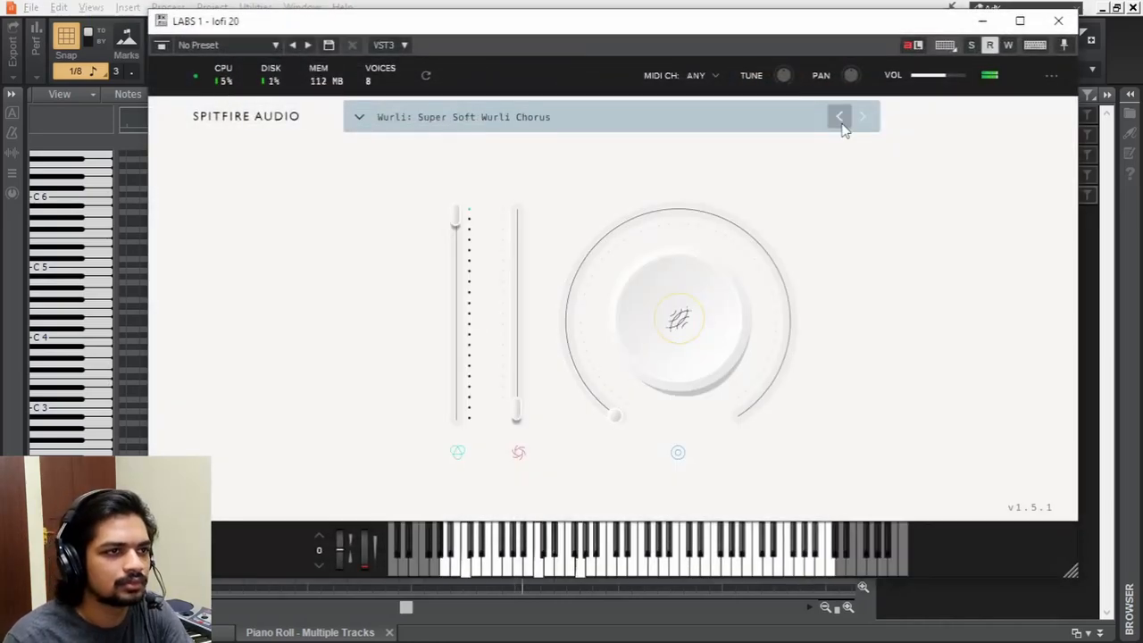
pyautogui.click(839, 116)
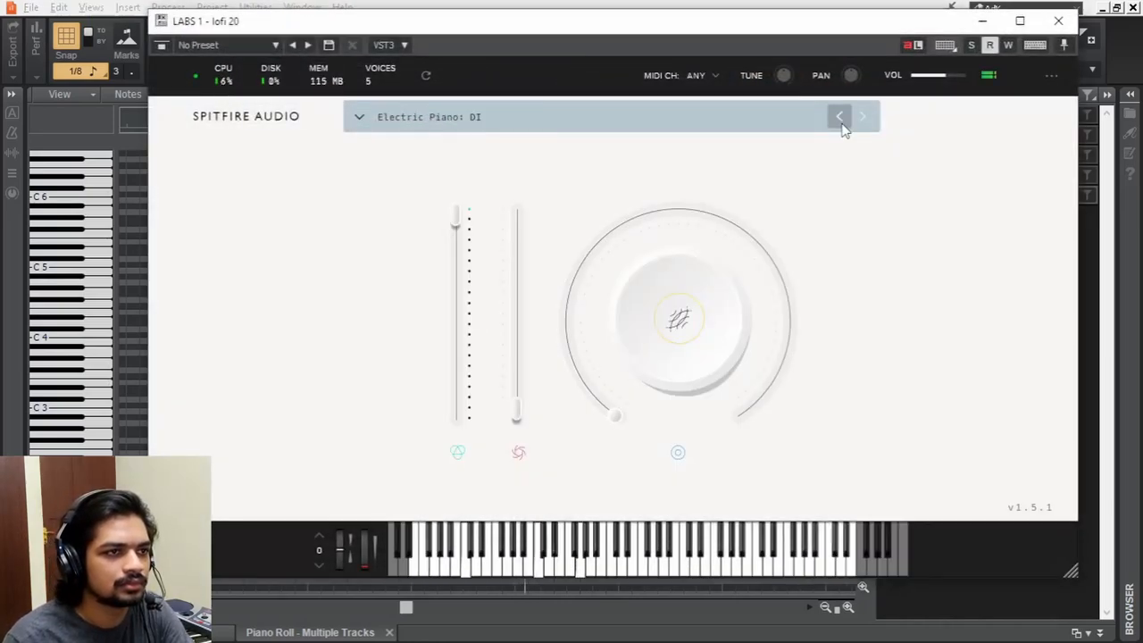
pyautogui.click(839, 116)
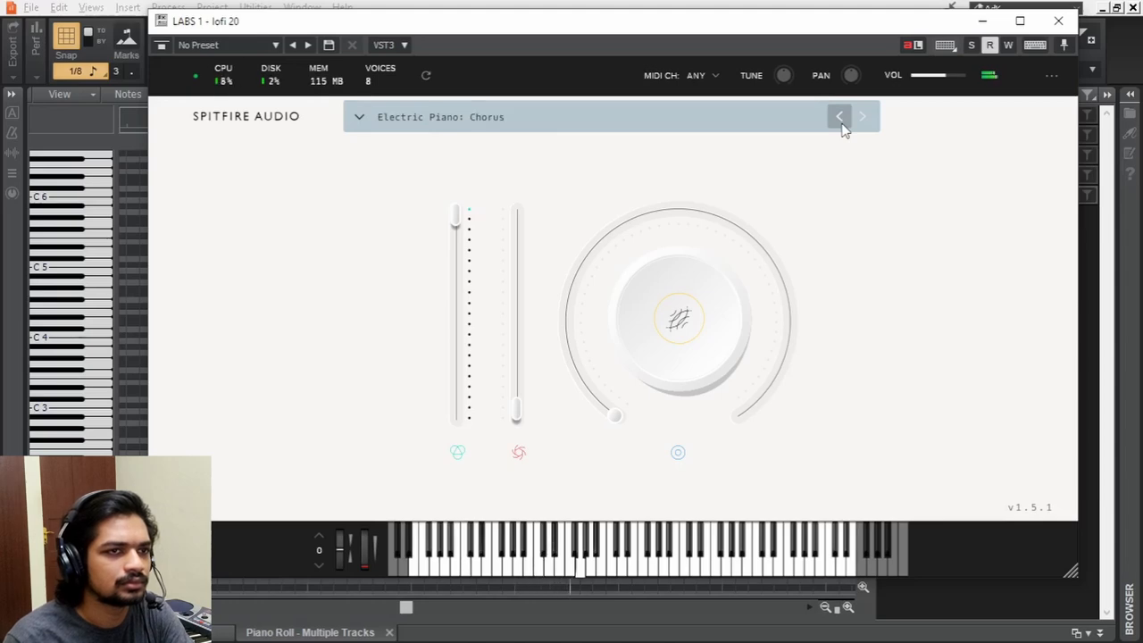
pyautogui.click(1057, 22)
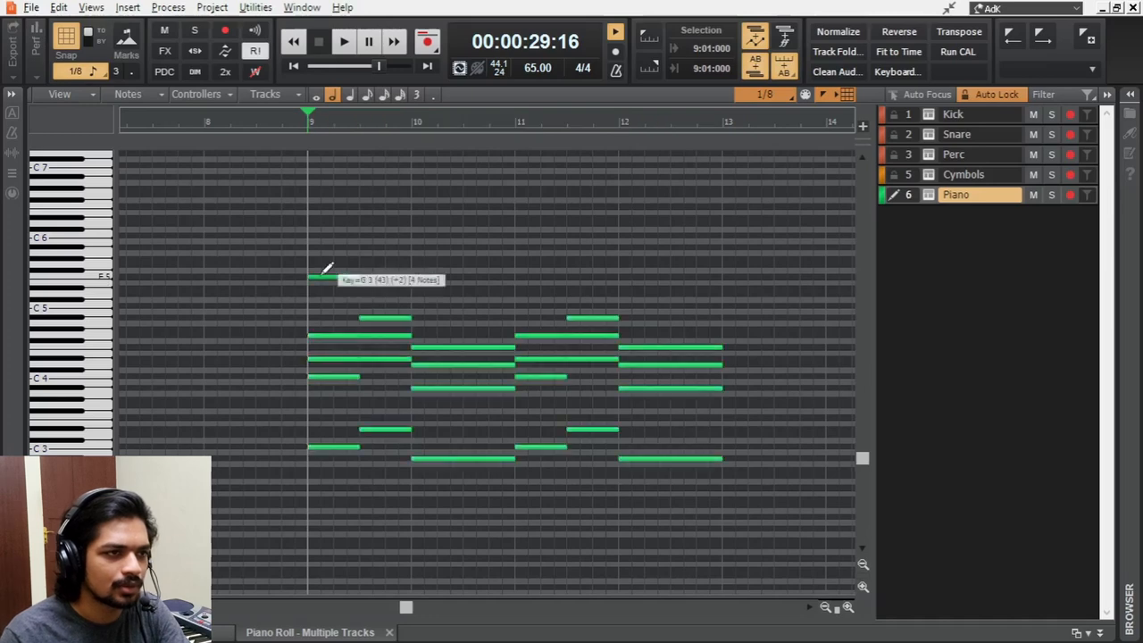
# Add the E Piano lead track with Electric Piano: DI and draw its single-note melody
pyautogui.click(343, 41)
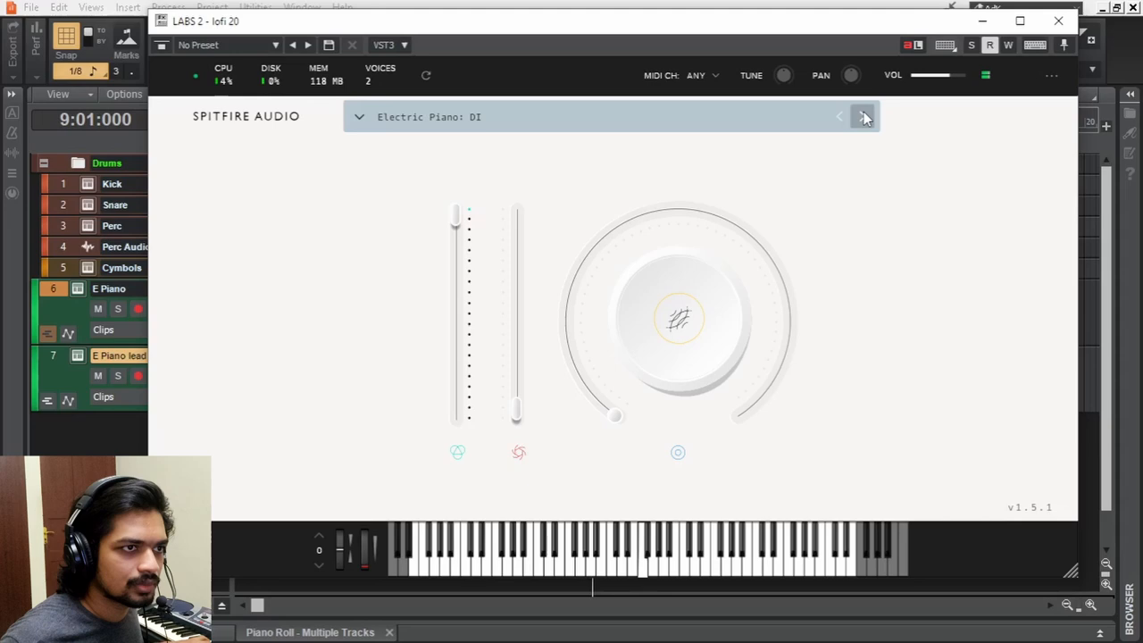
pyautogui.click(864, 116)
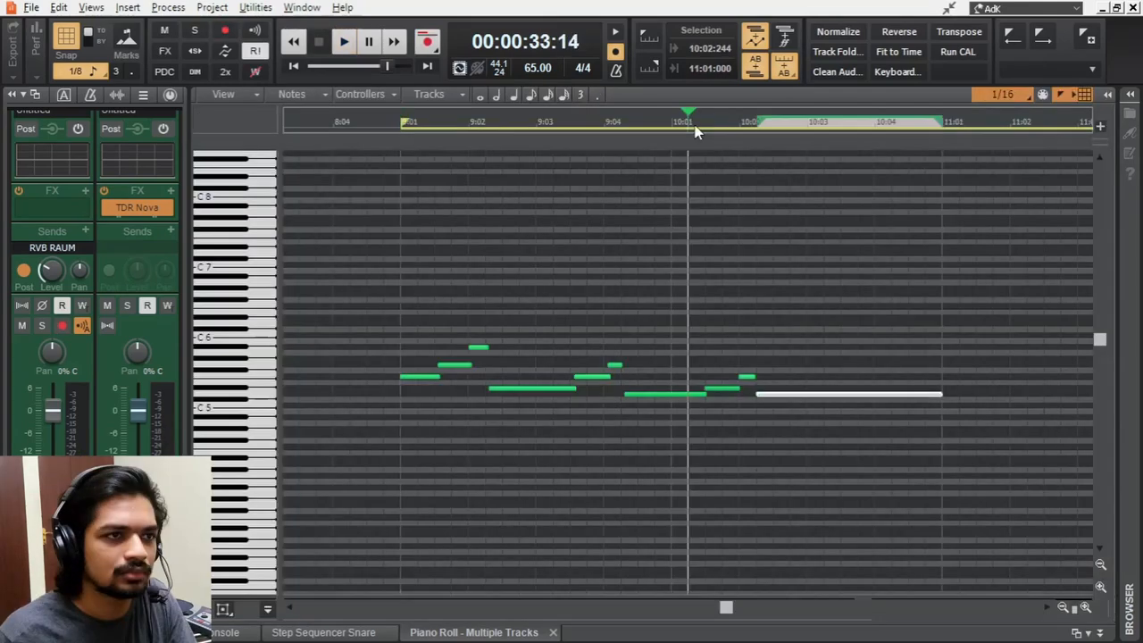
pyautogui.click(343, 42)
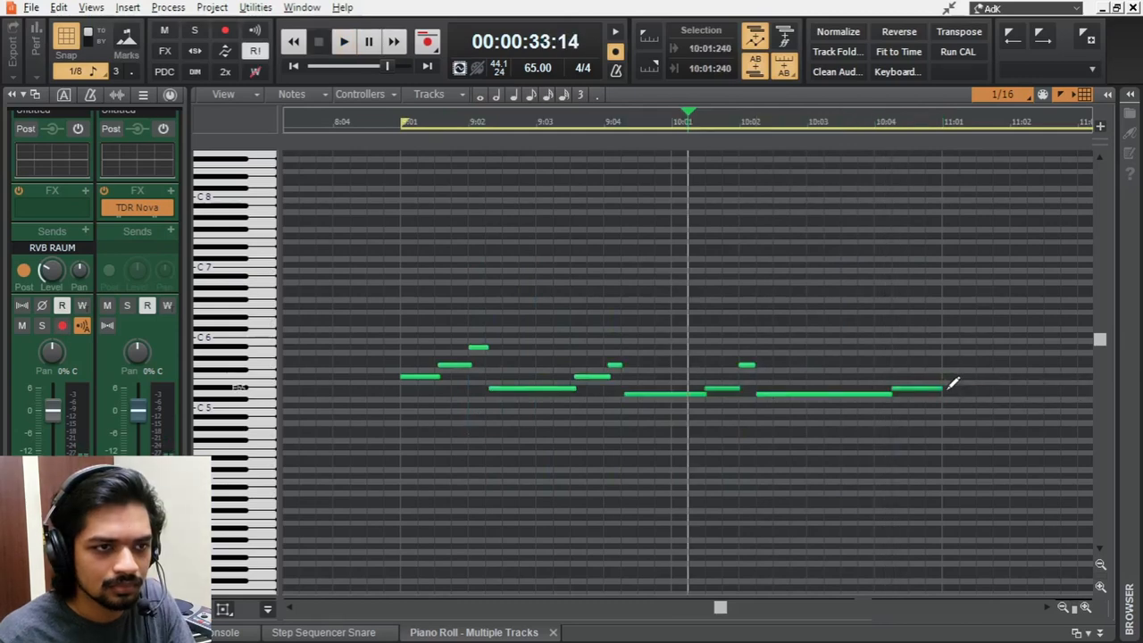
pyautogui.click(343, 41)
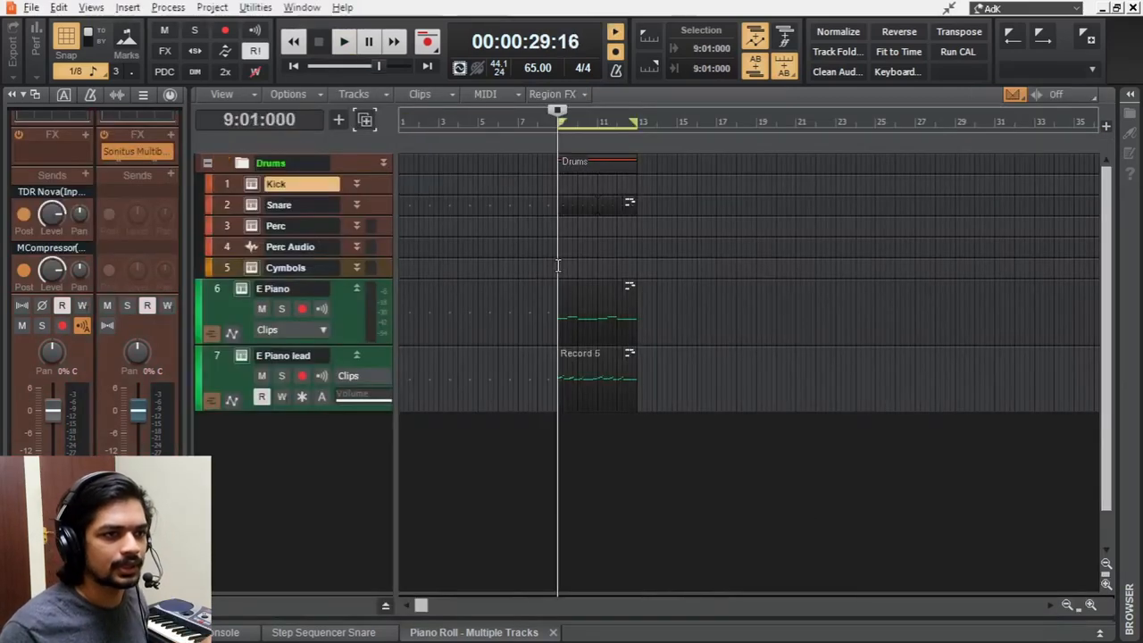
# Run the E Piano through Tape Cassette 2 with lowered Wow and raised Flutter, then load Synth Pads: Pad #0004
pyautogui.click(343, 41)
pyautogui.write('tape cass')
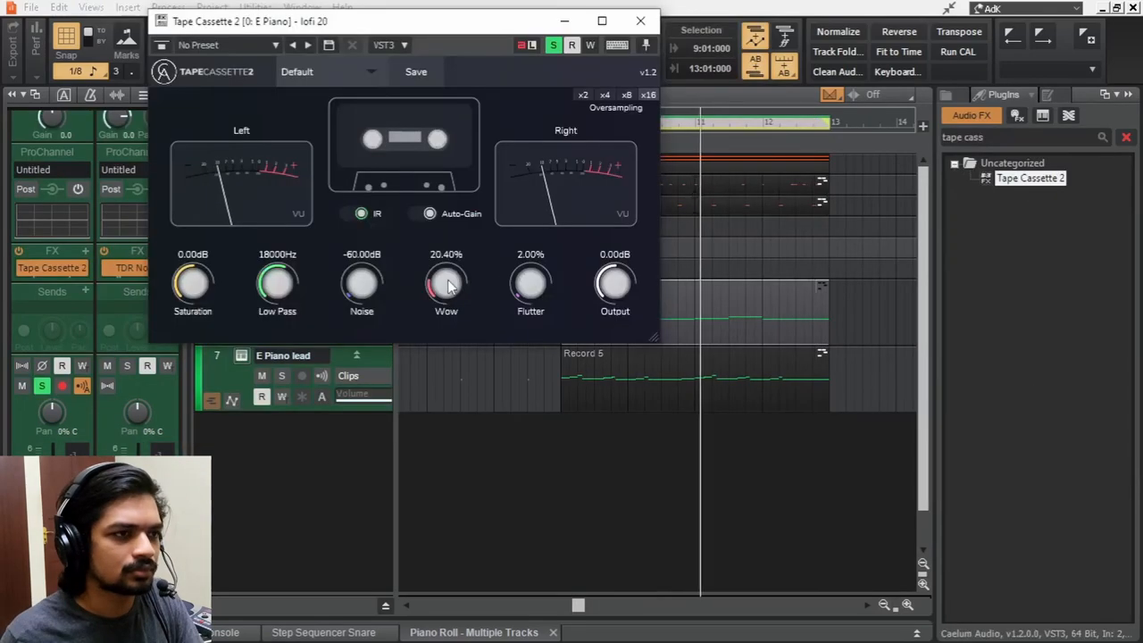
pyautogui.moveTo(446, 284); pyautogui.dragTo(447, 300)
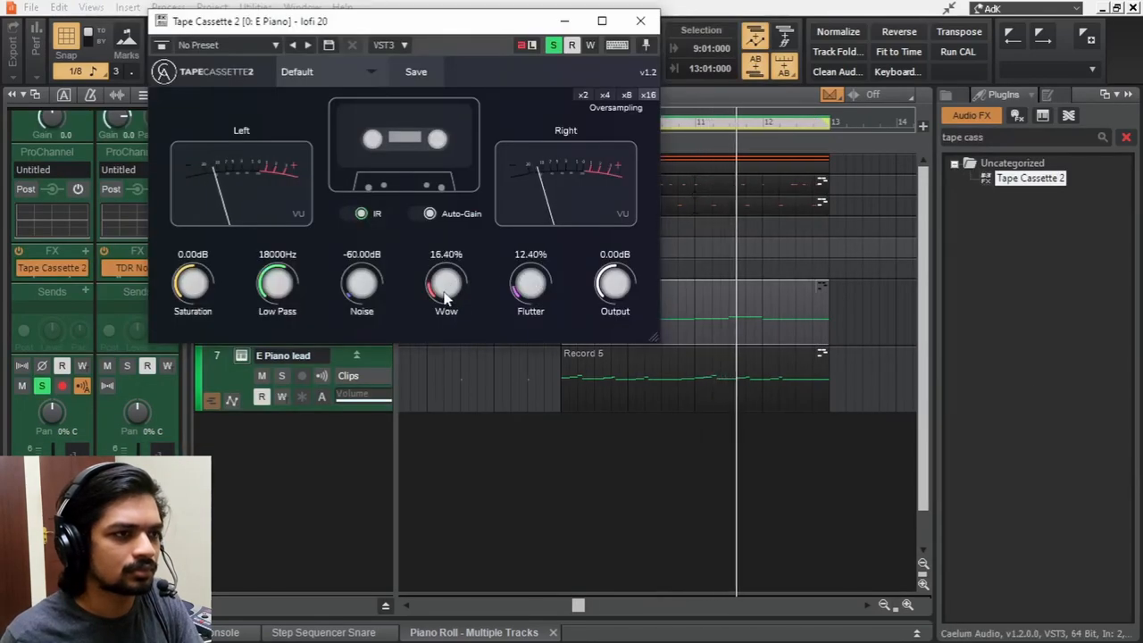
pyautogui.click(639, 21)
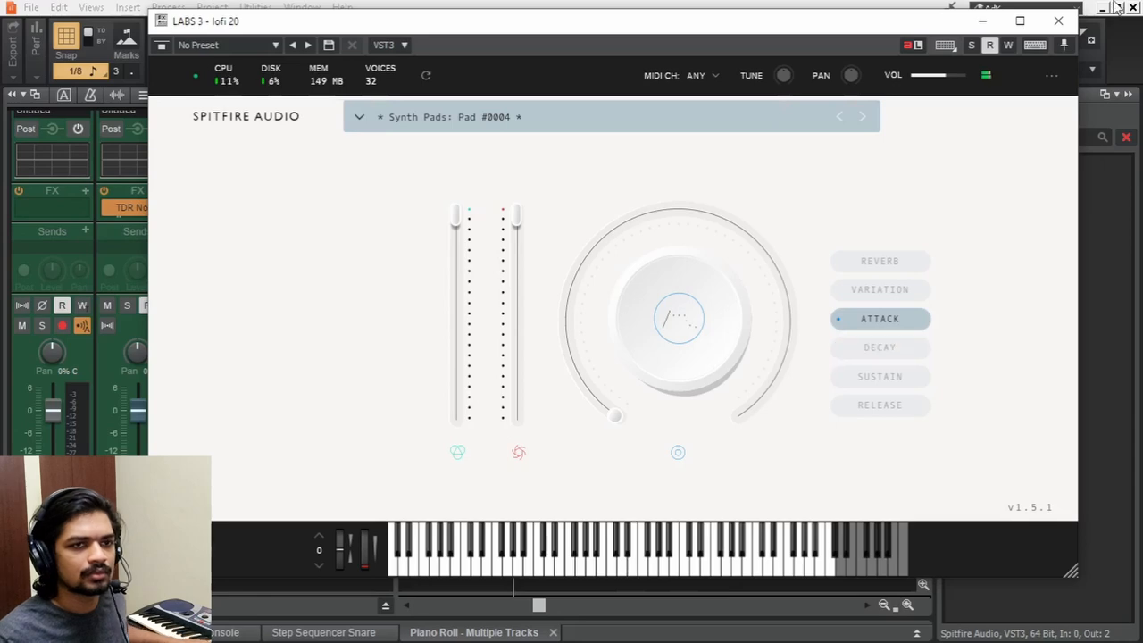
# Adjust and record the LABS 3 pad, then search the Browser for 'bass' to add Warm Bass - Amp
pyautogui.click(1057, 22)
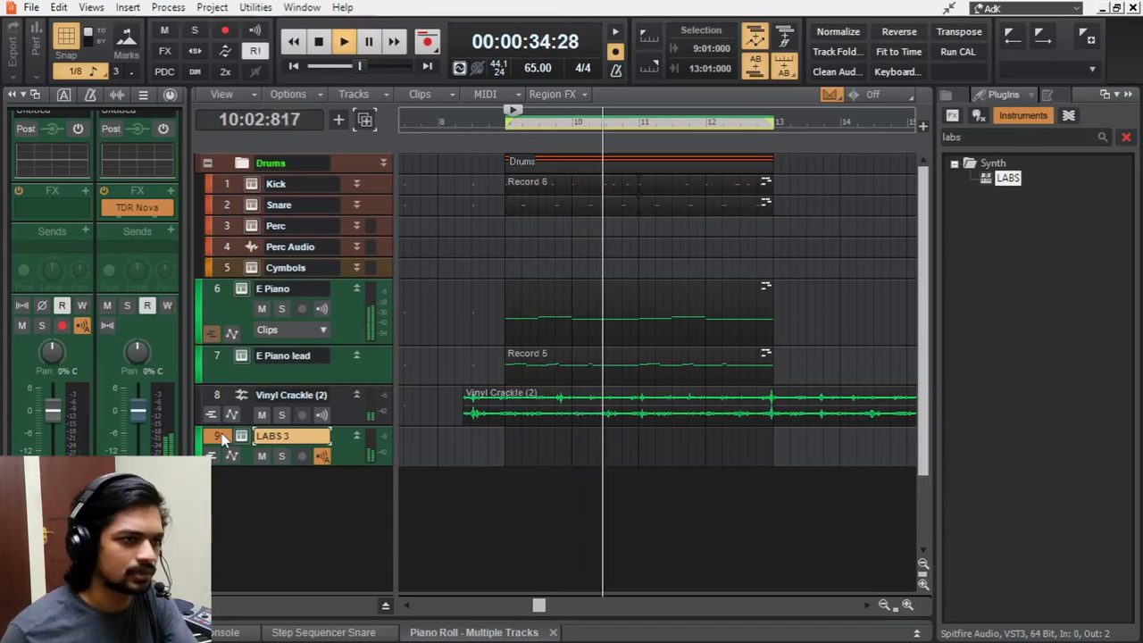
pyautogui.doubleClick(241, 436)
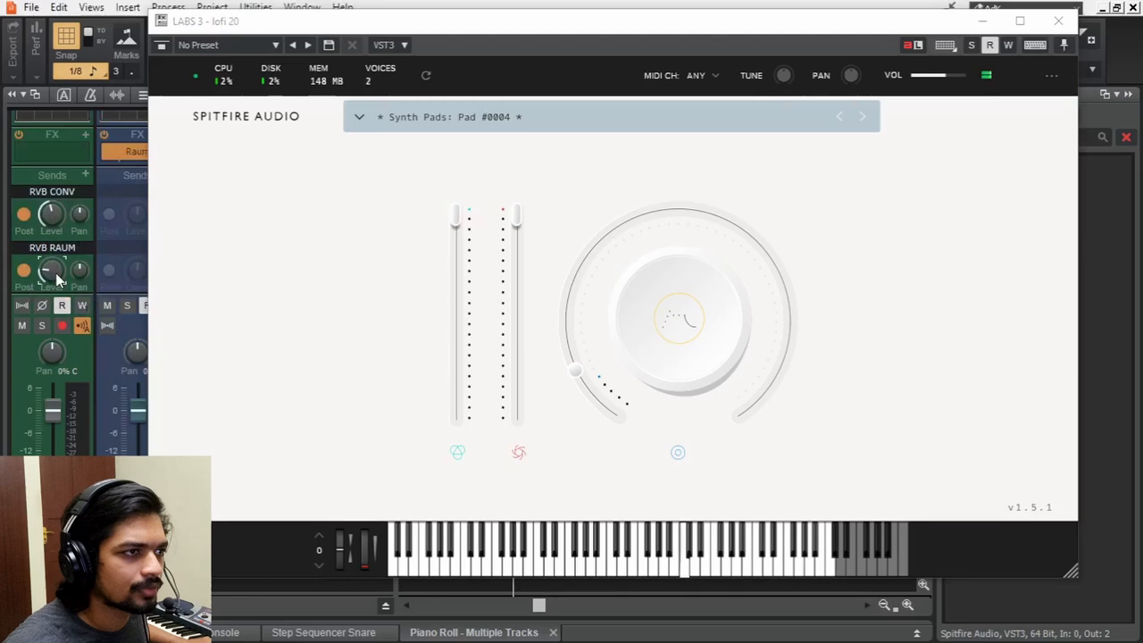
pyautogui.moveTo(679, 321)
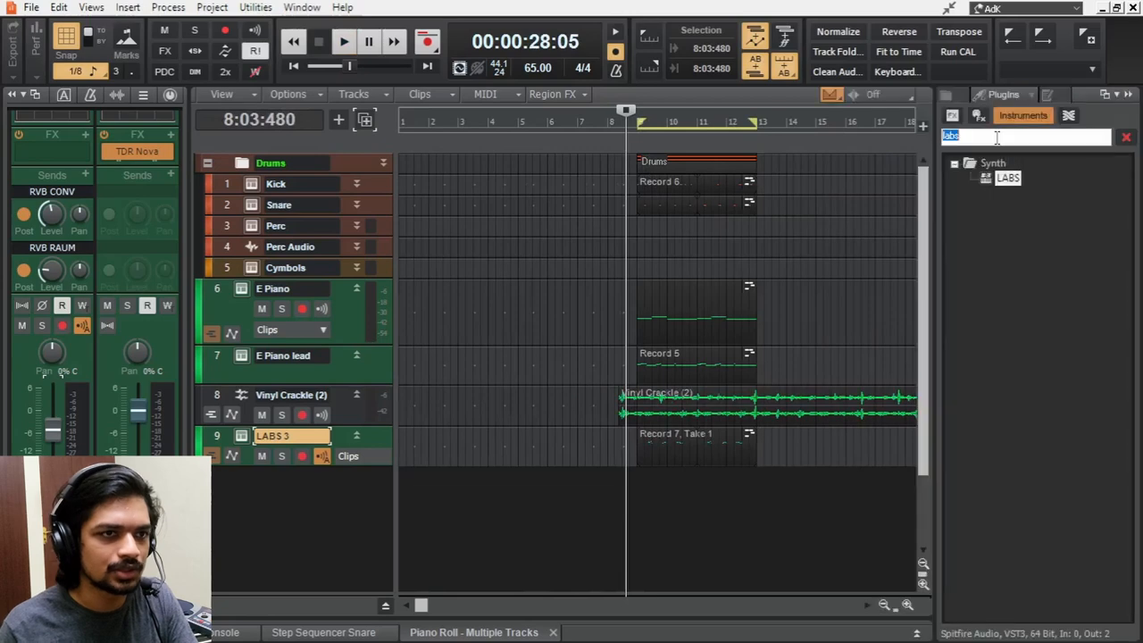
pyautogui.write('bass')
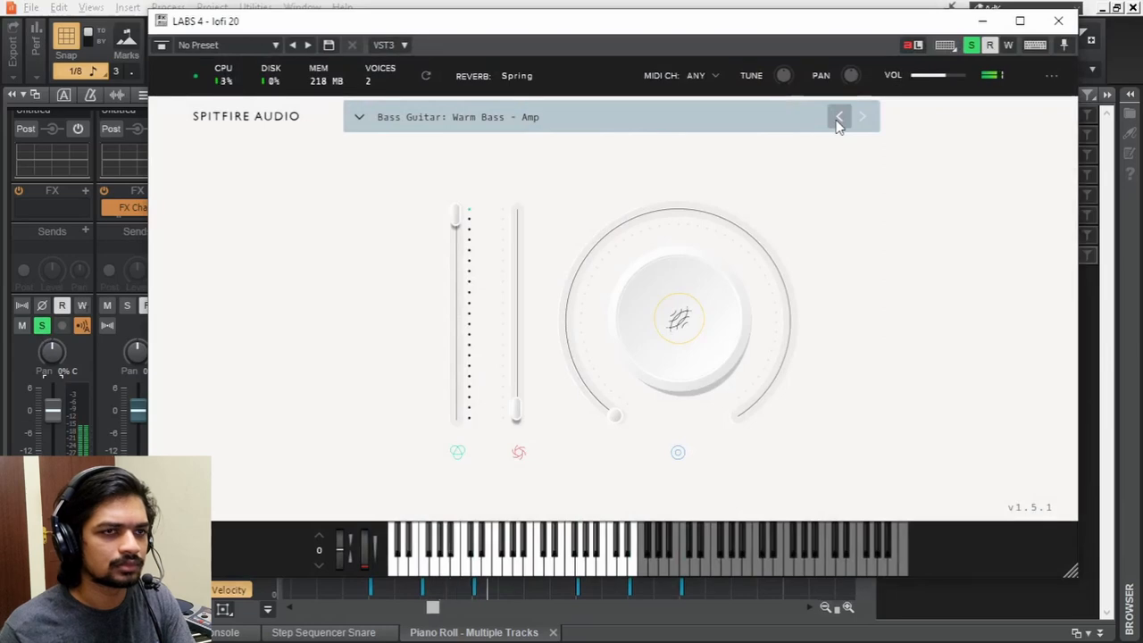
# Load Rare Groove Piano: Sustain on a new Groove Piano track and tweak its Cymatics Origin vintage effect
pyautogui.click(1057, 22)
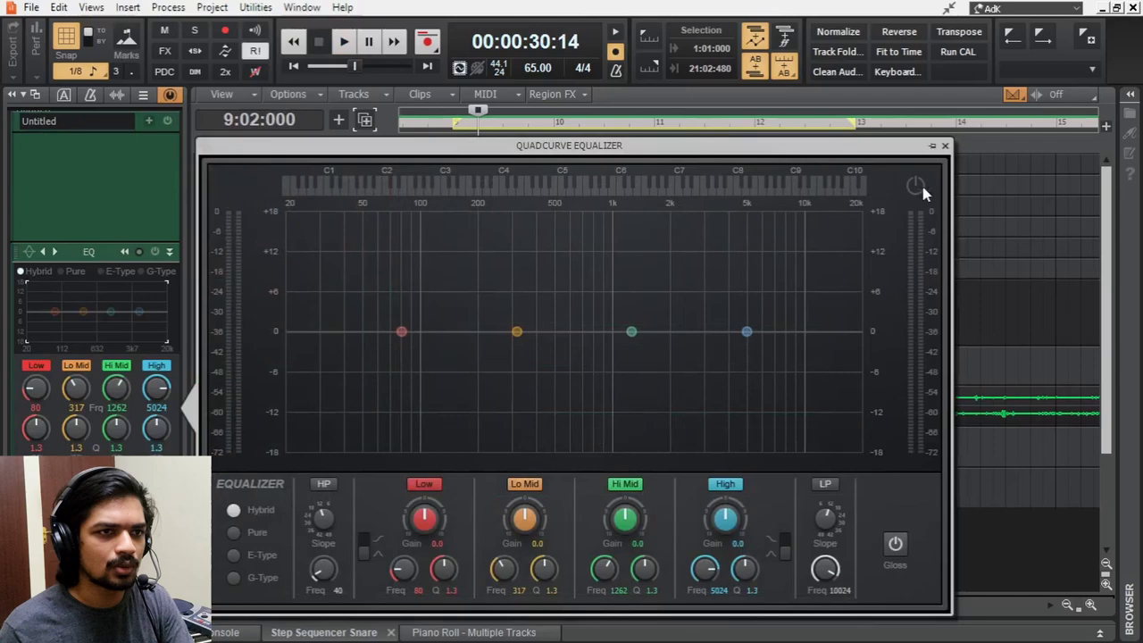
pyautogui.click(343, 43)
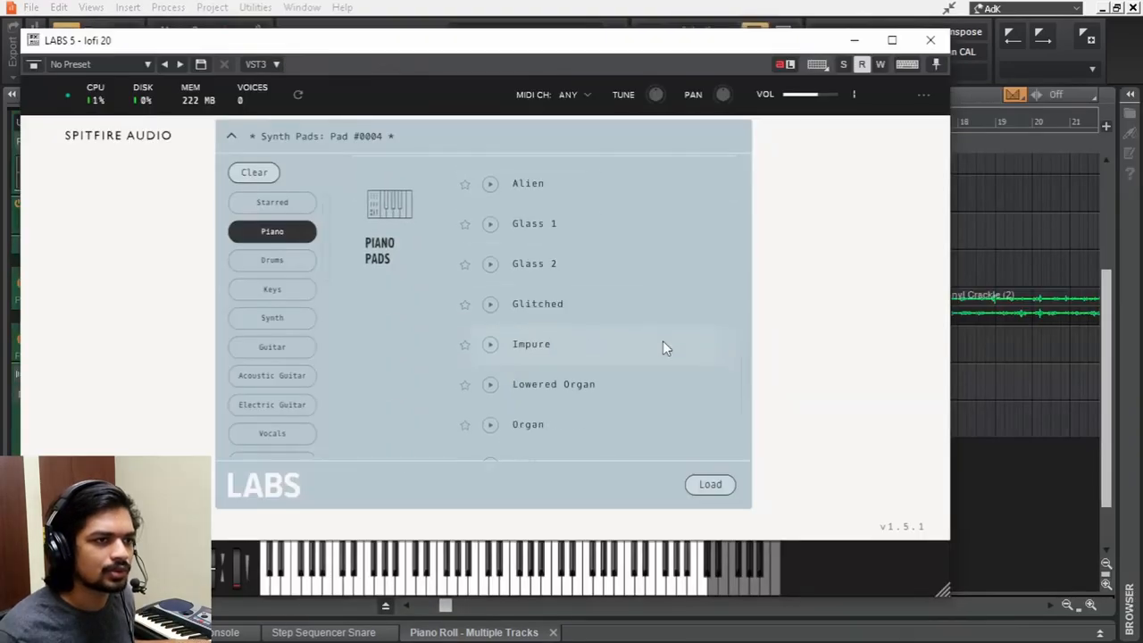
pyautogui.scroll(3)
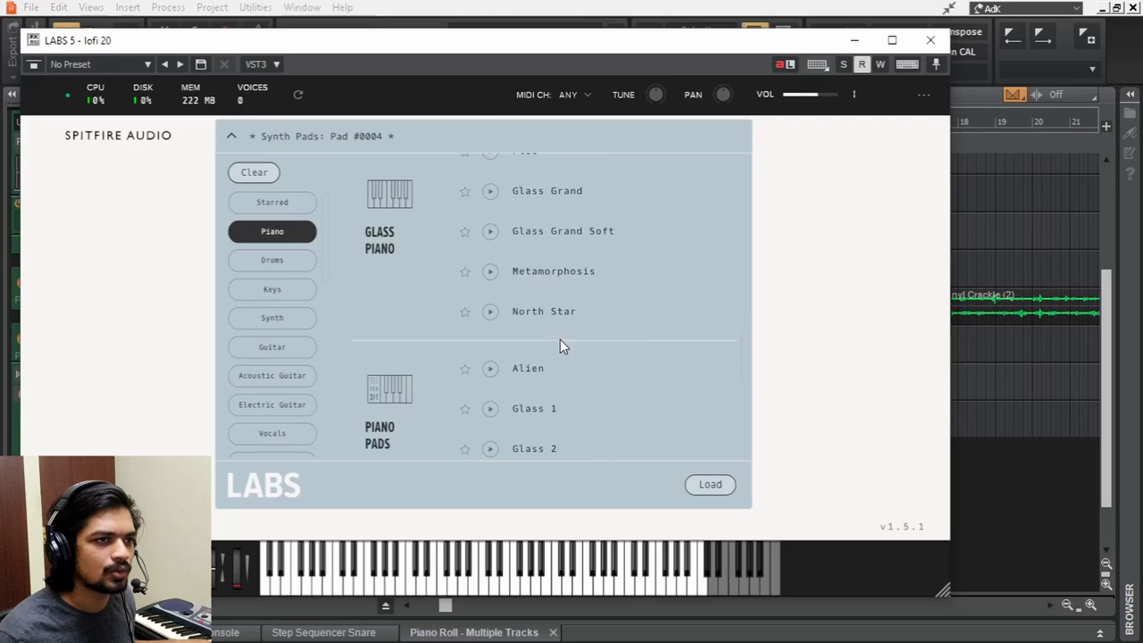
pyautogui.click(710, 484)
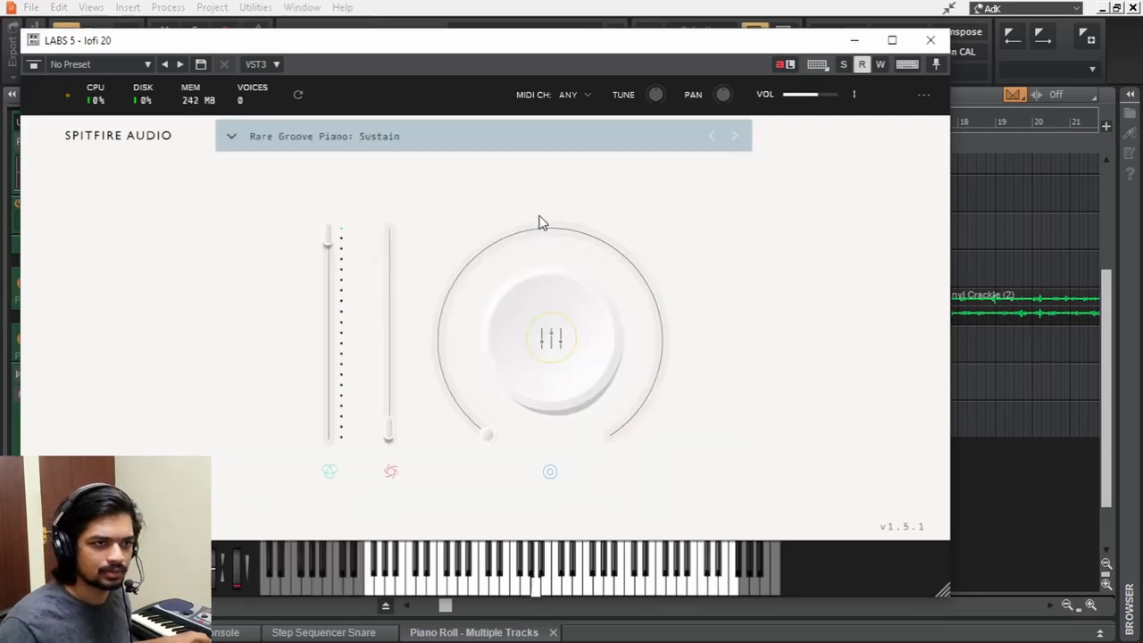
pyautogui.click(930, 39)
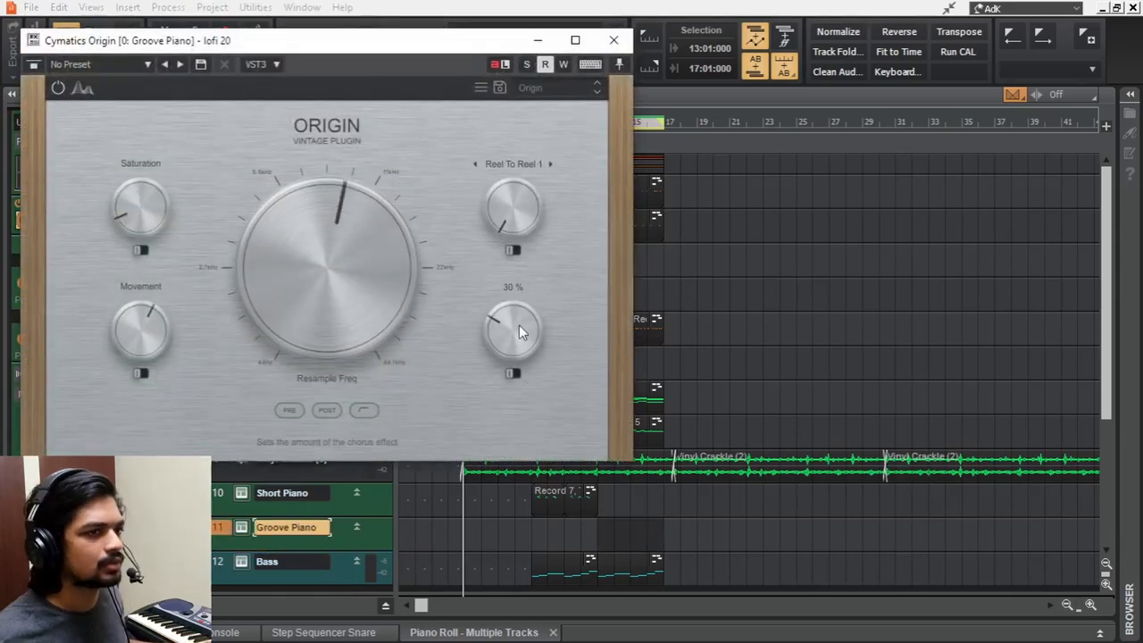
pyautogui.click(614, 39)
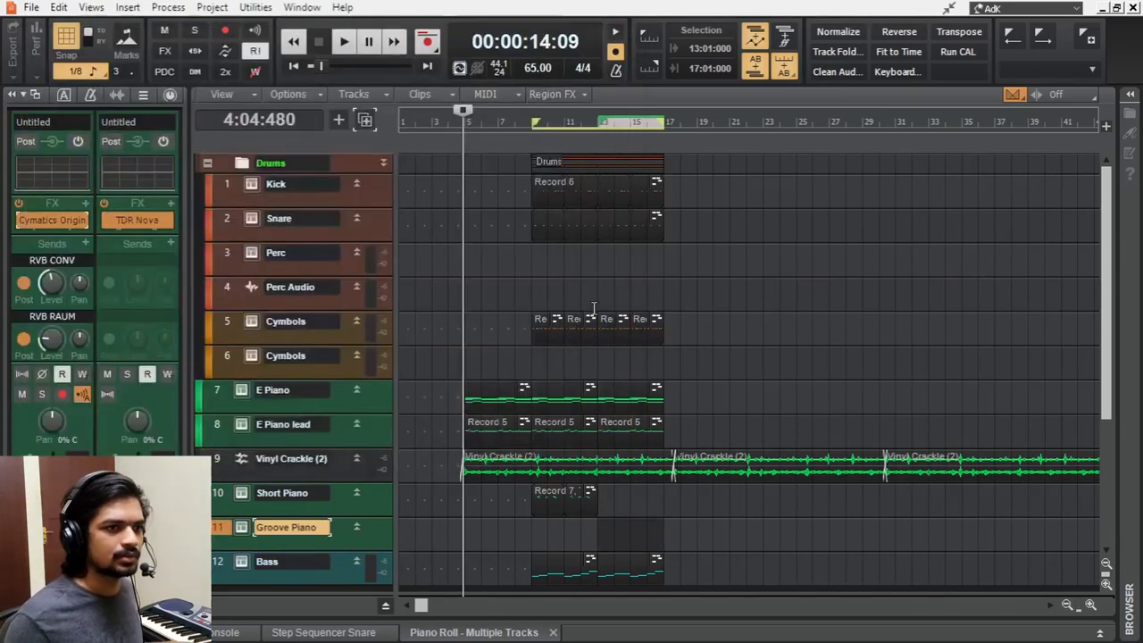
# Rename the Groove Piano track to Wurli
pyautogui.click(343, 43)
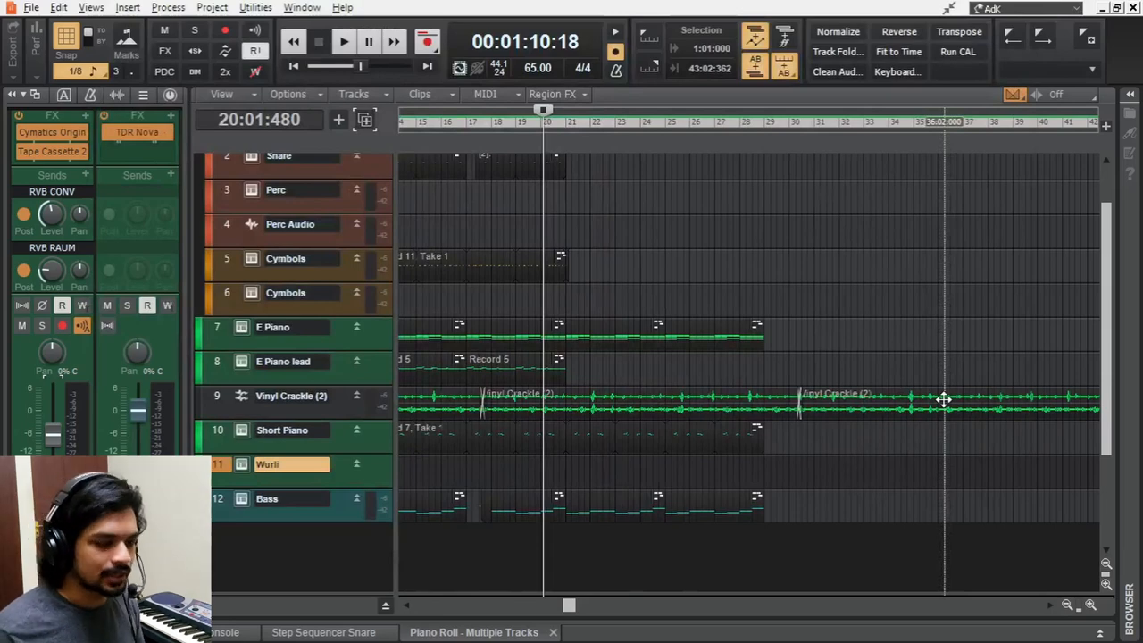
# Record a live Wurli part, then move to the second 70 BPM beat project
pyautogui.click(343, 43)
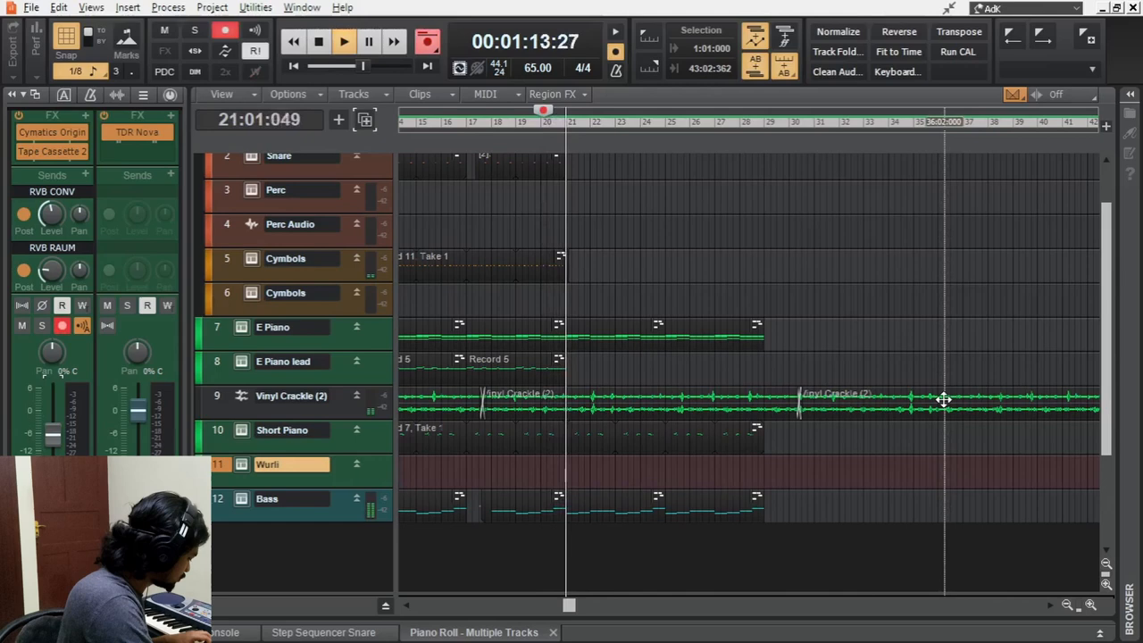
pyautogui.click(343, 43)
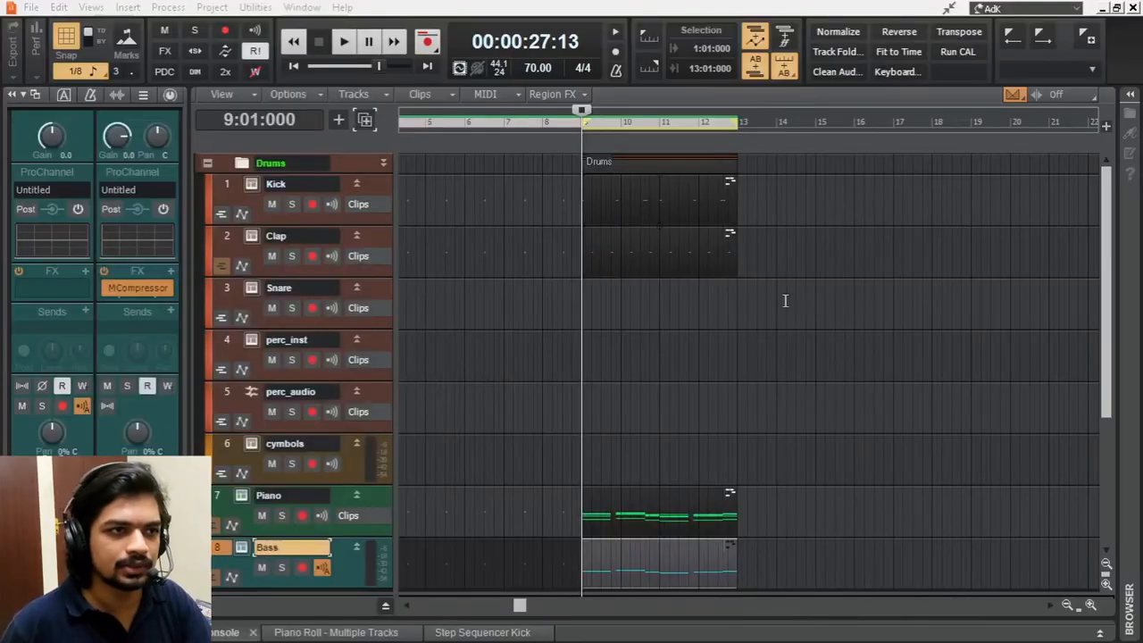
# Review the Piano and Bass notes in Piano Roll, then place ESW LoFi Top Loop clips on perc_audio
pyautogui.click(343, 42)
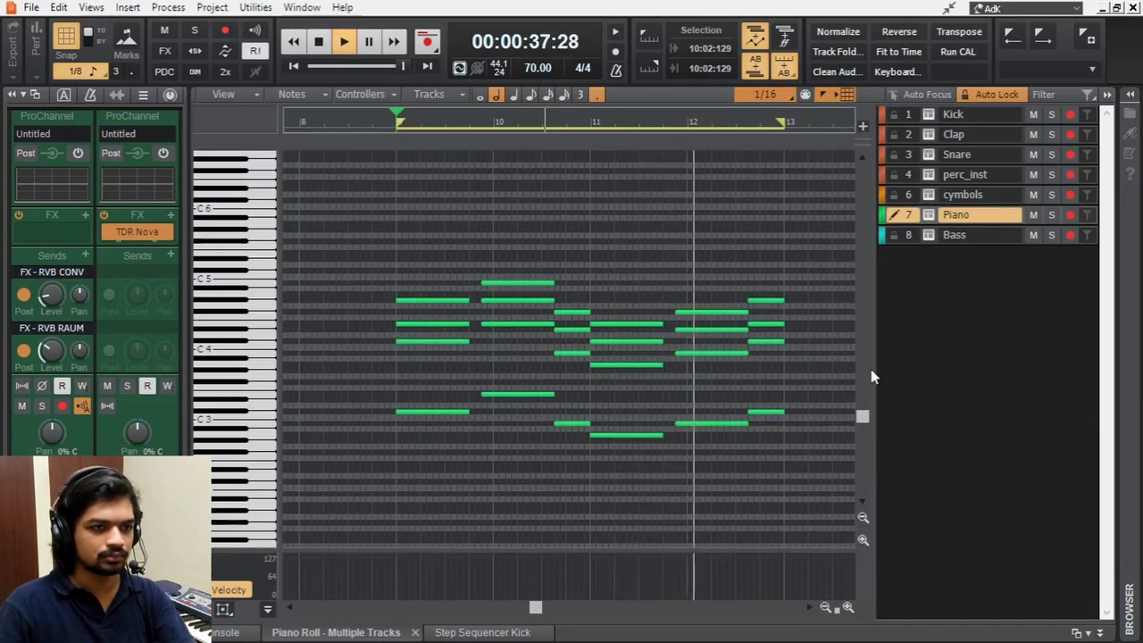
pyautogui.click(954, 233)
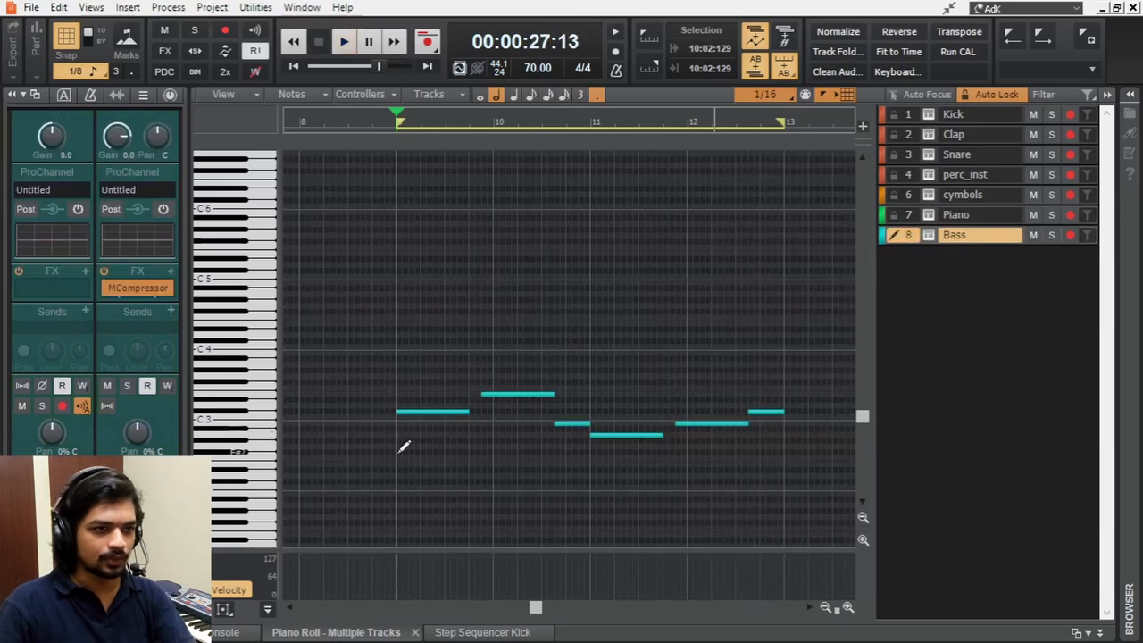
pyautogui.click(955, 215)
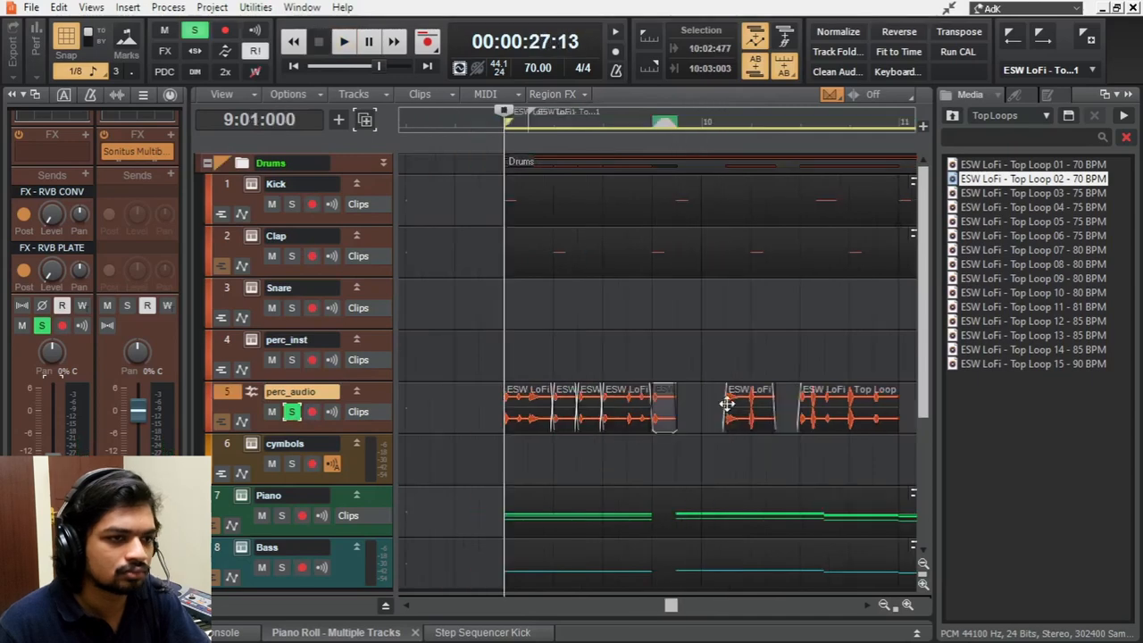
# Repeat the top loop along a duplicated perc_audio track and open the Piano chords in Piano Roll
pyautogui.click(343, 41)
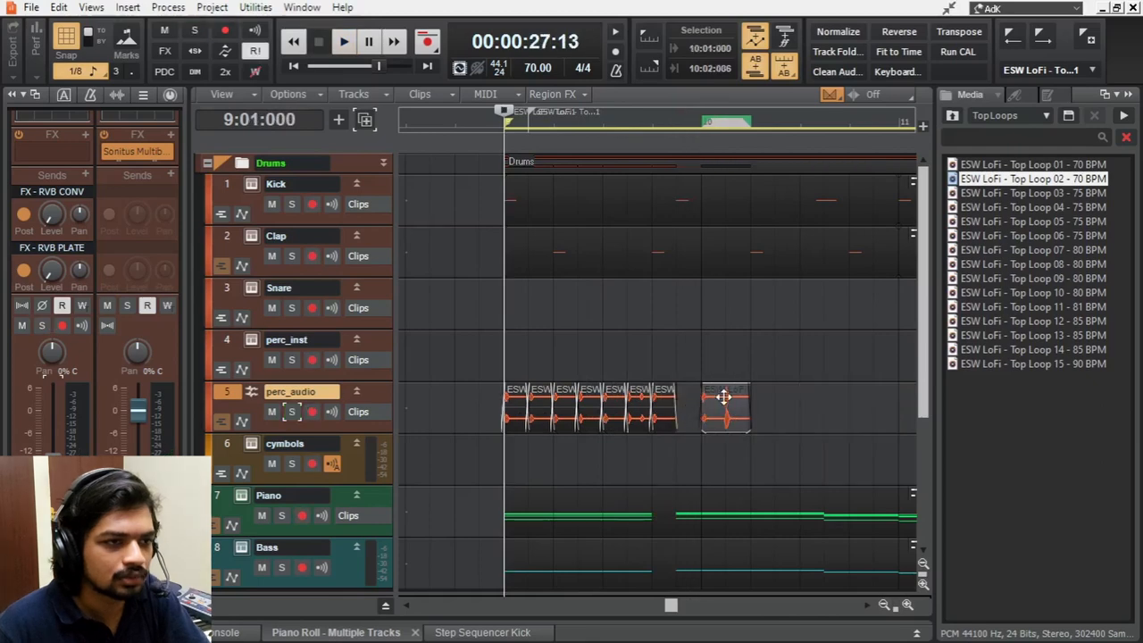
pyautogui.click(342, 43)
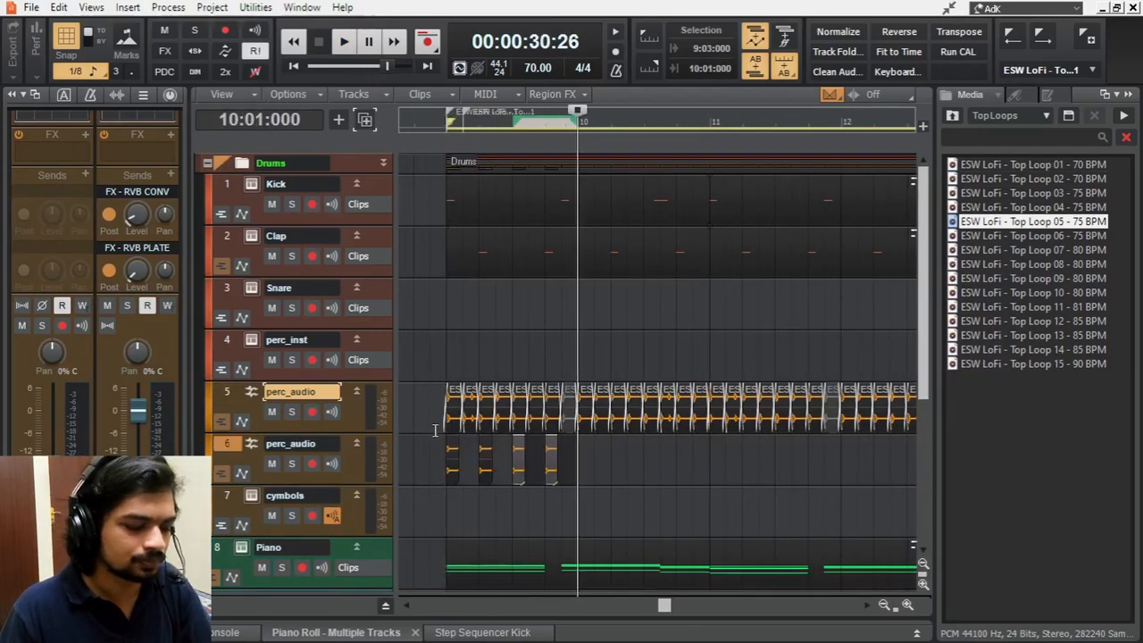
pyautogui.click(343, 43)
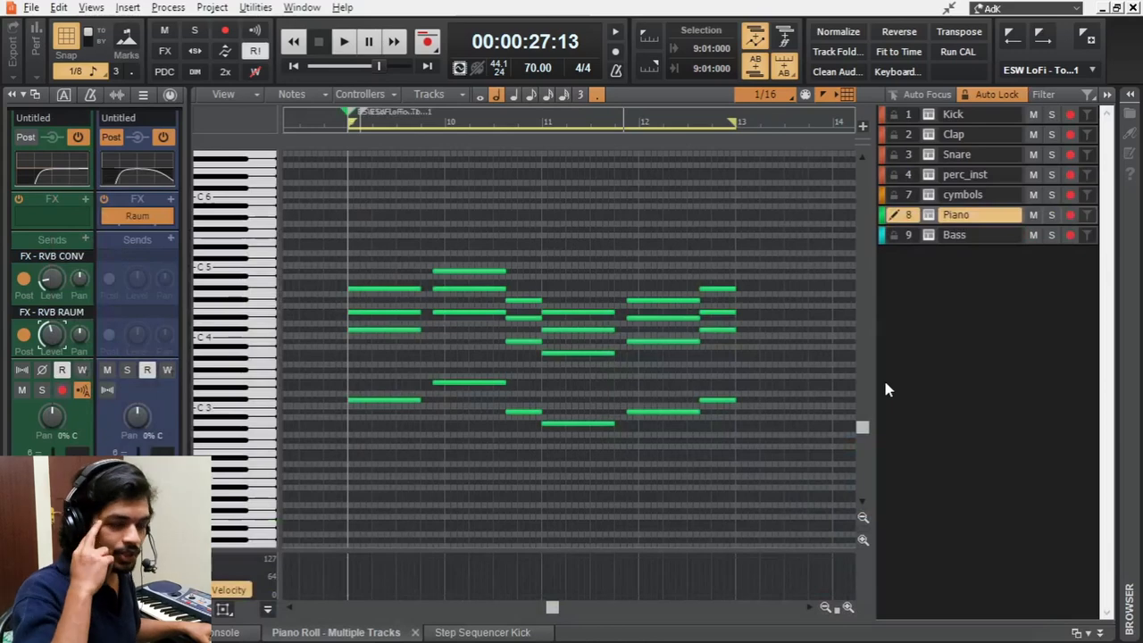
pyautogui.click(343, 41)
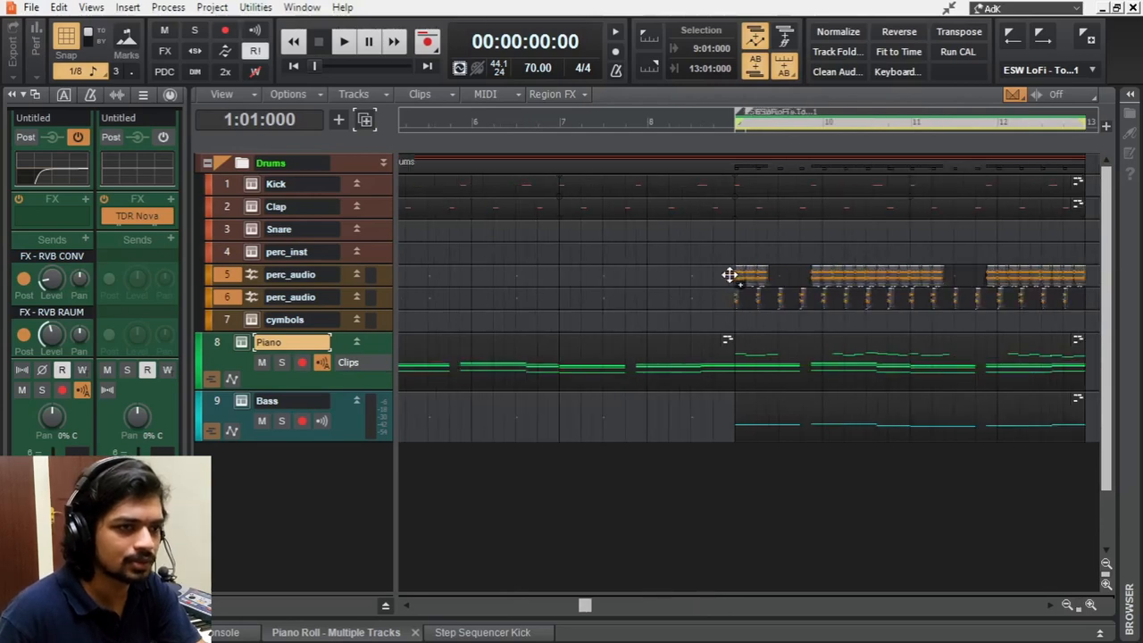
# Paste the Drums folder pattern repeatedly from bar 1 across the arrangement
pyautogui.hscroll(-3)
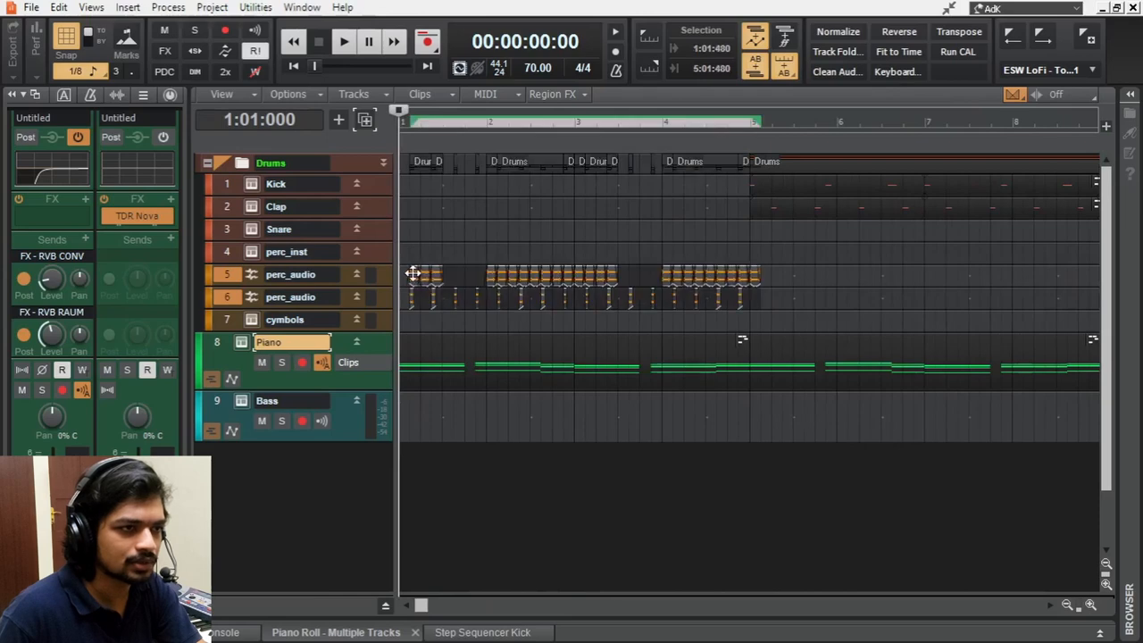
pyautogui.click(343, 41)
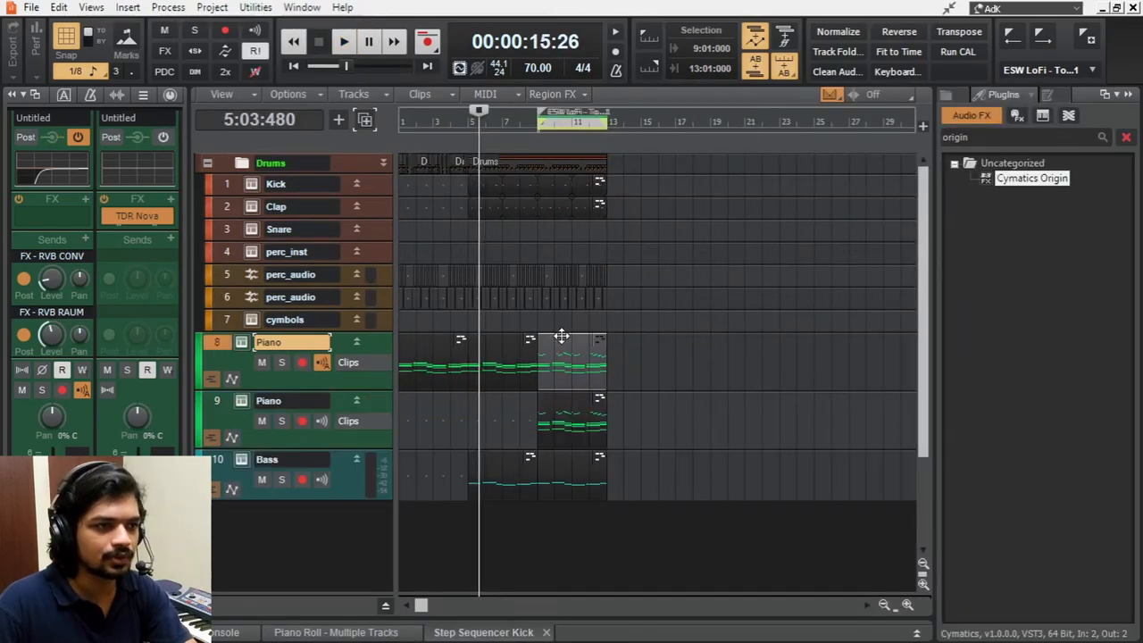
# Open LABS on the second piano track and cycle presets through Electric Piano to Glass Piano: Metamorphosis
pyautogui.click(336, 632)
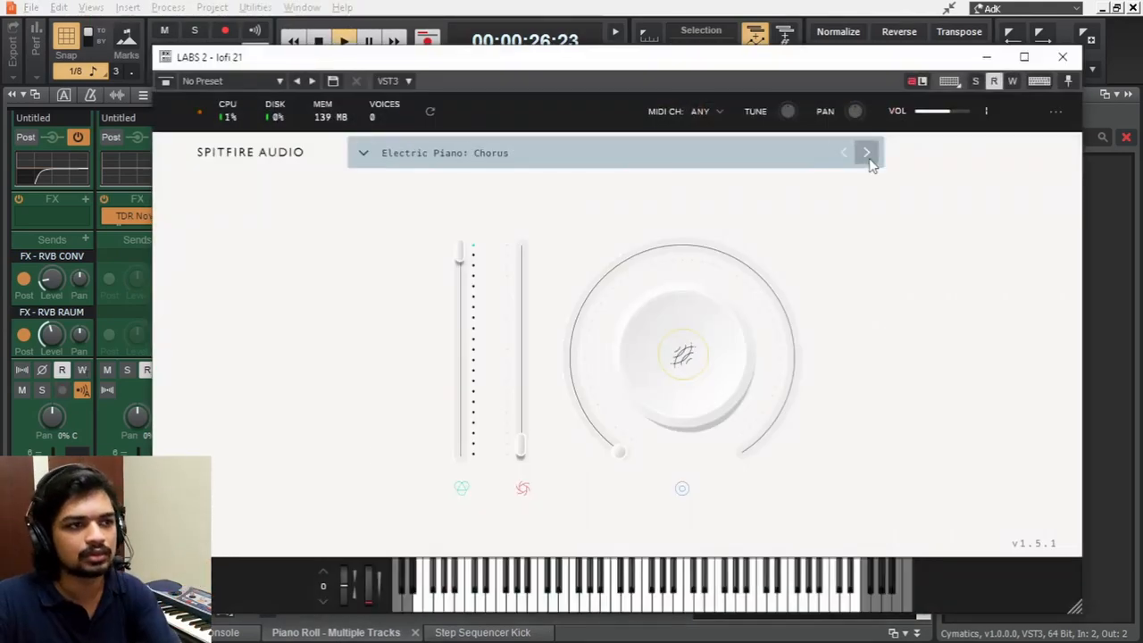
pyautogui.click(864, 152)
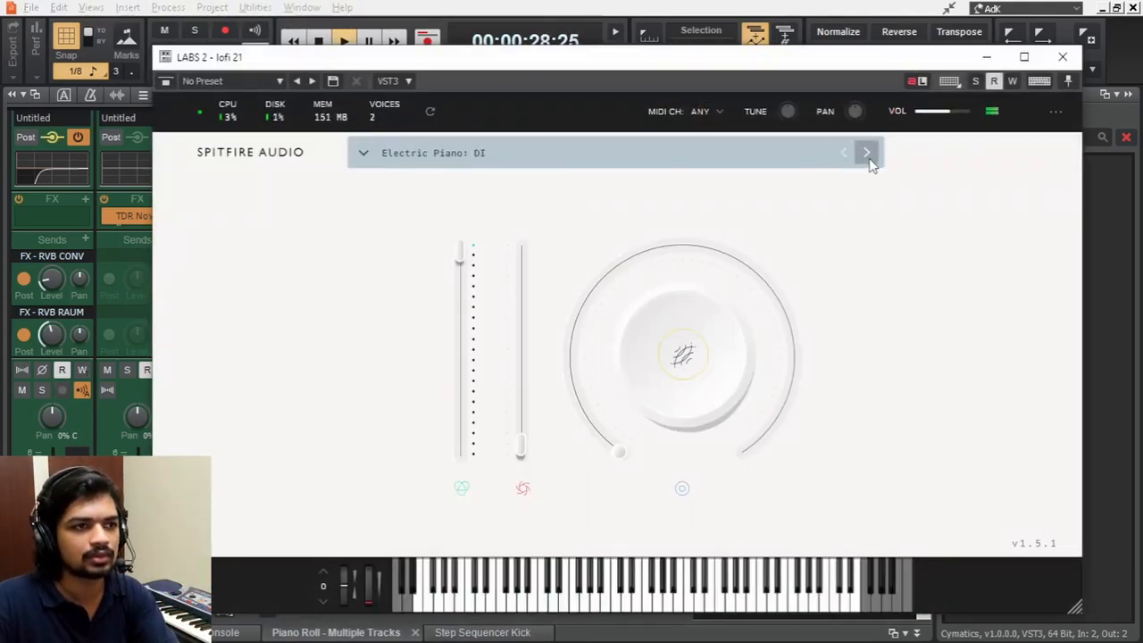
pyautogui.click(866, 154)
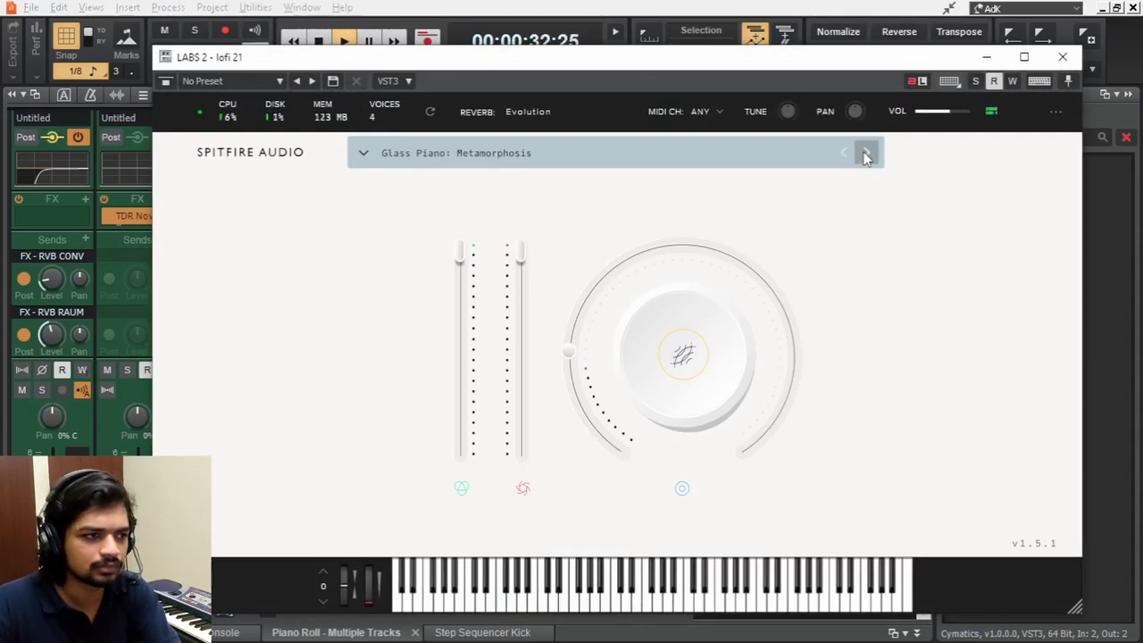
pyautogui.click(865, 152)
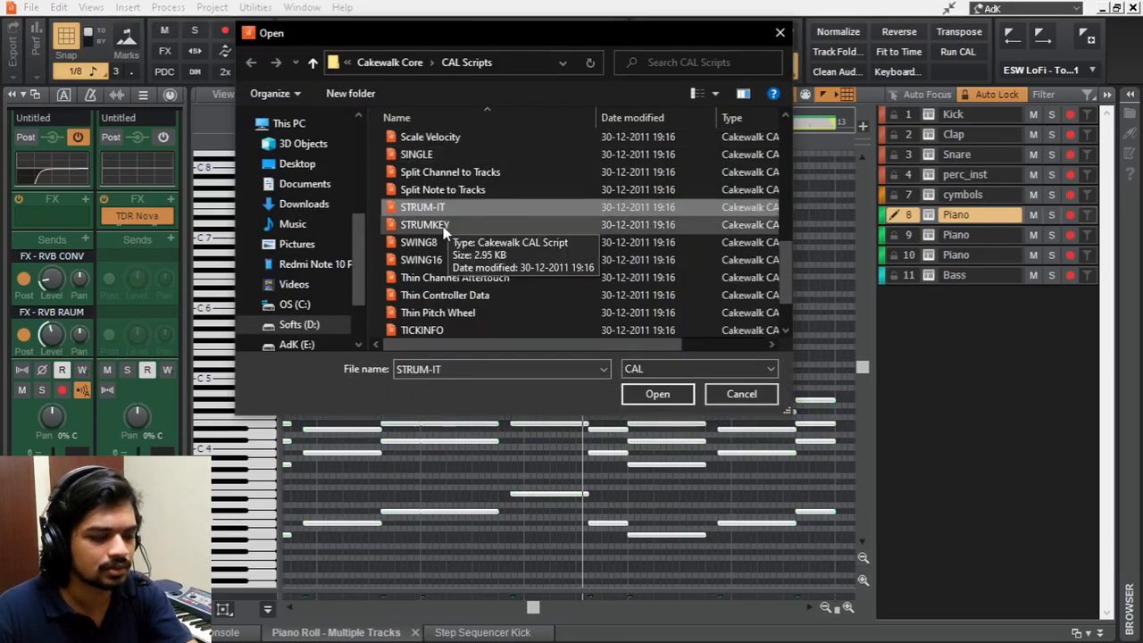
# Run the STRUM-IT CAL script with 30 ticks between notes, strumming low to high
pyautogui.click(657, 395)
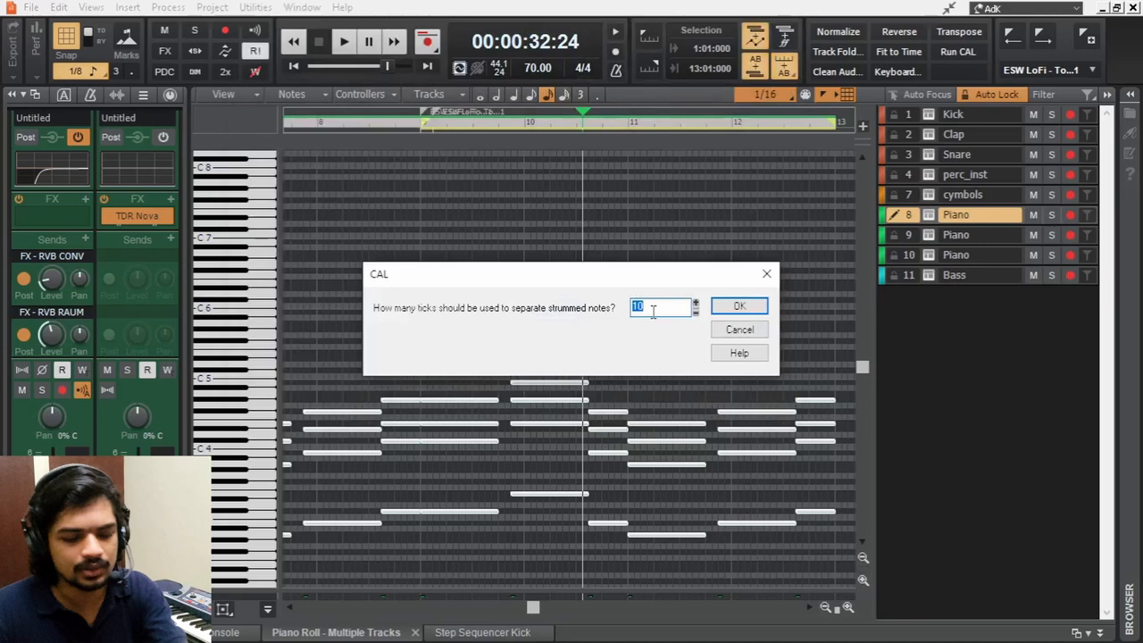
pyautogui.write('30')
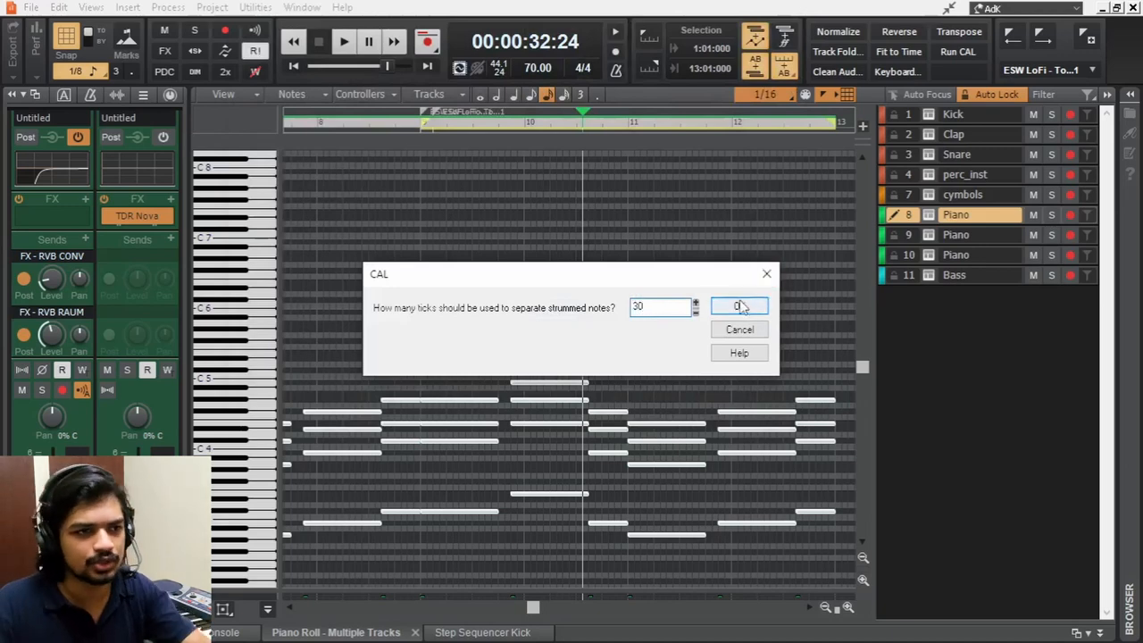
pyautogui.click(739, 307)
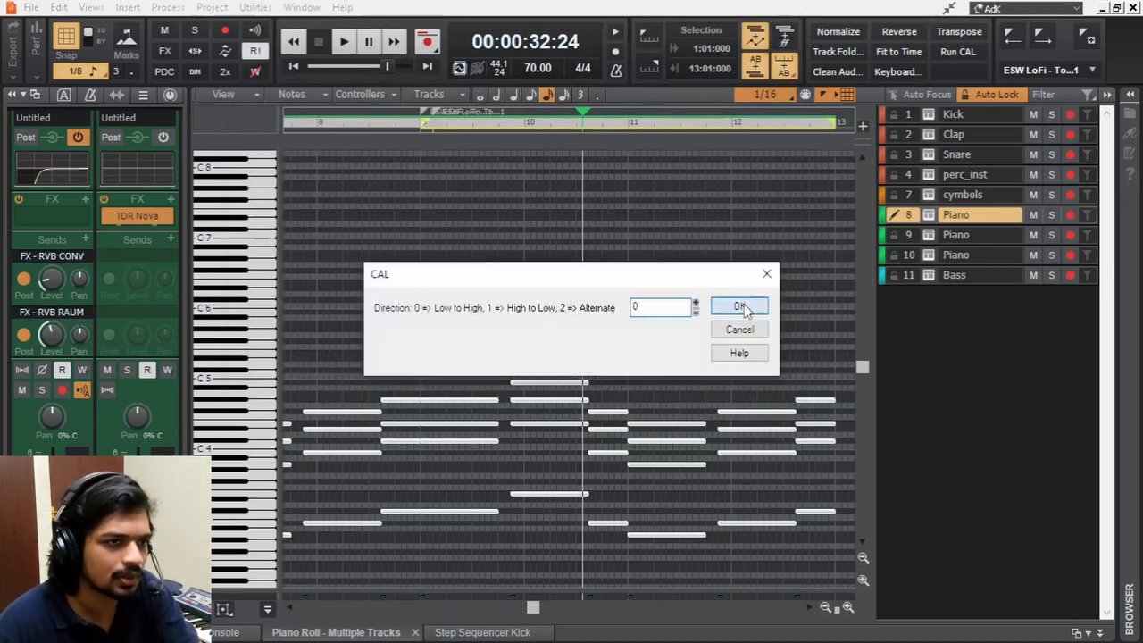
pyautogui.click(739, 307)
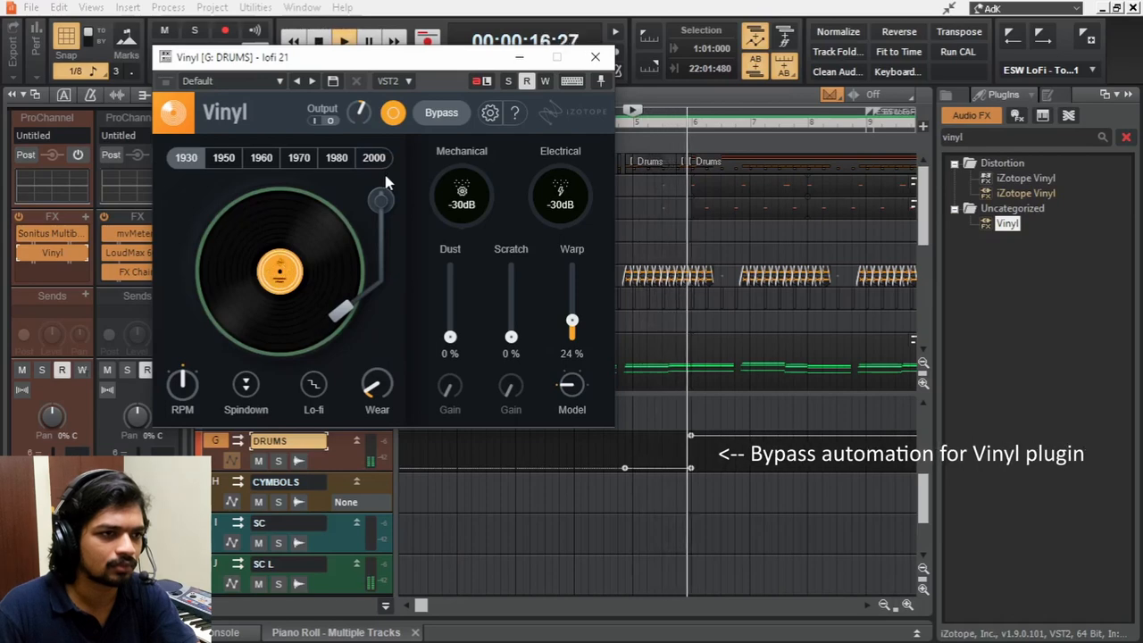
# Bypass iZotope Vinyl on the DRUMS bus and close its window
pyautogui.click(441, 113)
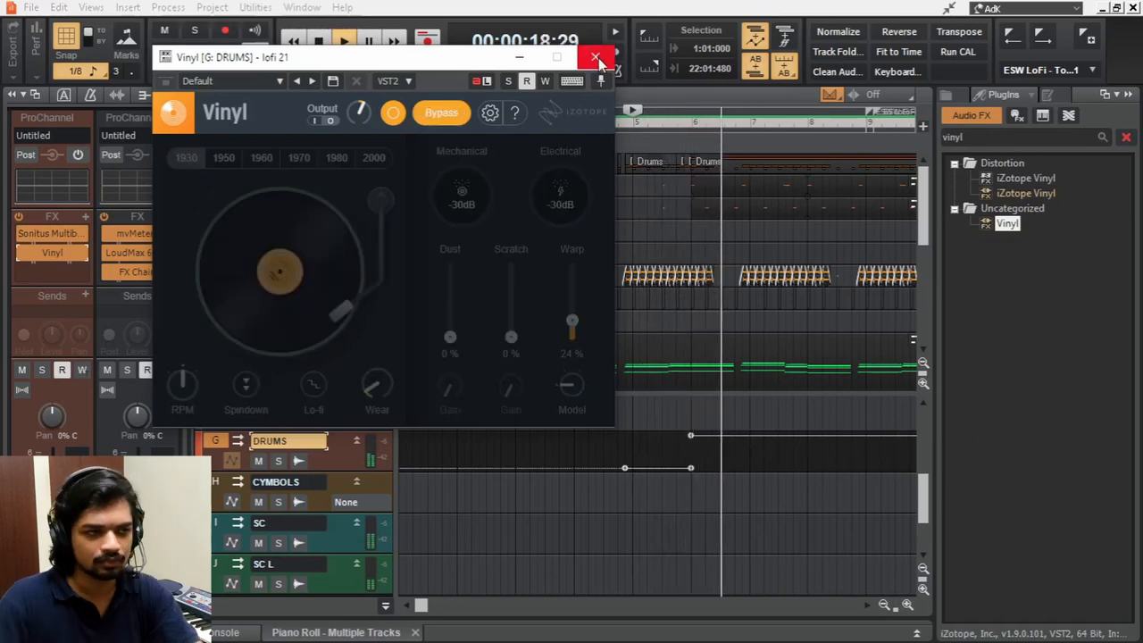
pyautogui.click(594, 57)
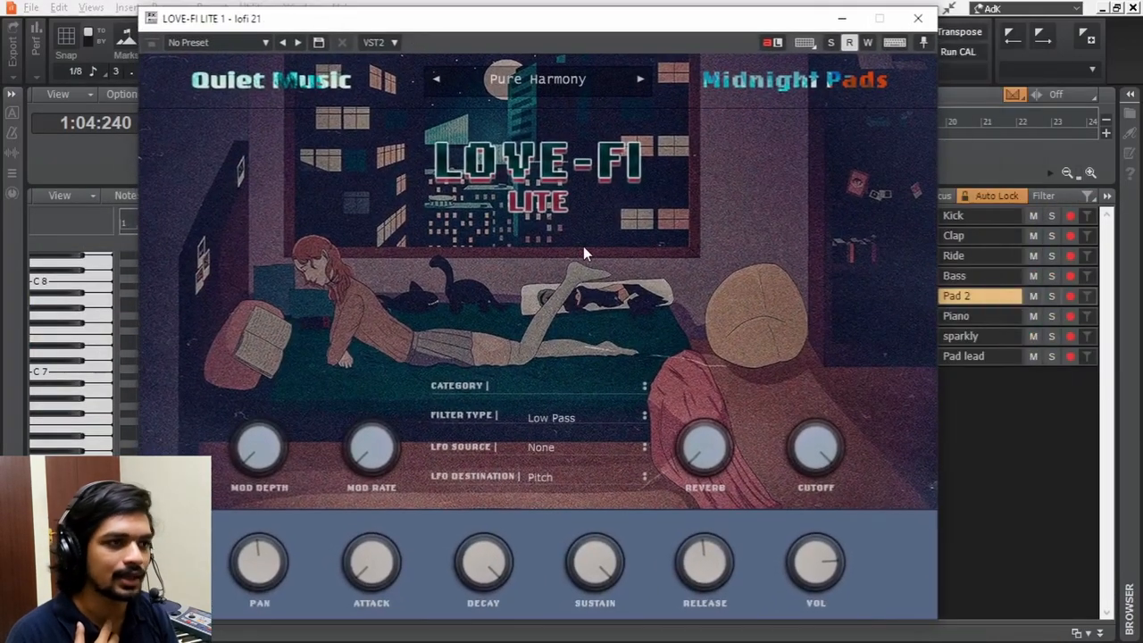
# Close LOVE-FI and show the long Pad 2 note in the Piano Roll
pyautogui.click(918, 18)
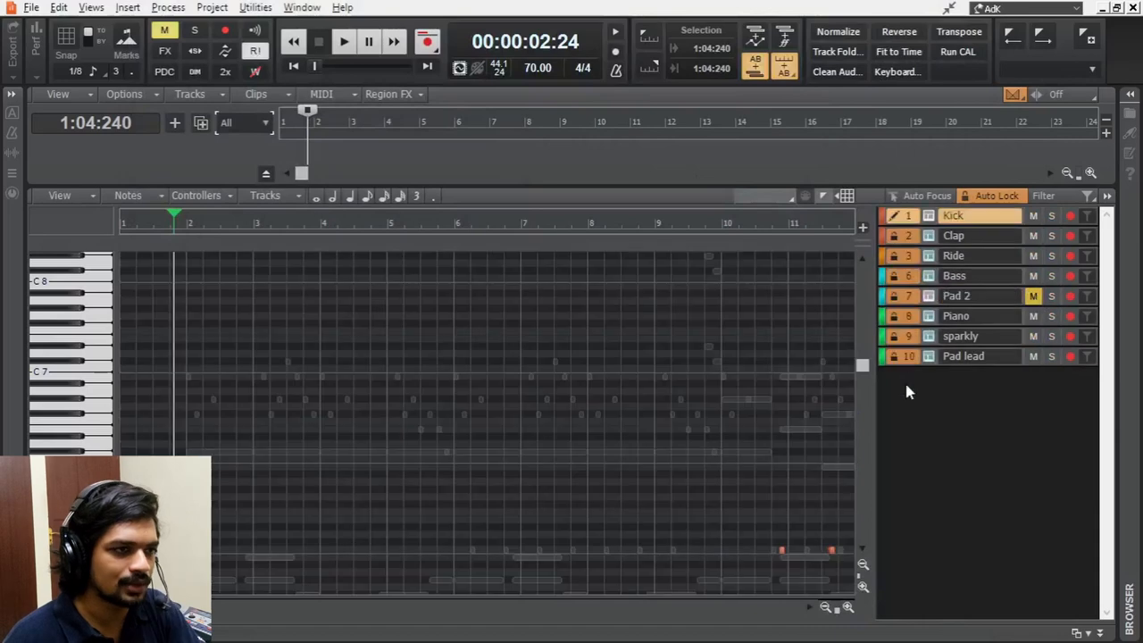
pyautogui.click(343, 41)
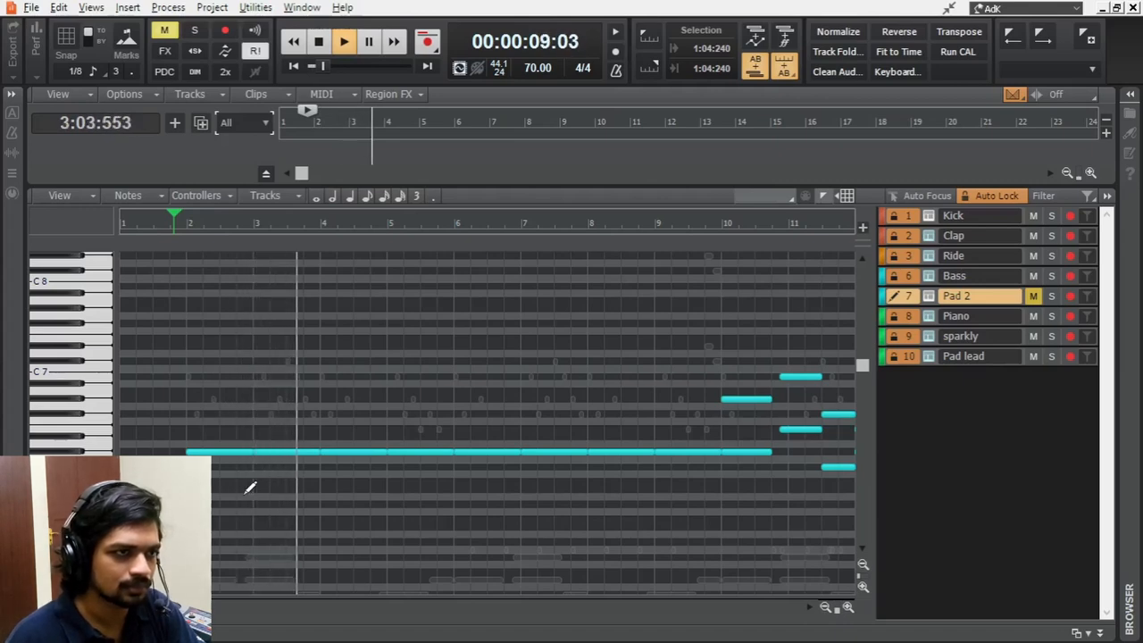
pyautogui.click(318, 42)
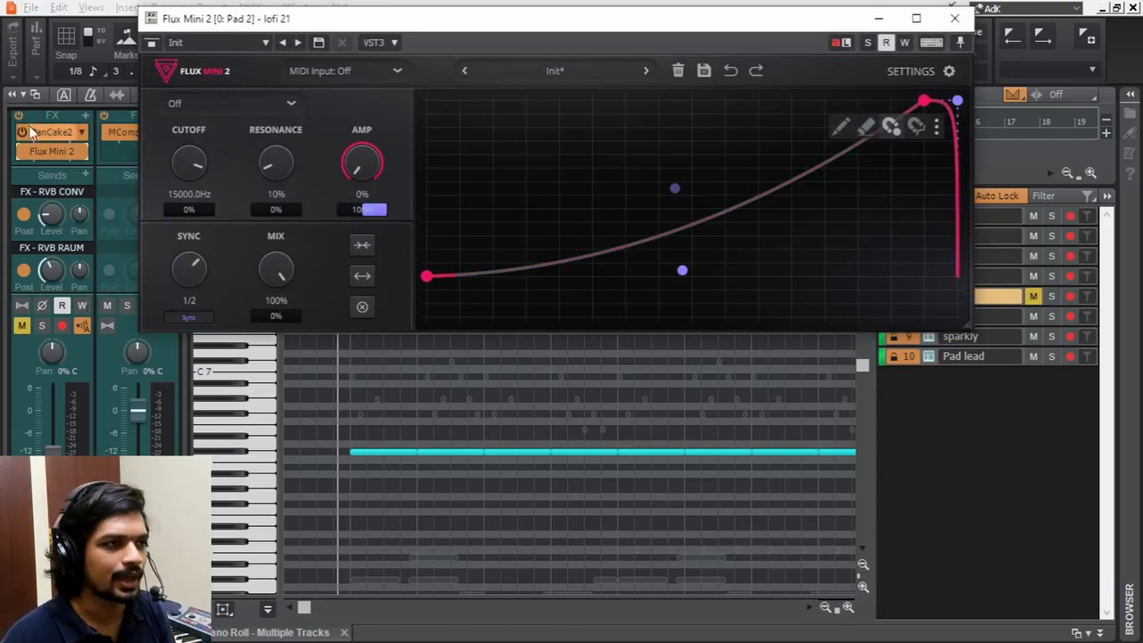
# Review PanCake 2 and Flux Mini 2 on Pad 2's FX bin, then close them
pyautogui.click(50, 133)
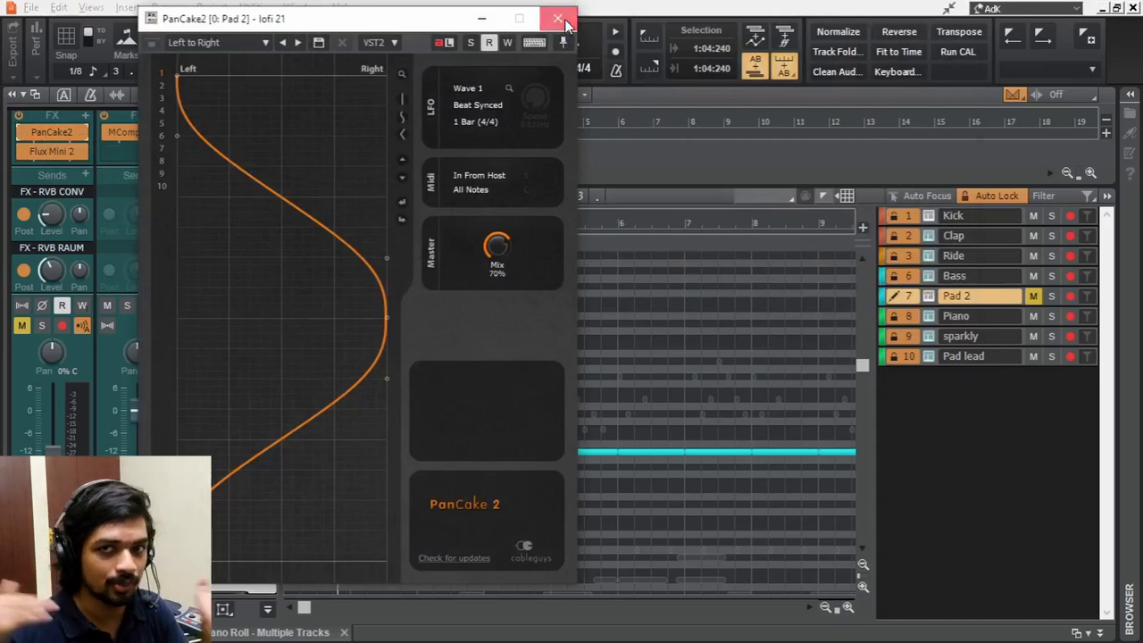
pyautogui.click(557, 18)
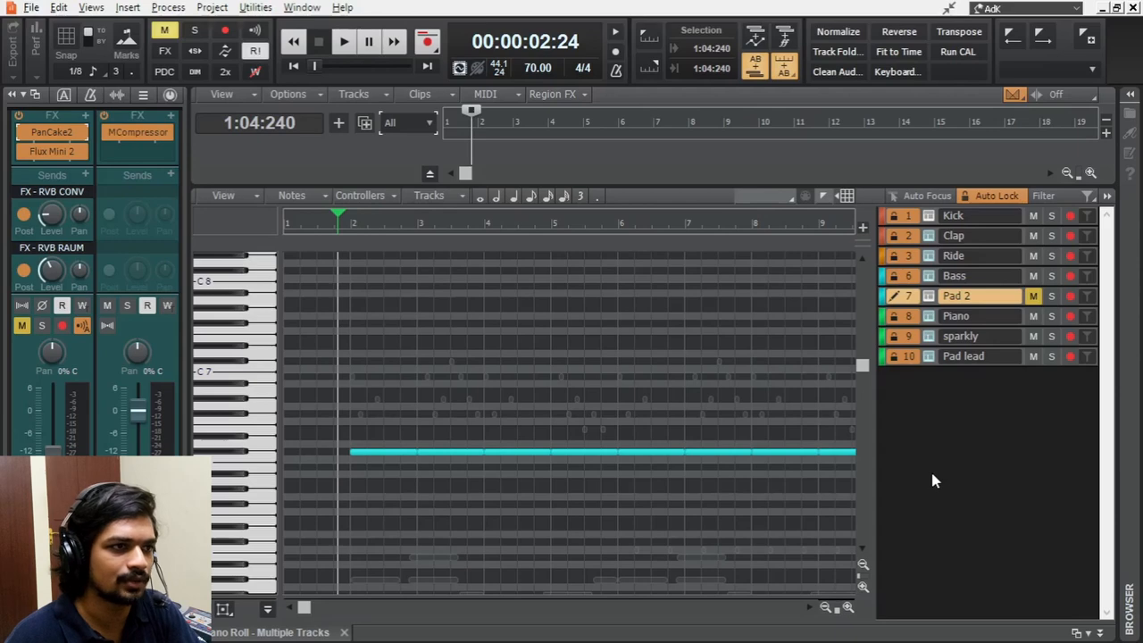
pyautogui.click(50, 150)
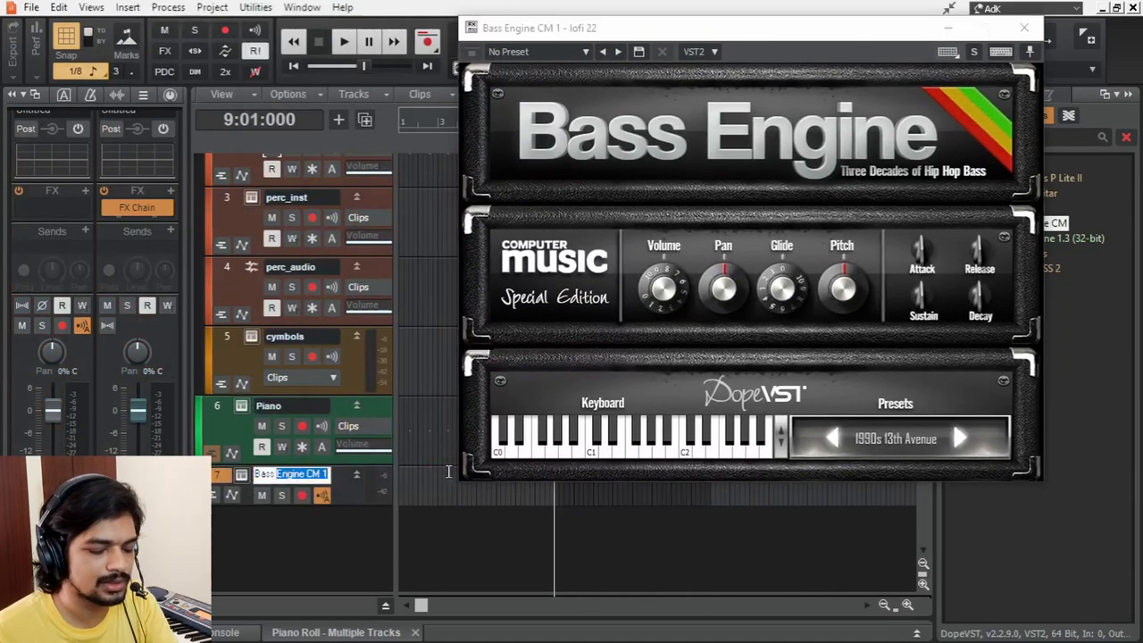
# Pick bass sounds from Bass Engine's Instrument List, record a line, and settle on 2000s Rumble
pyautogui.click(894, 440)
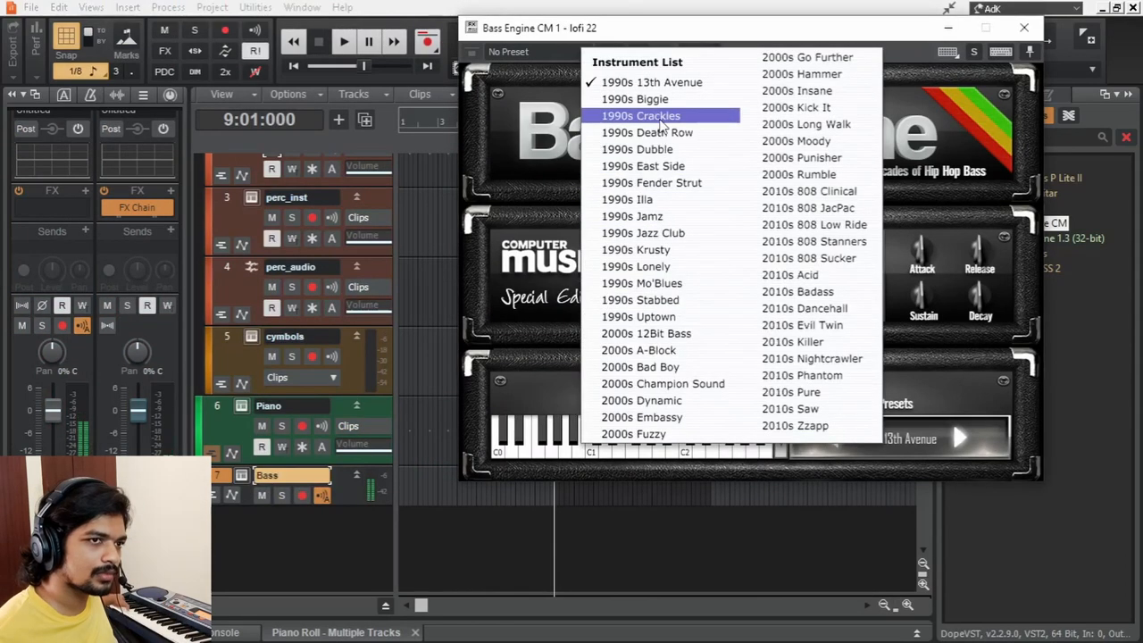
pyautogui.click(640, 115)
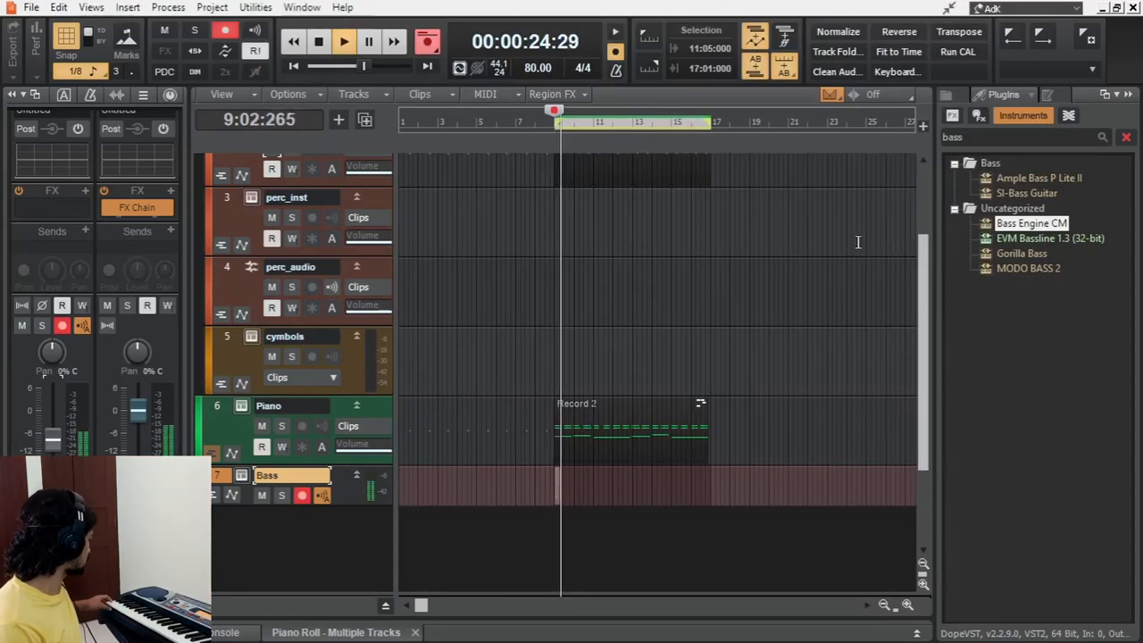
pyautogui.click(343, 43)
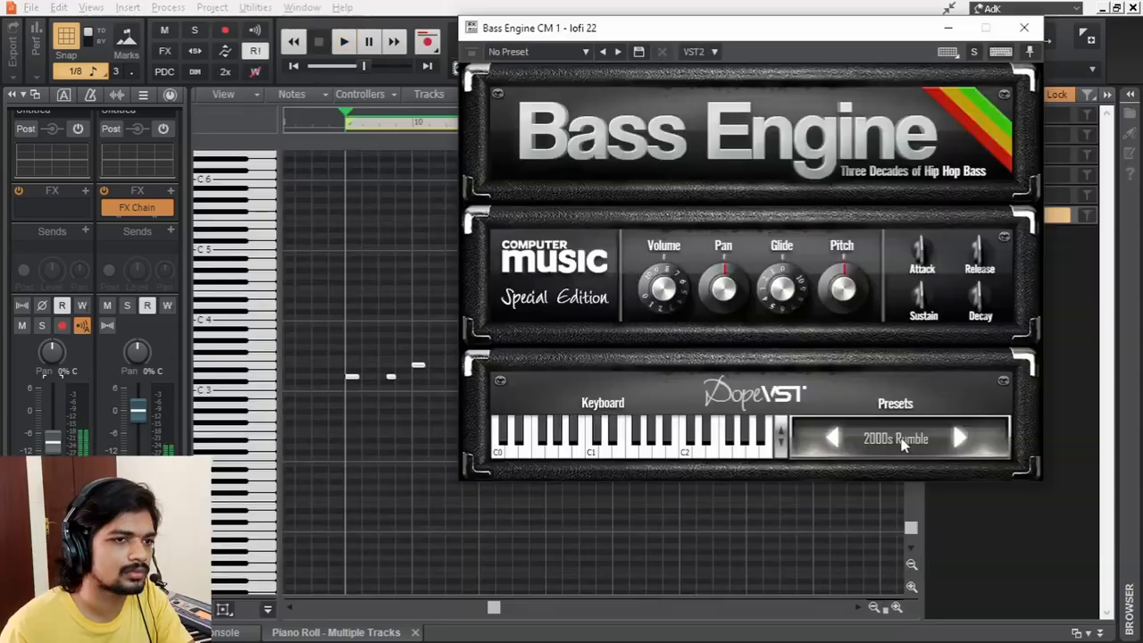
pyautogui.click(830, 437)
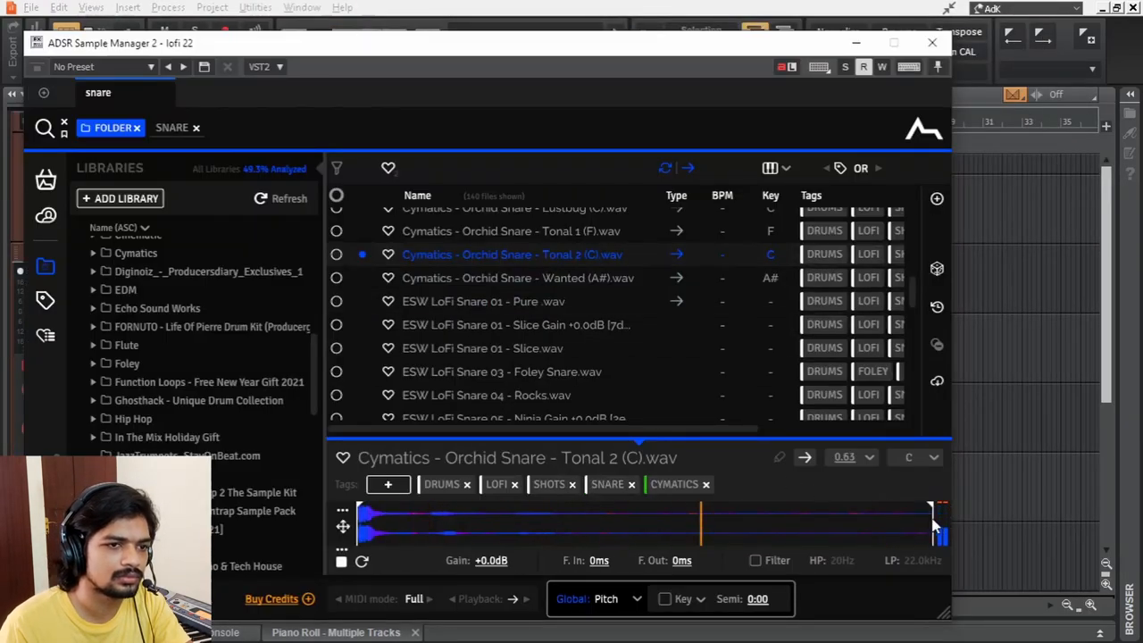
# Shorten the snare sample playback, close the E Piano window and audition BVKER Lunar Kick 03
pyautogui.moveTo(938, 527); pyautogui.dragTo(420, 526)
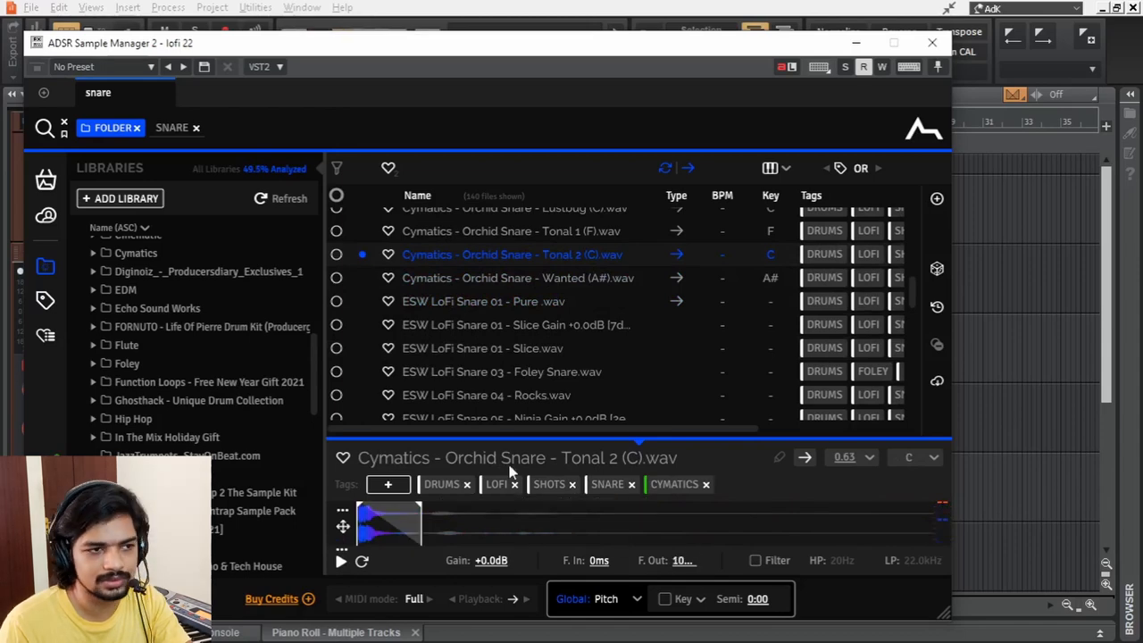
pyautogui.moveTo(659, 471)
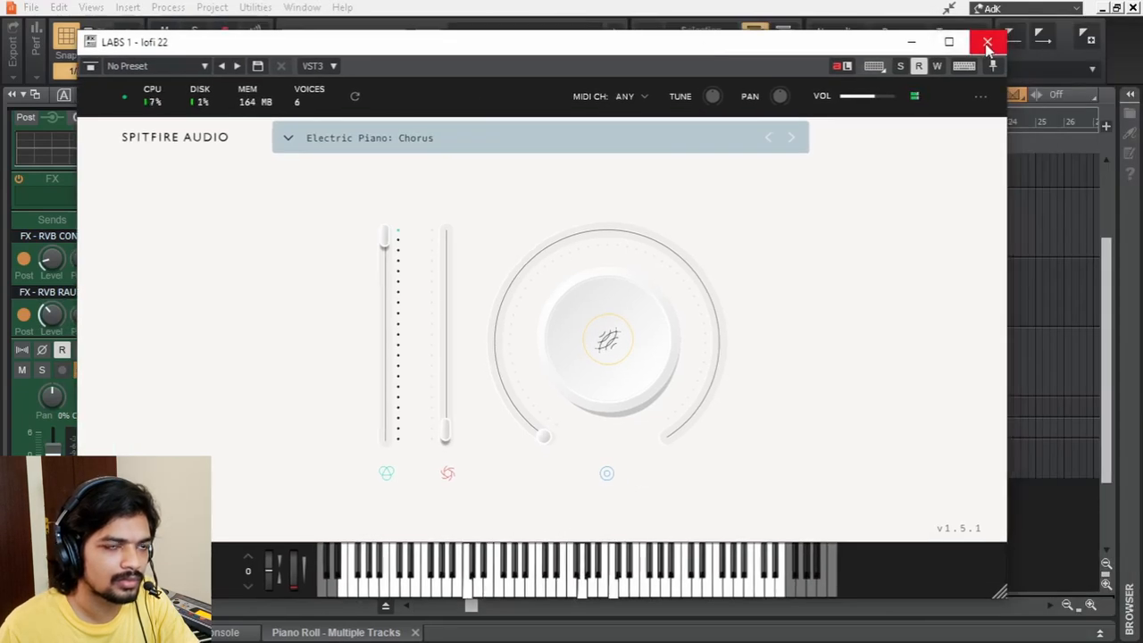
pyautogui.click(985, 43)
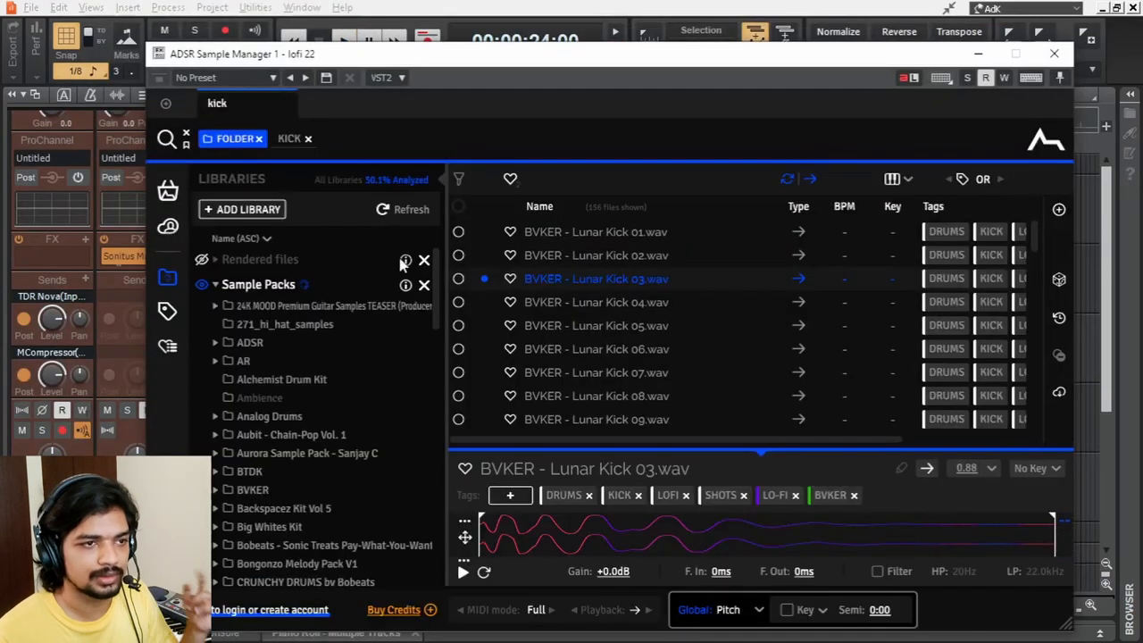
pyautogui.click(597, 301)
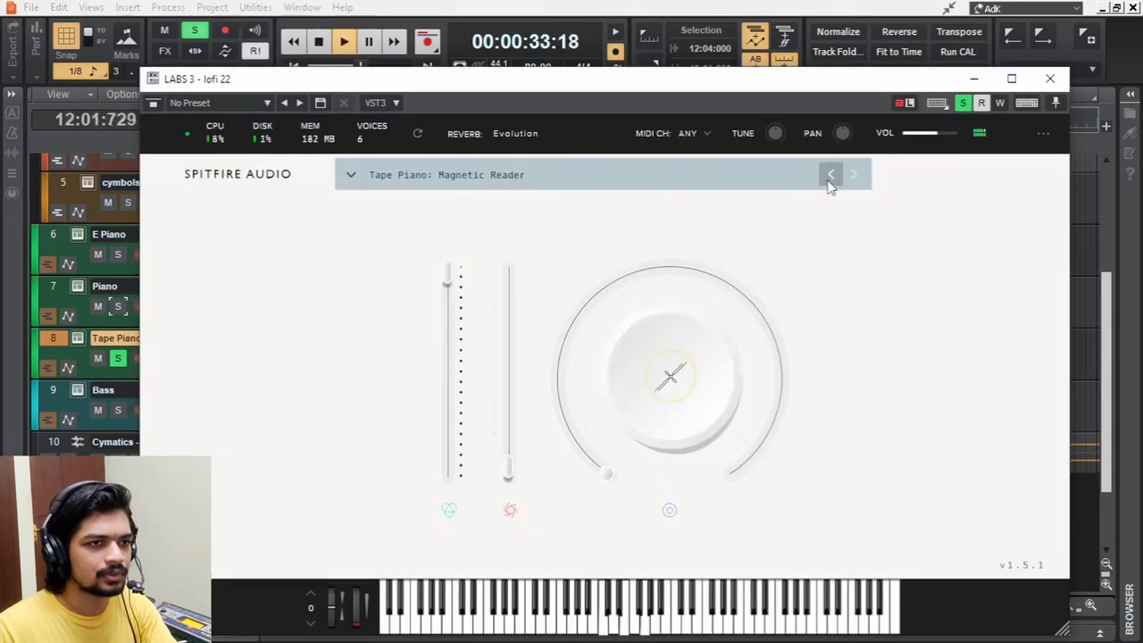
# Try Felt Cassette, return the Tape Piano to Magnetic Reader and close LABS
pyautogui.click(830, 175)
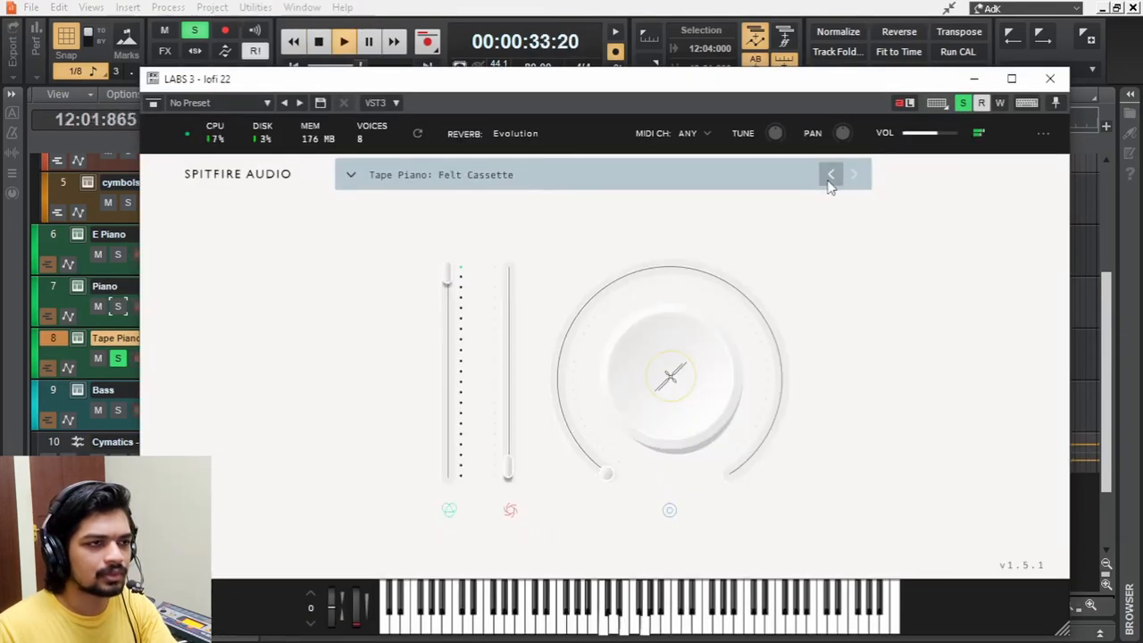
pyautogui.click(830, 175)
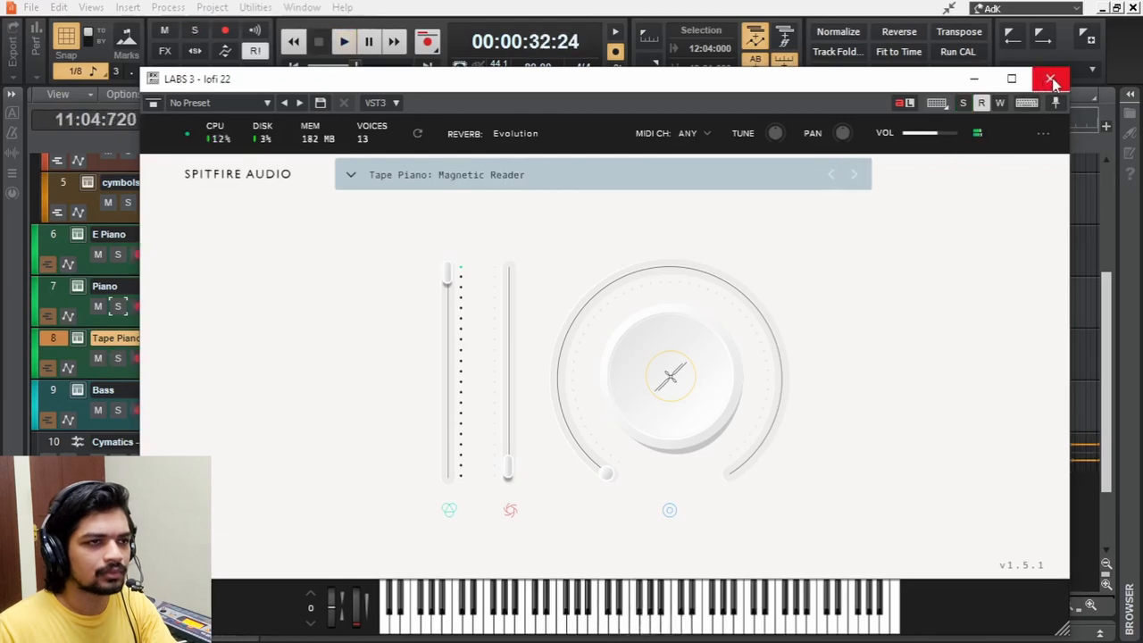
pyautogui.click(1050, 79)
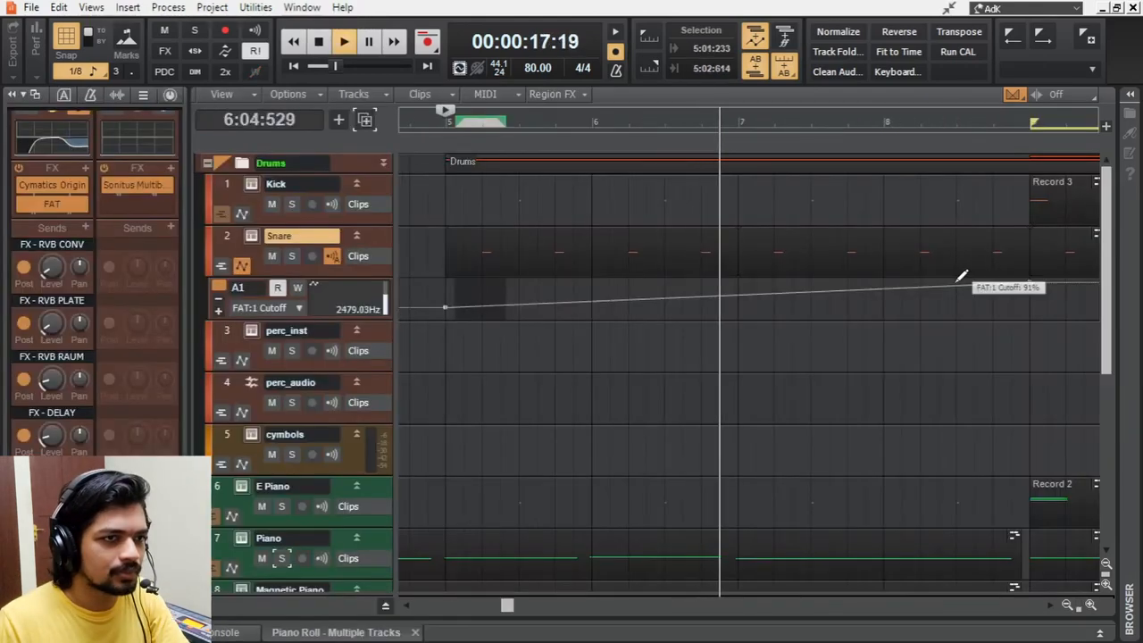
# Drag the last FAT:1 Cutoff node down to about 46% and bring up the envelope options
pyautogui.moveTo(961, 277); pyautogui.dragTo(1009, 300)
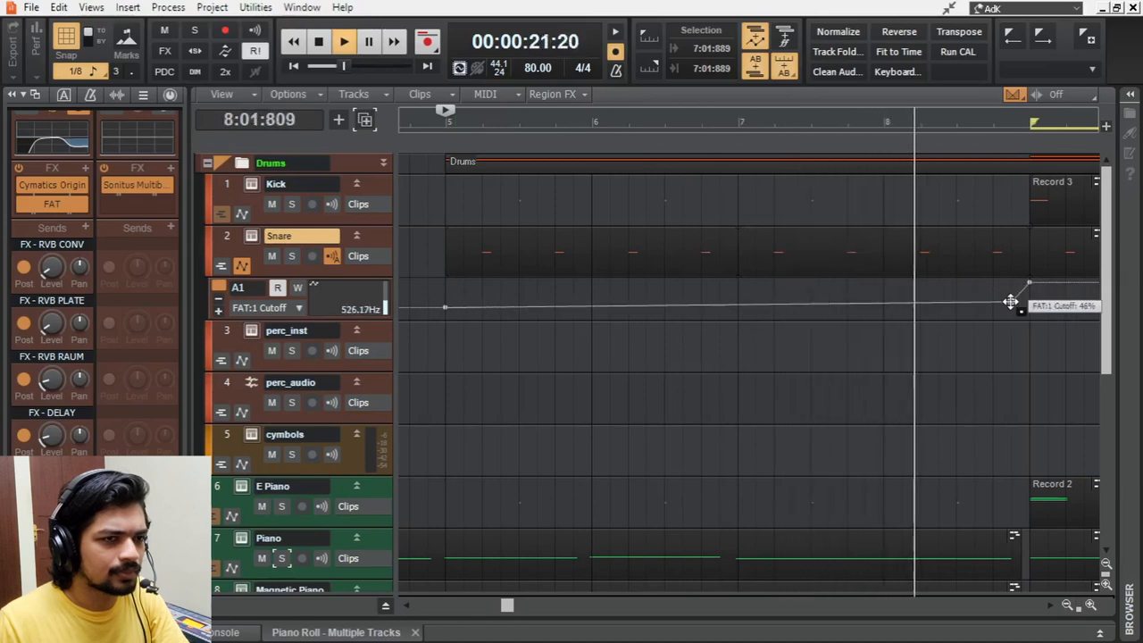
pyautogui.rightClick(50, 379)
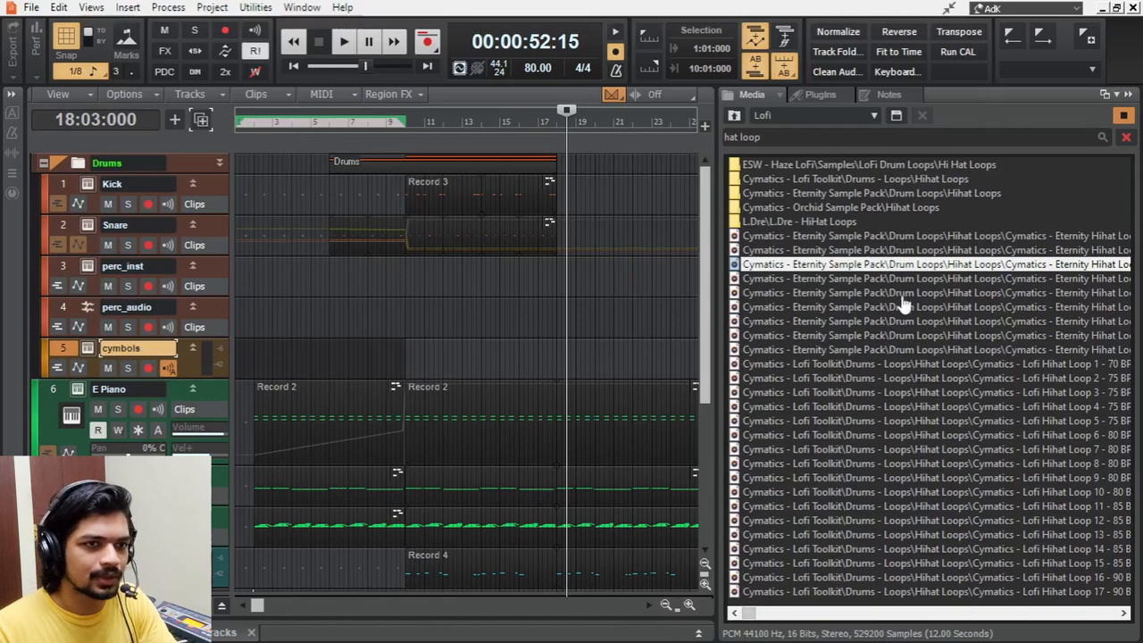
pyautogui.moveTo(1082, 279)
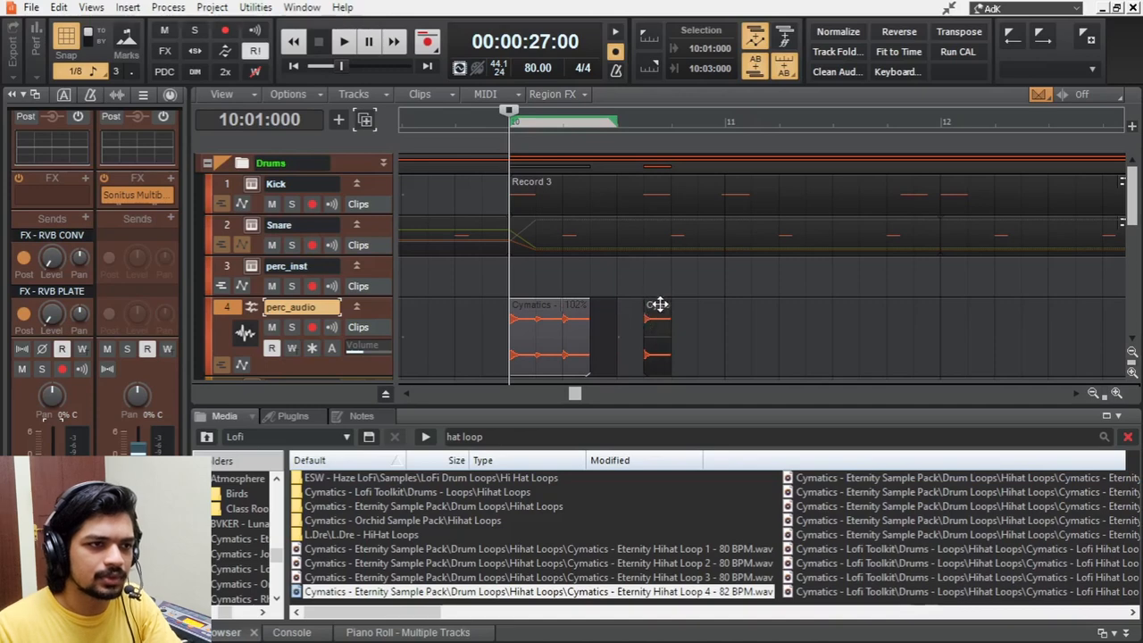
# Copy the Cymatics hi-hat loop clip along perc_audio to fill the following bars
pyautogui.click(343, 41)
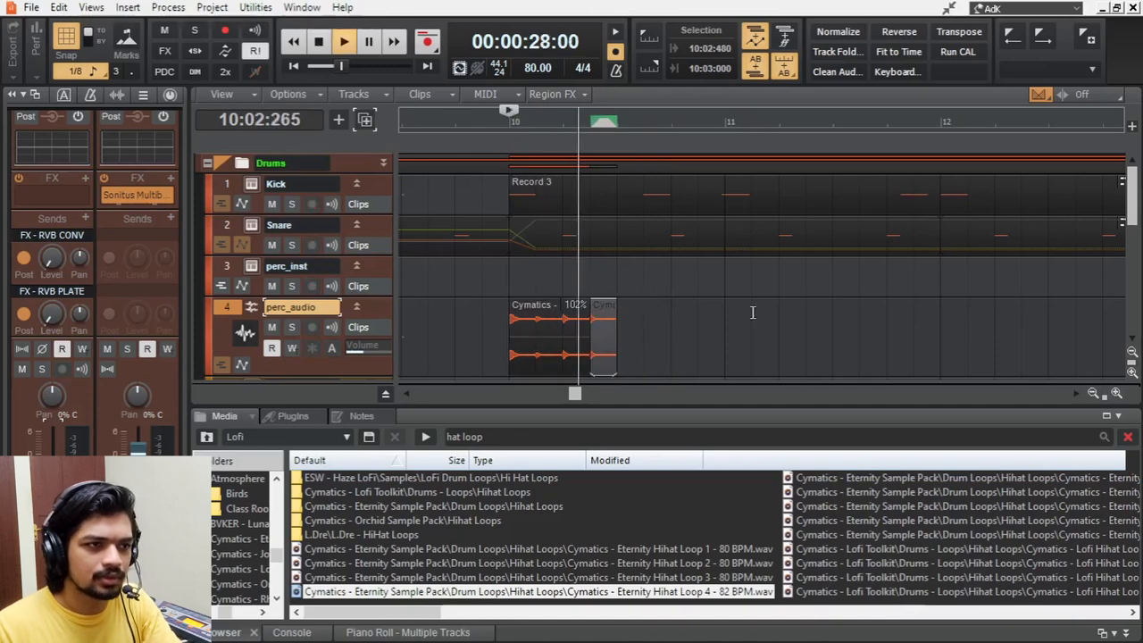
pyautogui.click(342, 41)
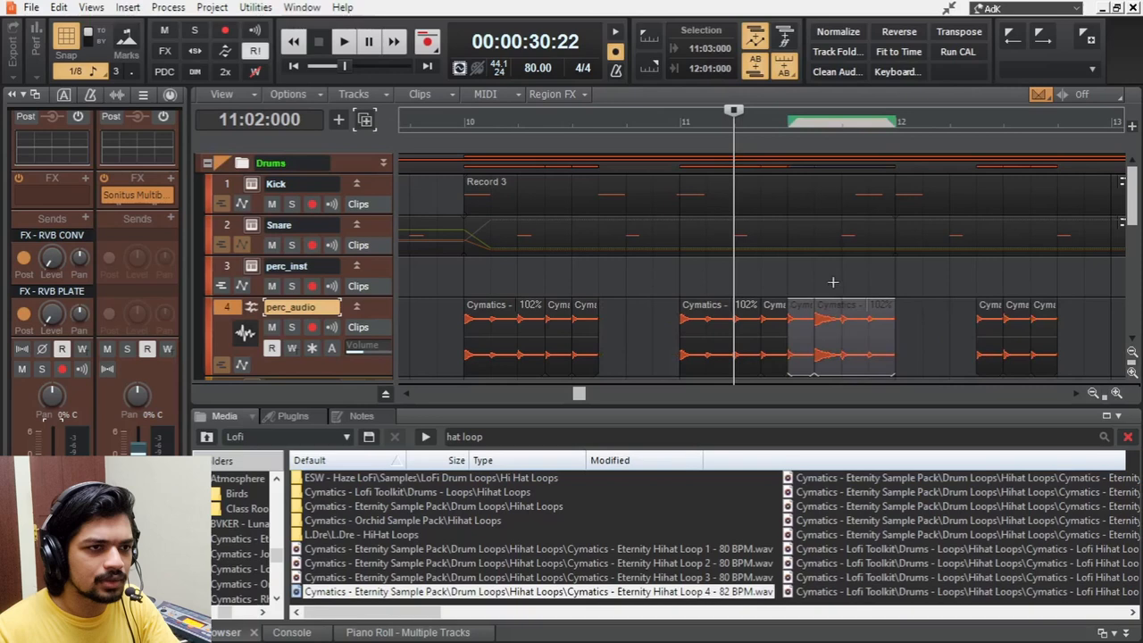
pyautogui.moveTo(840, 337); pyautogui.dragTo(639, 337)
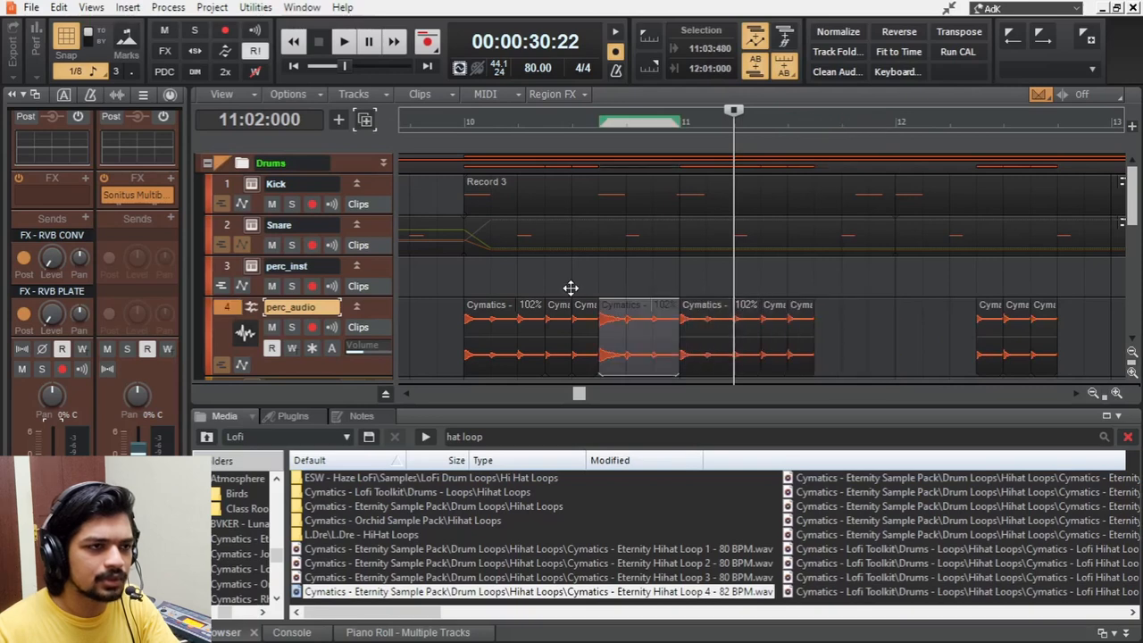
pyautogui.click(343, 41)
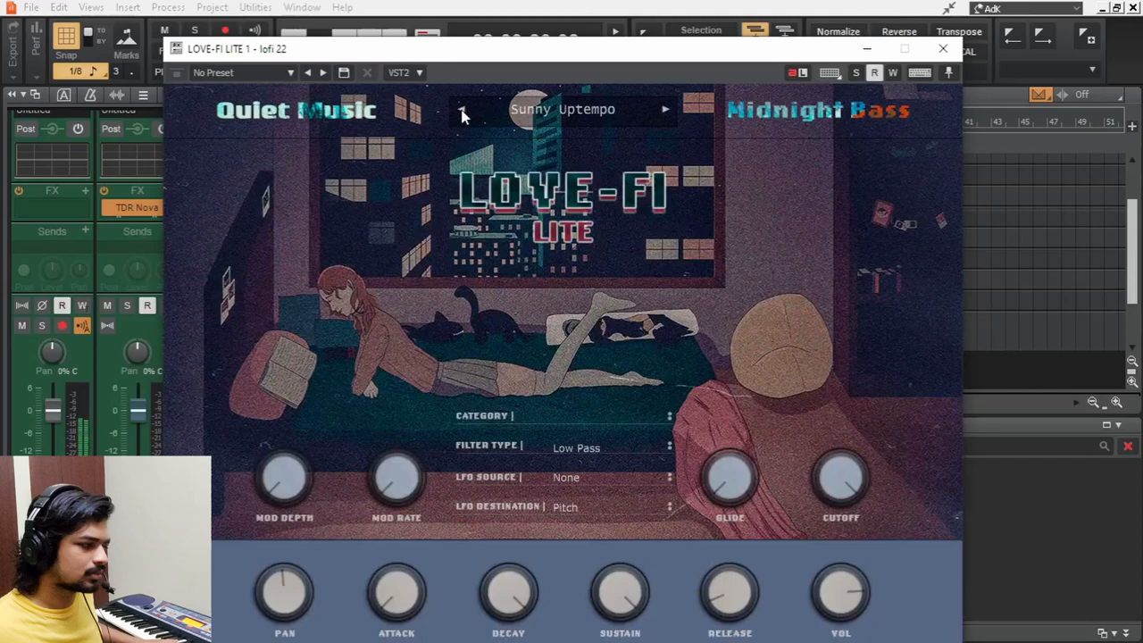
# Close the LOVE-FI LITE window and review its new track in the track view
pyautogui.click(943, 49)
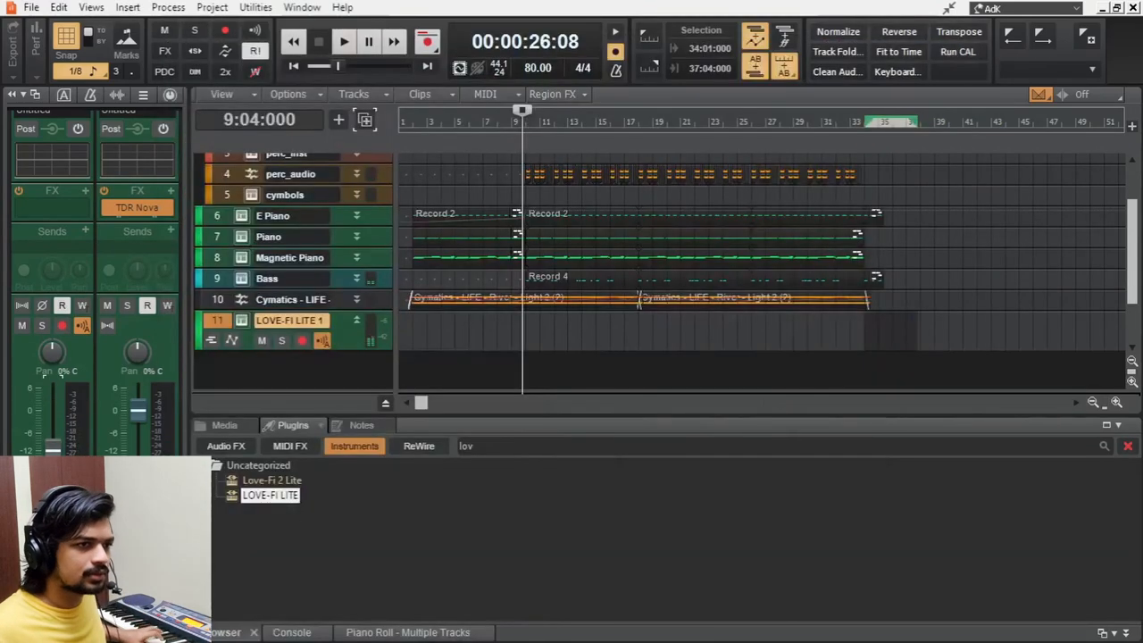
pyautogui.click(172, 97)
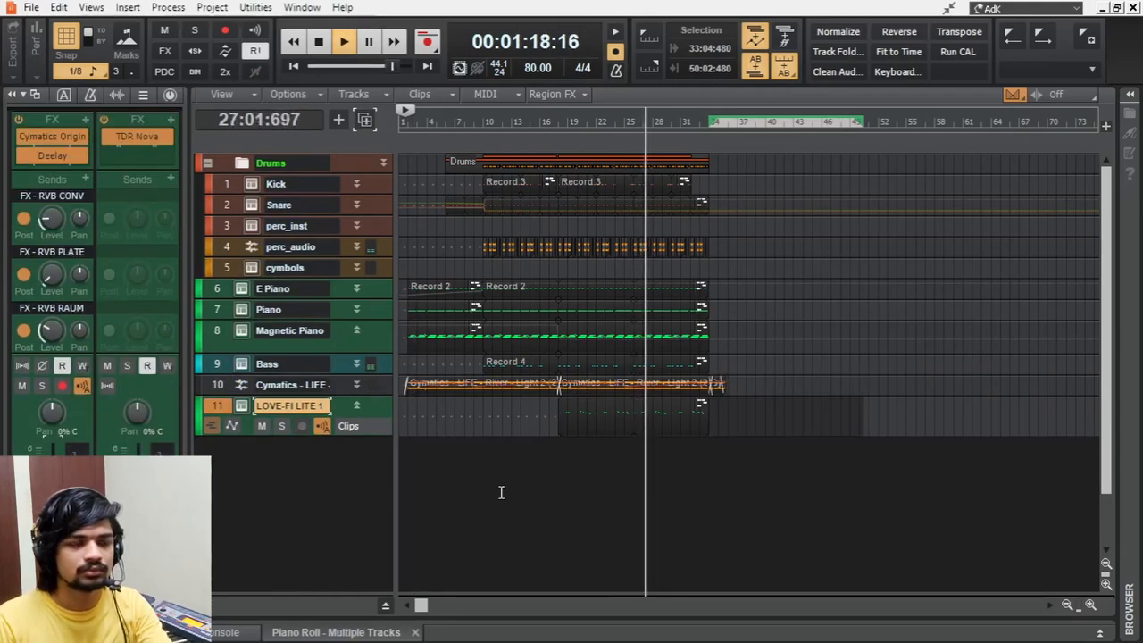
pyautogui.click(317, 41)
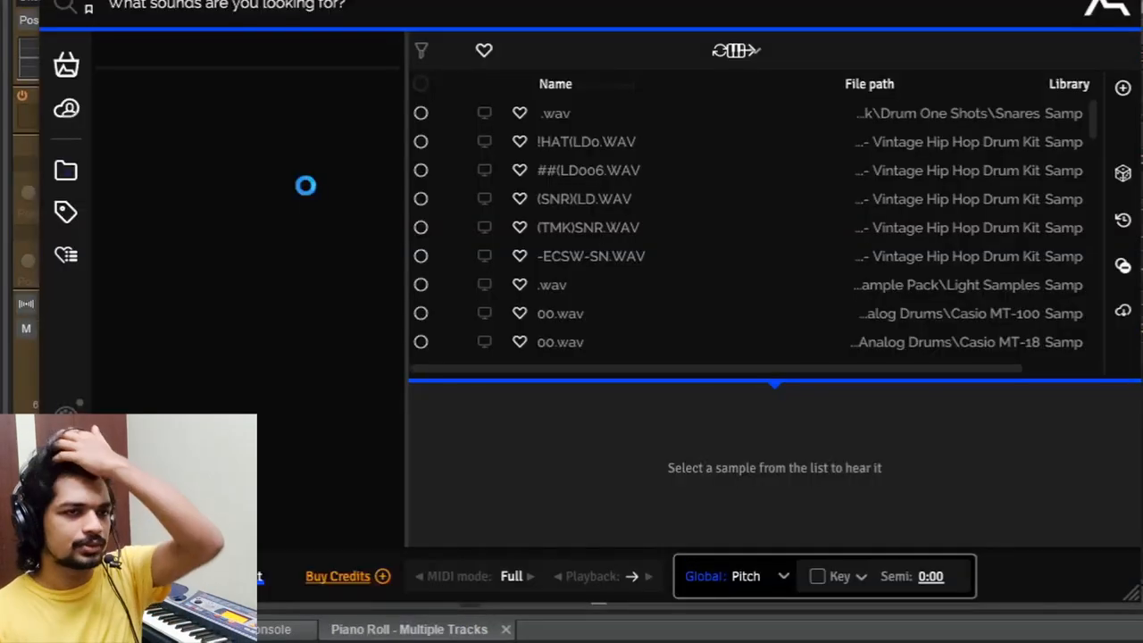
# Add a Shaker track with the Cymatics Origin vintage effect in its FX bin
pyautogui.click(67, 170)
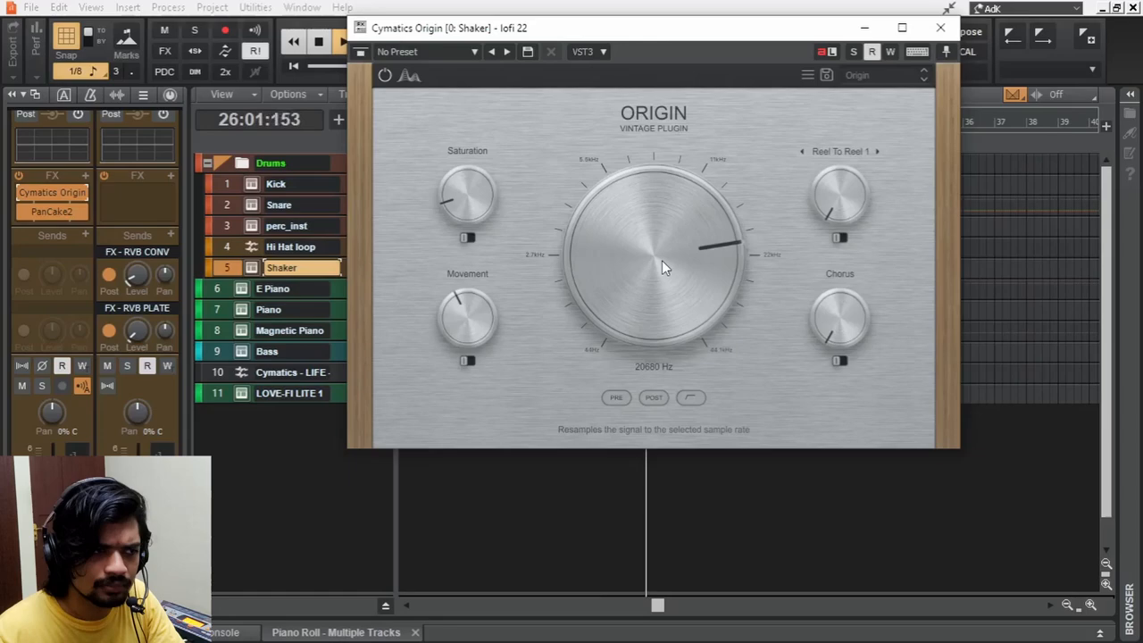
pyautogui.click(939, 28)
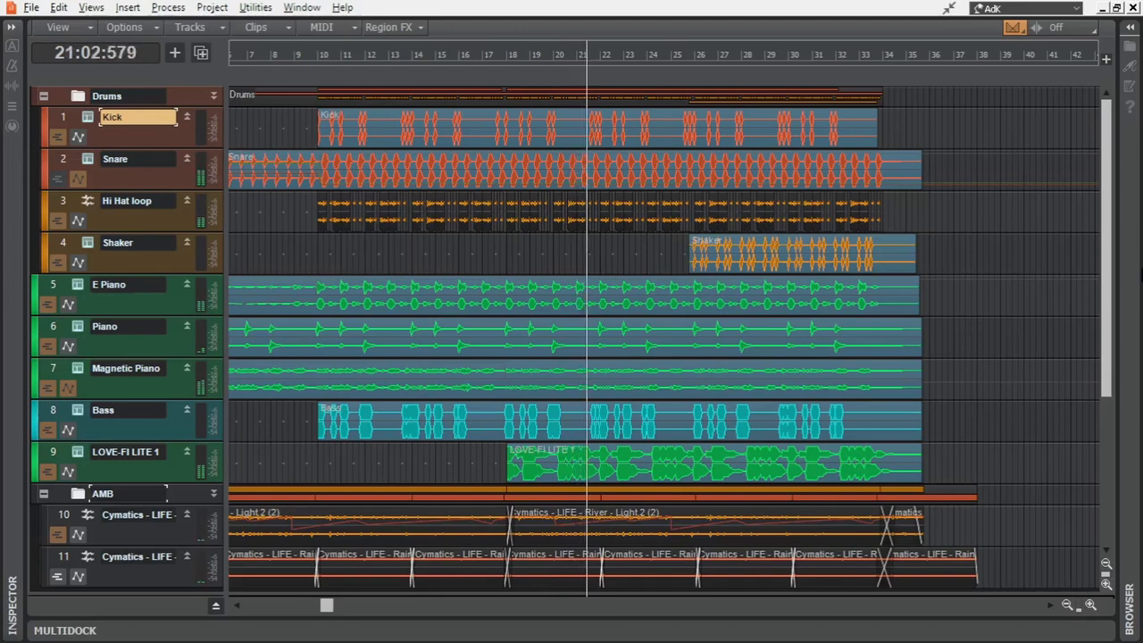
# Start a new project and browse the Cymatics Lofi Guitars pack in ADSR Sample Manager
pyautogui.click(789, 53)
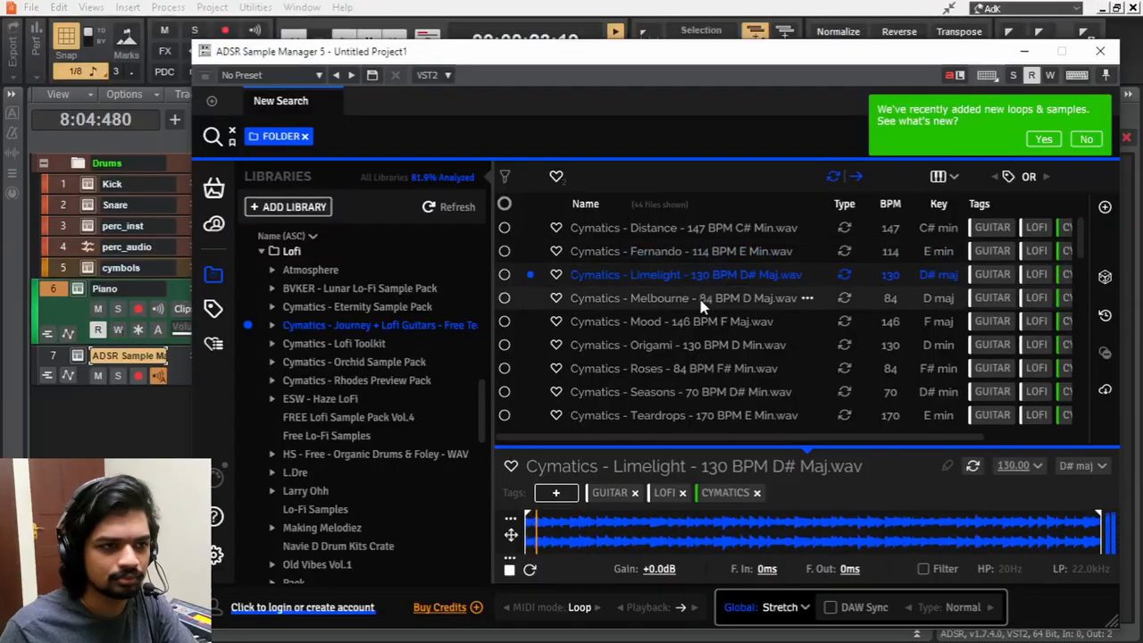
# Audition the Origami and Seasons loops and bring the Seasons 70 BPM D# minor loop onto a track
pyautogui.click(679, 345)
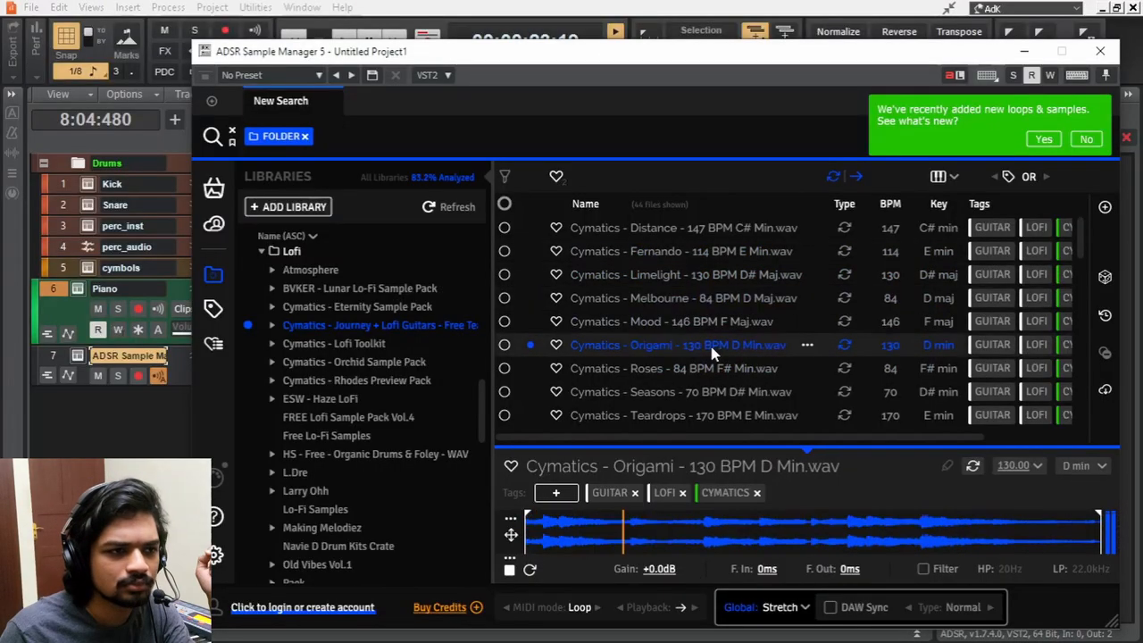
pyautogui.scroll(-3)
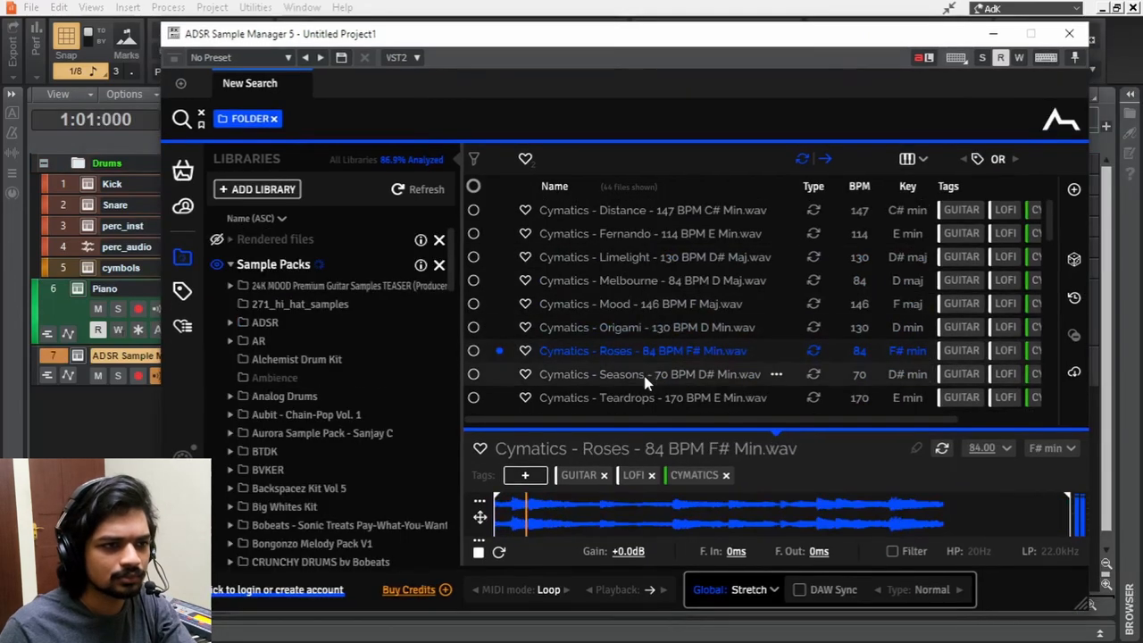
pyautogui.click(625, 375)
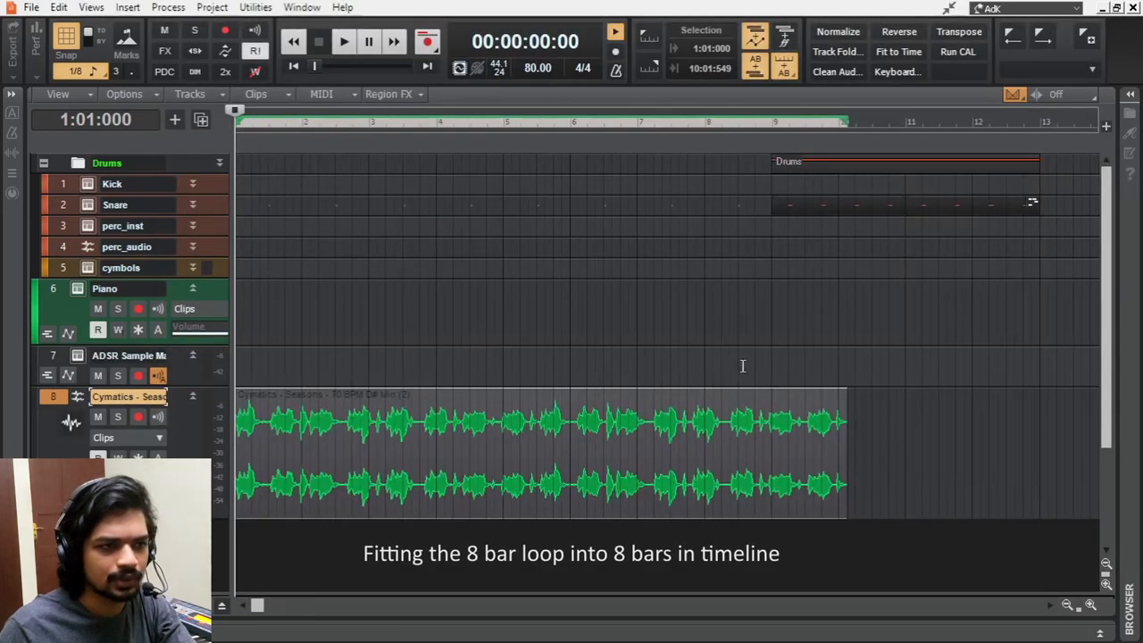
pyautogui.moveTo(846, 428); pyautogui.dragTo(771, 428)
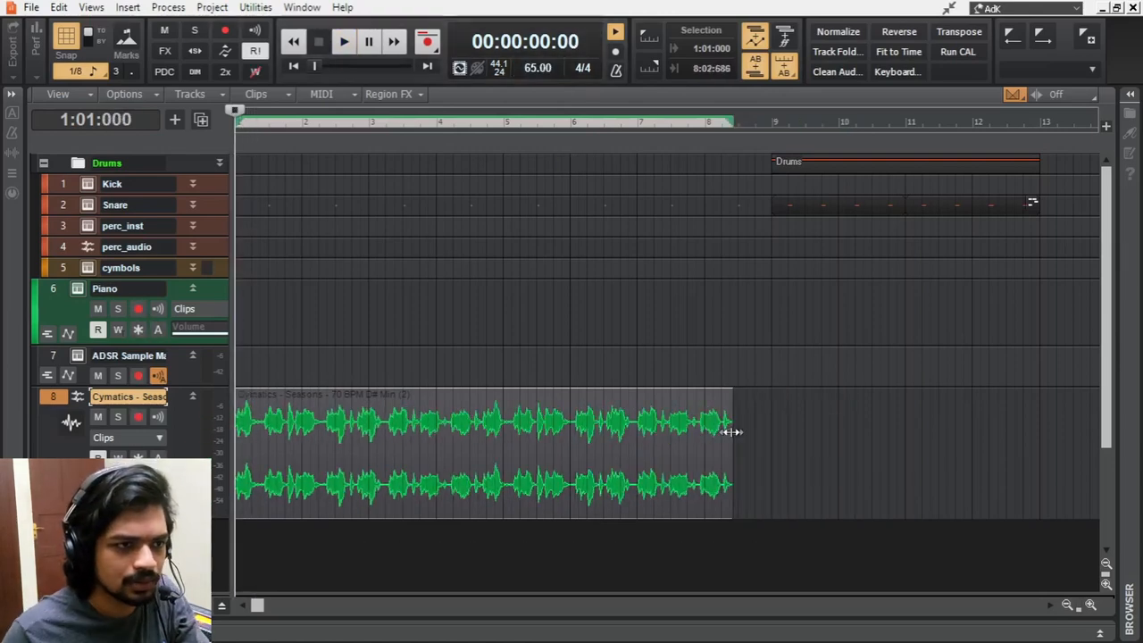
# Stretch the Seasons clip to 8 bars at tempo 65, transpose it and duplicate the track
pyautogui.click(343, 42)
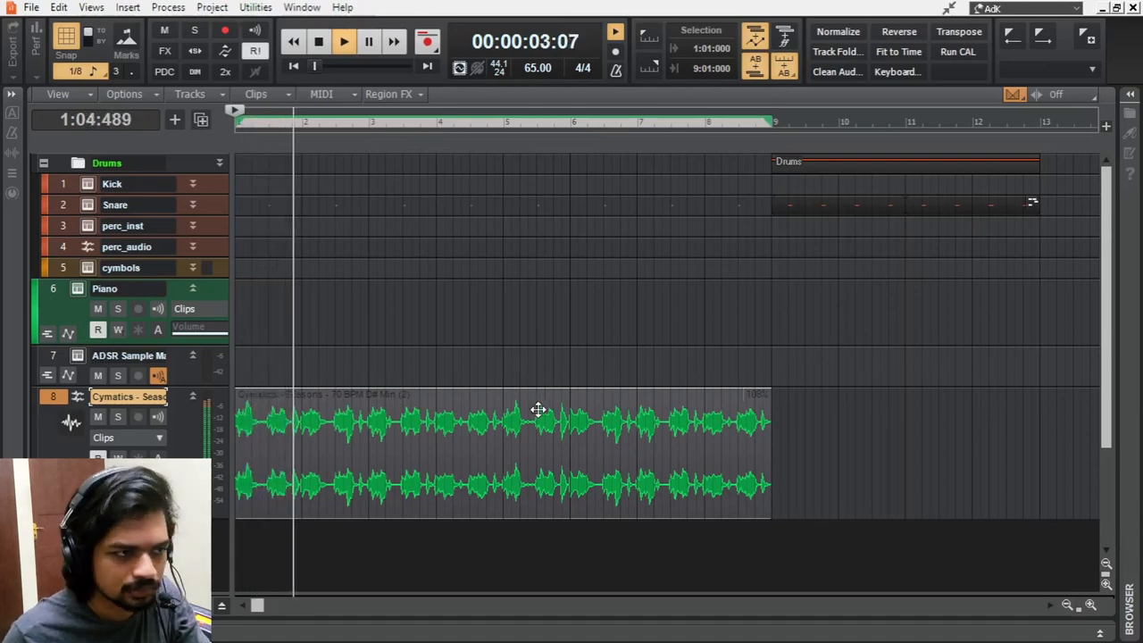
pyautogui.click(318, 43)
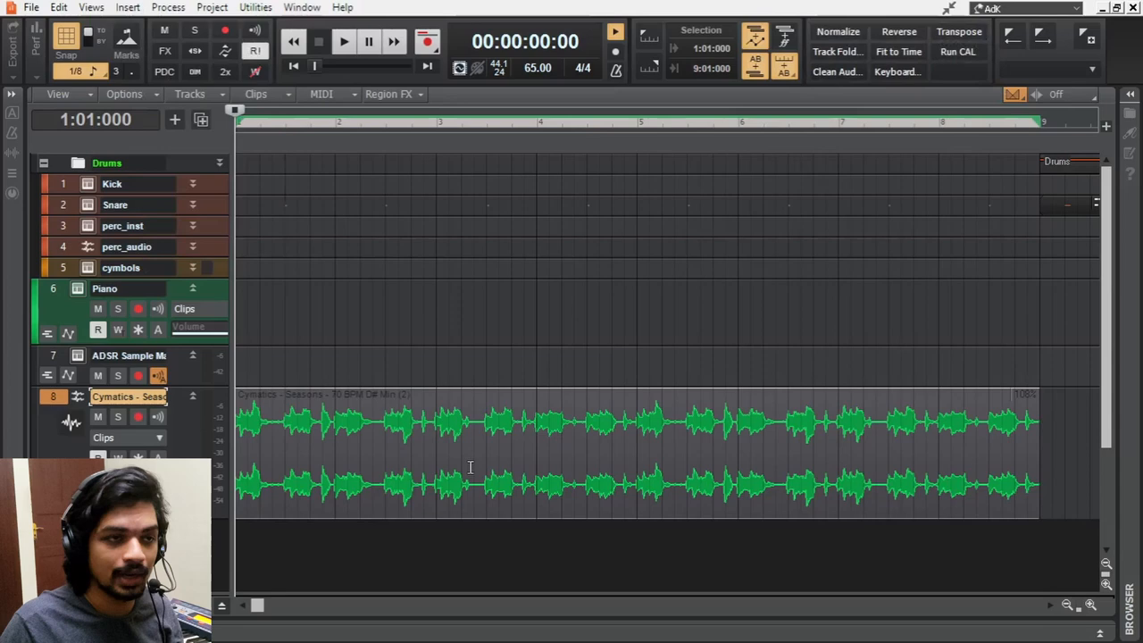
pyautogui.moveTo(957, 32)
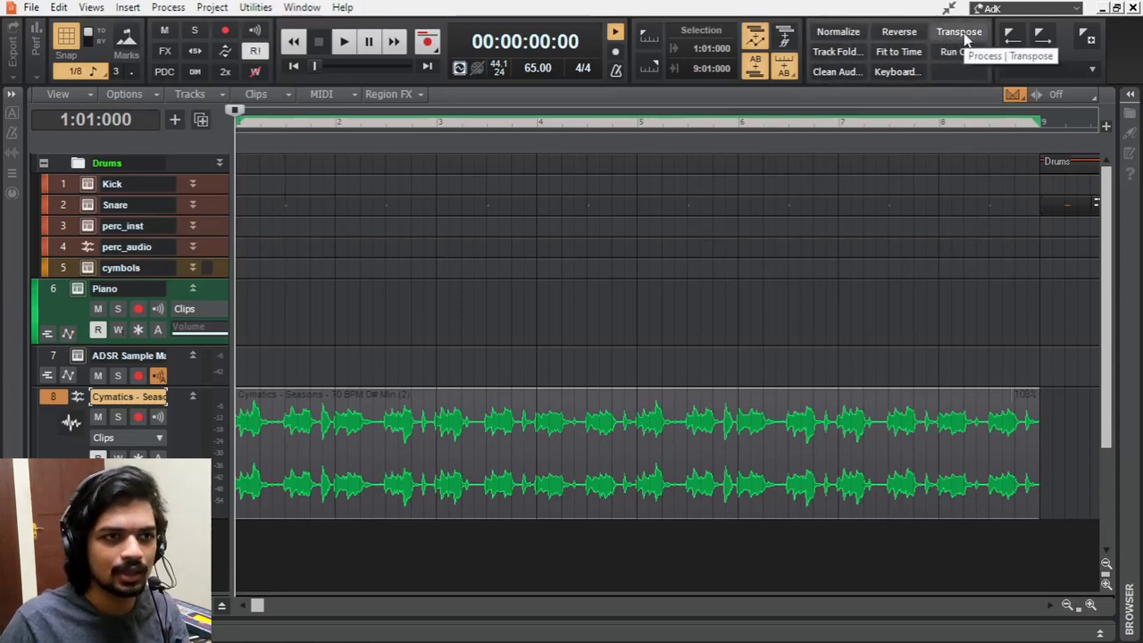
pyautogui.click(959, 32)
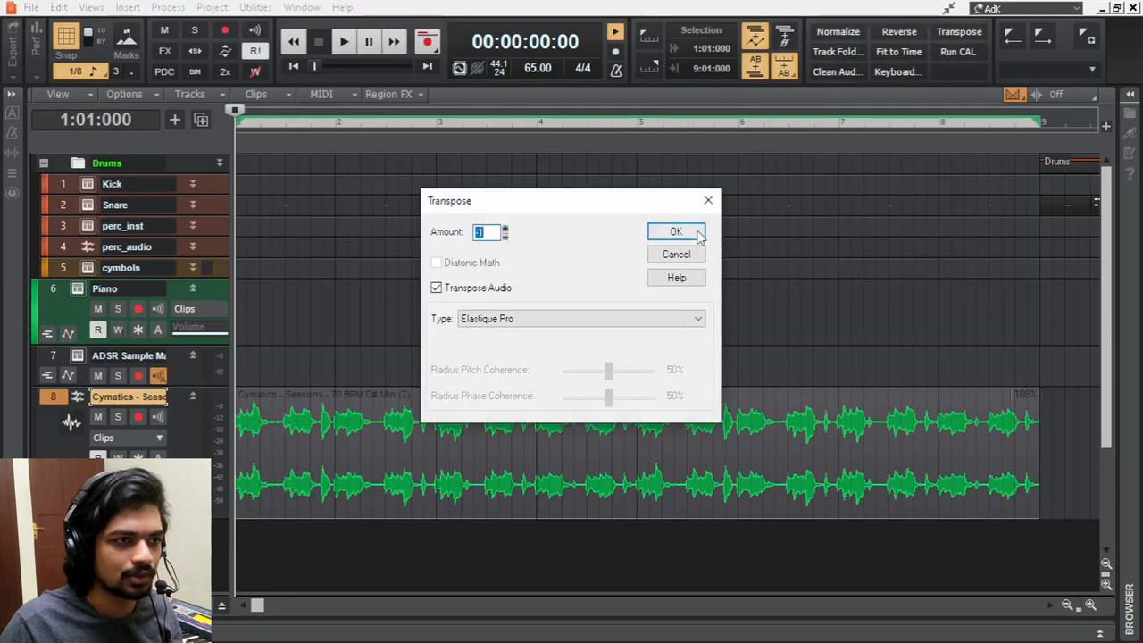
pyautogui.click(675, 232)
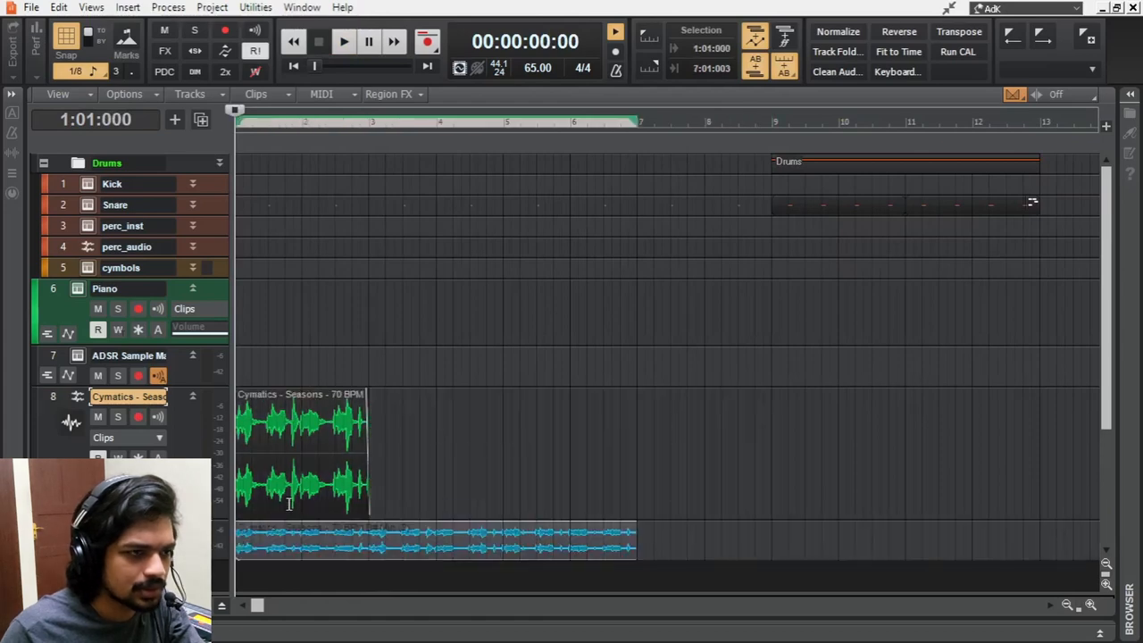
pyautogui.click(342, 43)
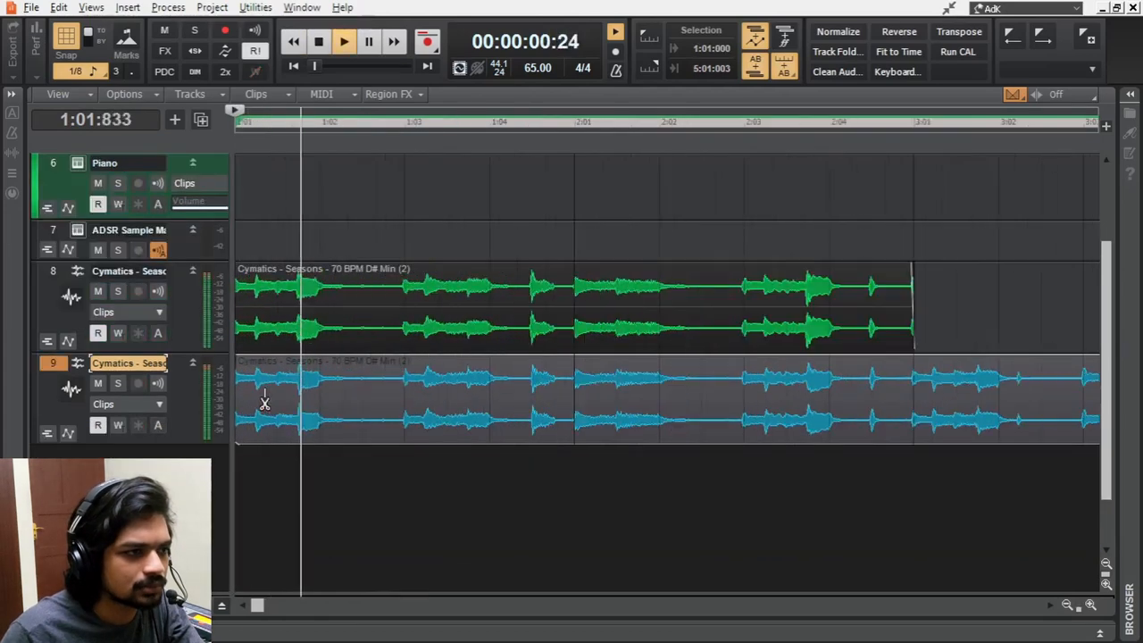
# Chop the Seasons guitar clips into slices and reverse selected slices
pyautogui.click(343, 41)
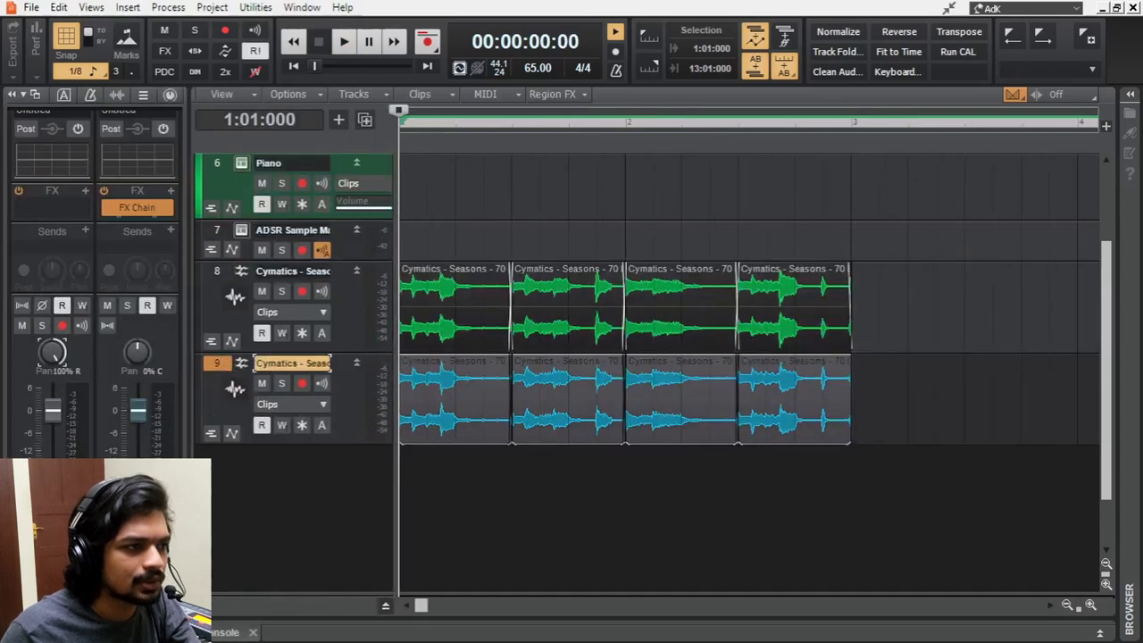
pyautogui.click(343, 42)
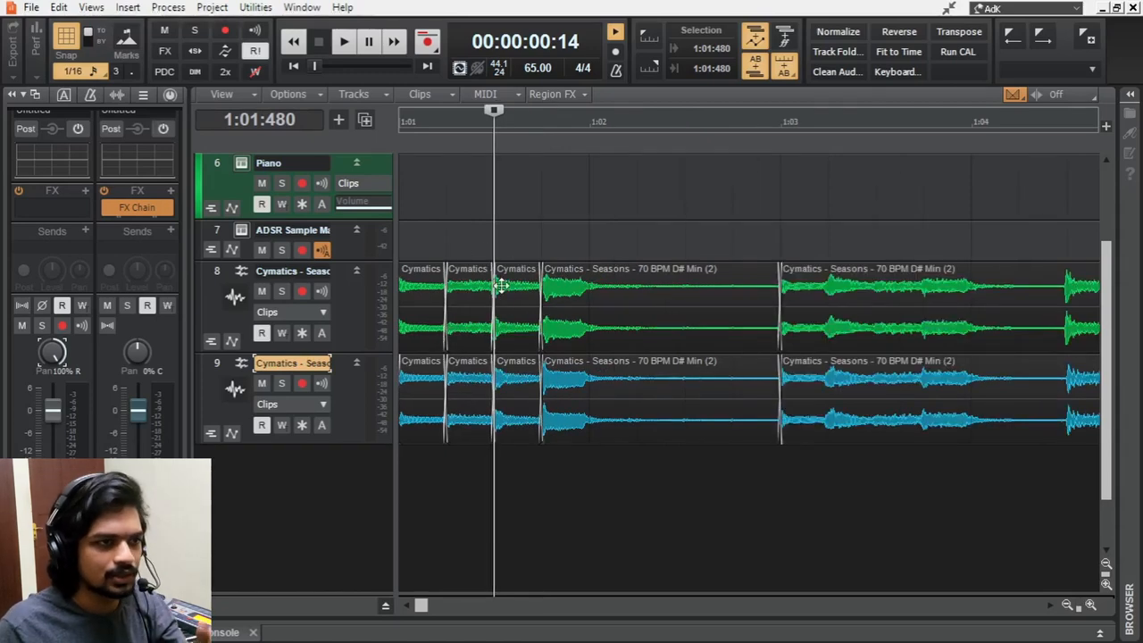
pyautogui.moveTo(454, 300)
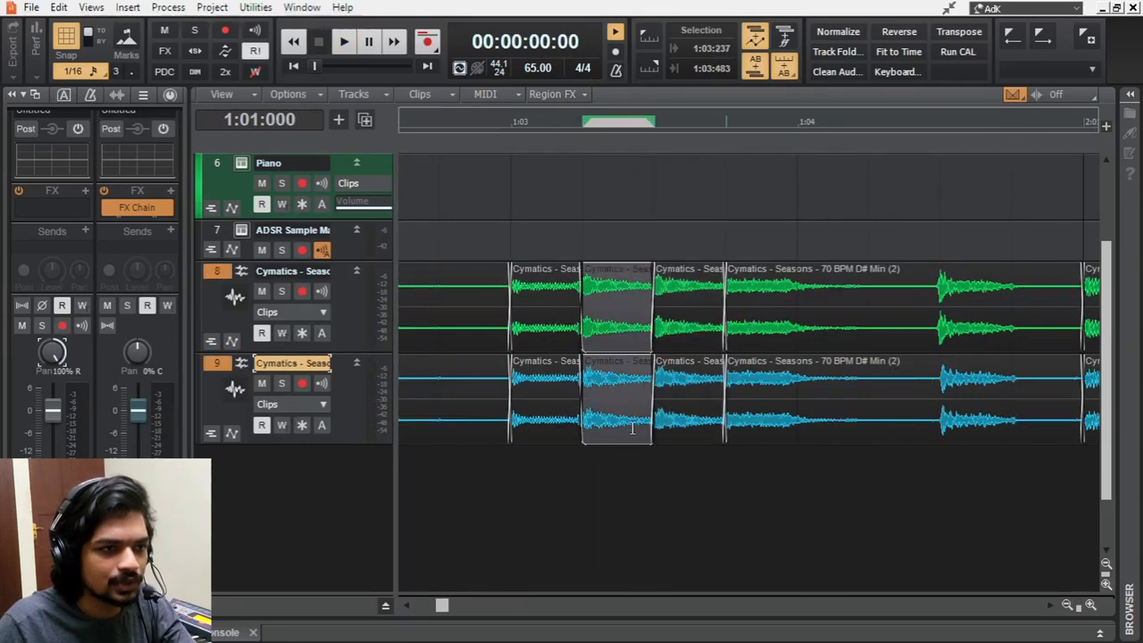
pyautogui.click(343, 41)
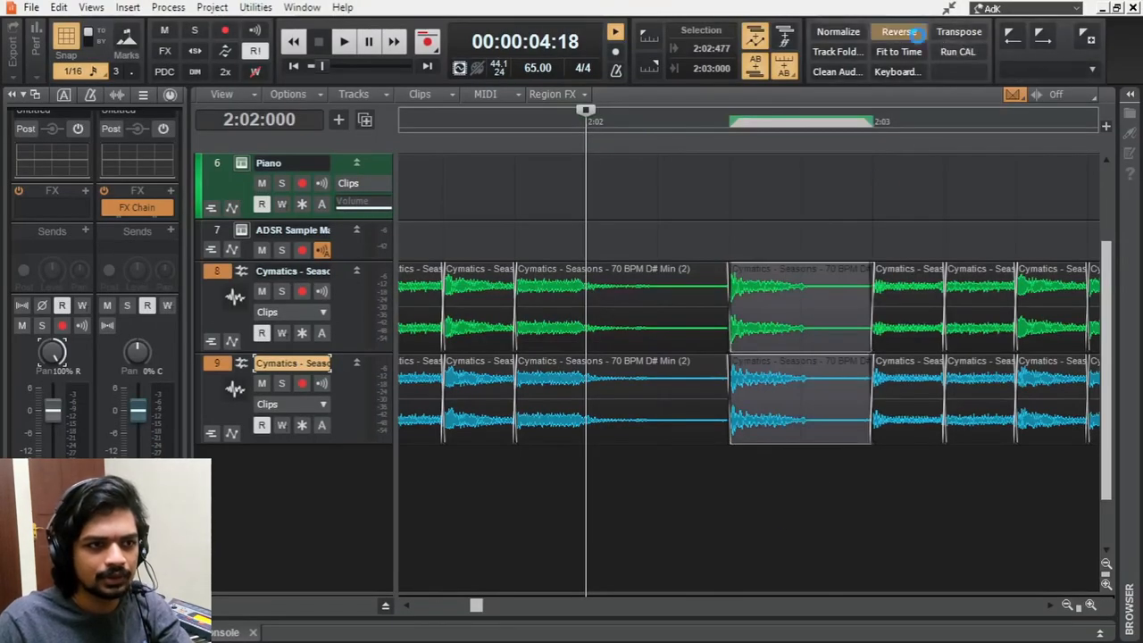
pyautogui.click(343, 43)
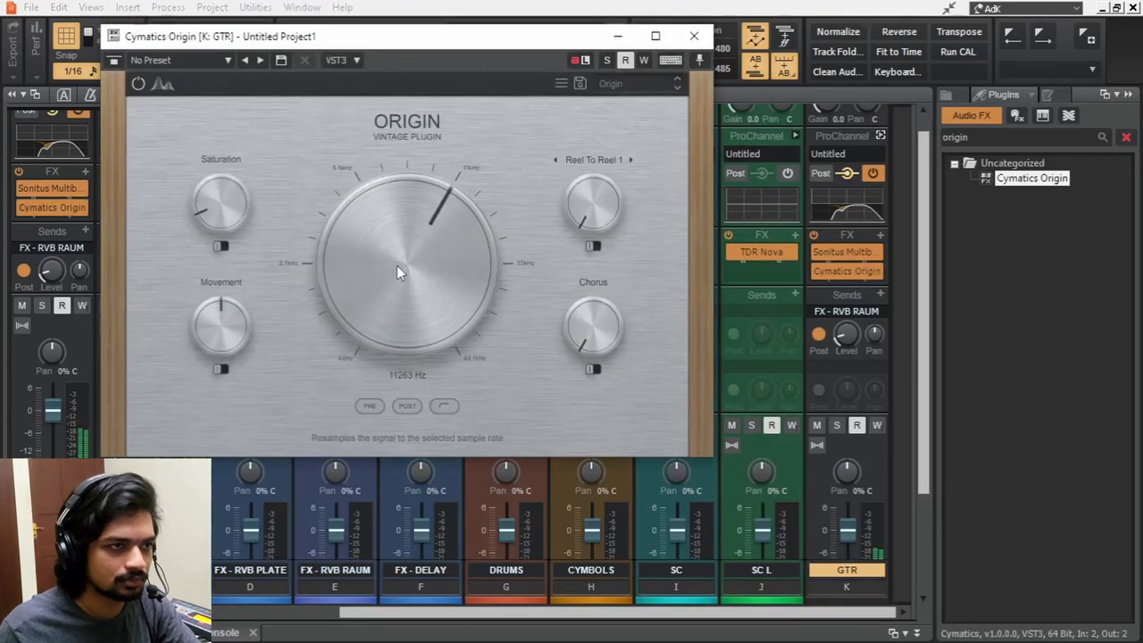
# Select all slices on both guitar tracks, bounce them to single clips and play them back
pyautogui.click(692, 36)
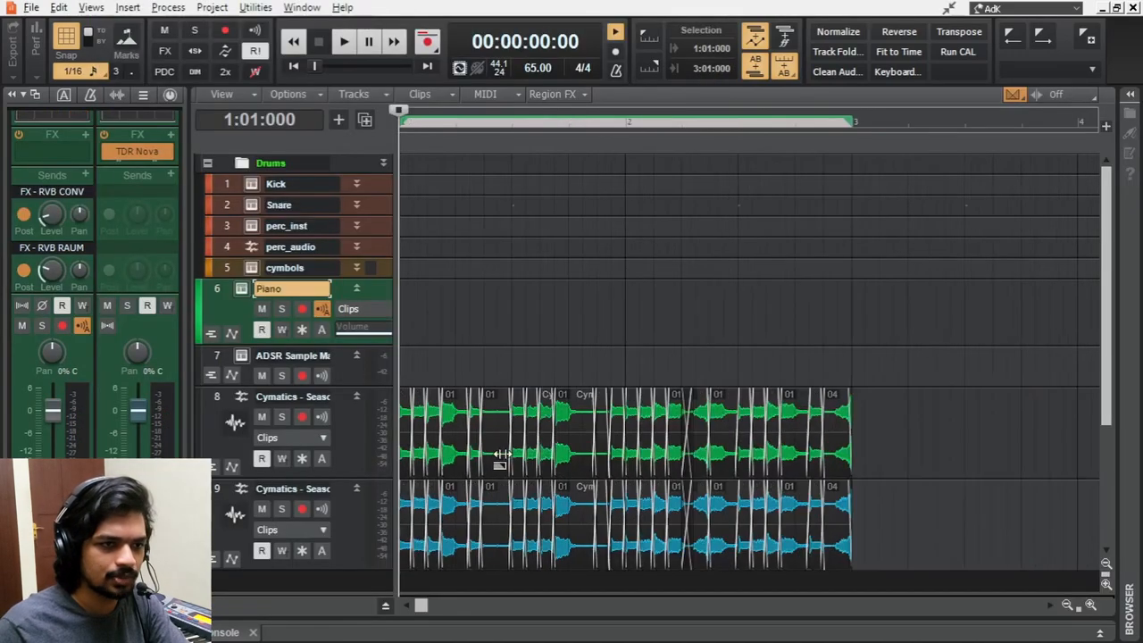
pyautogui.moveTo(500, 446); pyautogui.dragTo(950, 545)
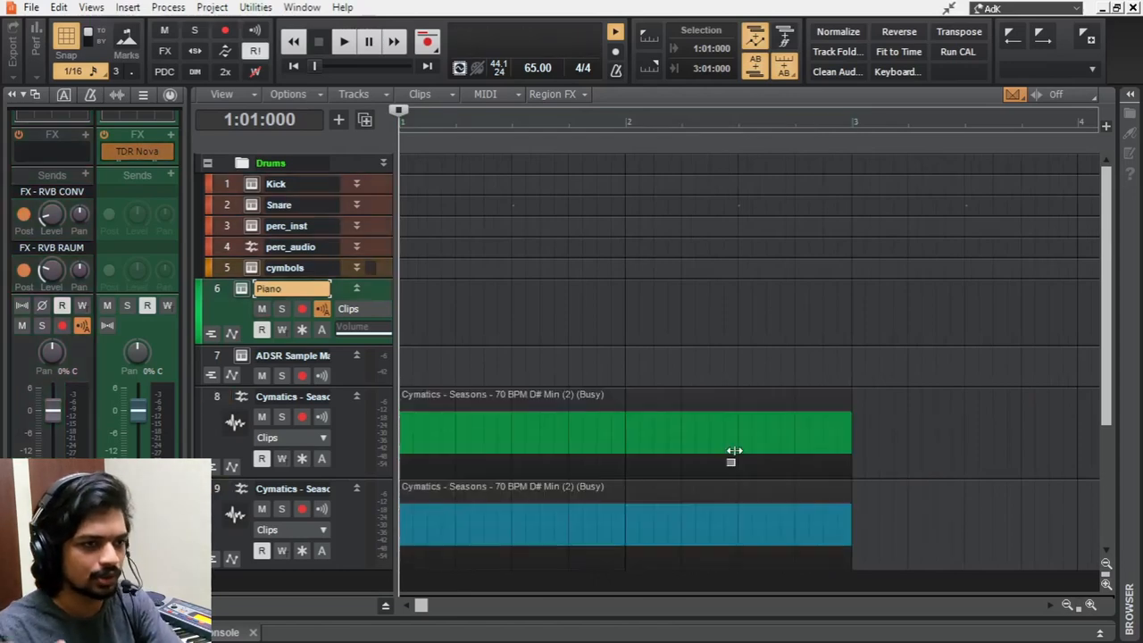
pyautogui.click(343, 43)
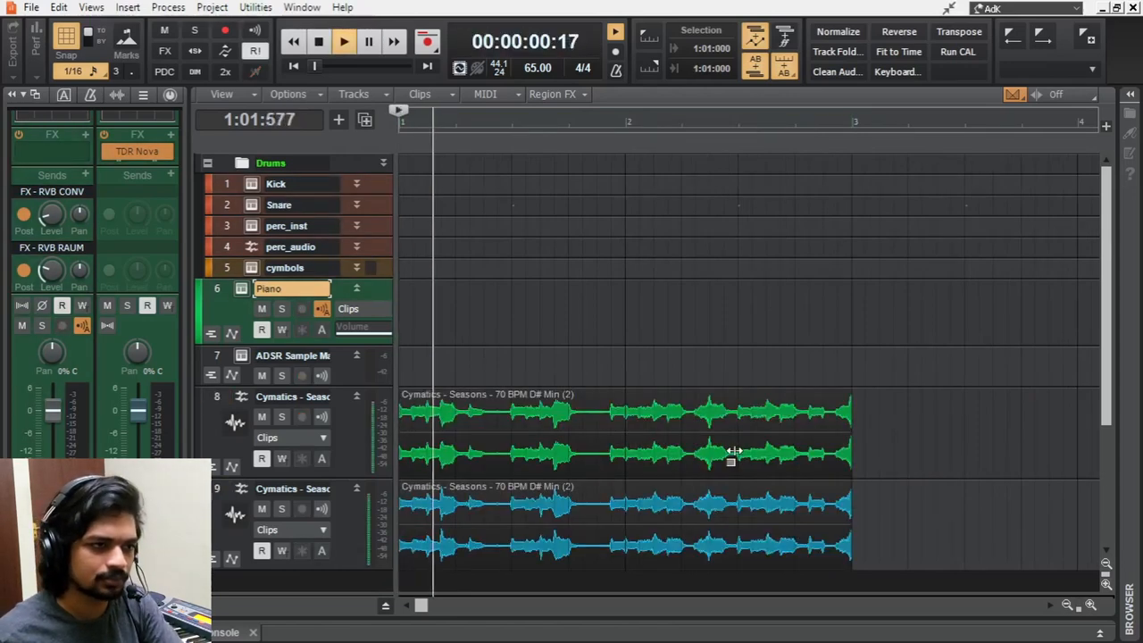
pyautogui.click(343, 41)
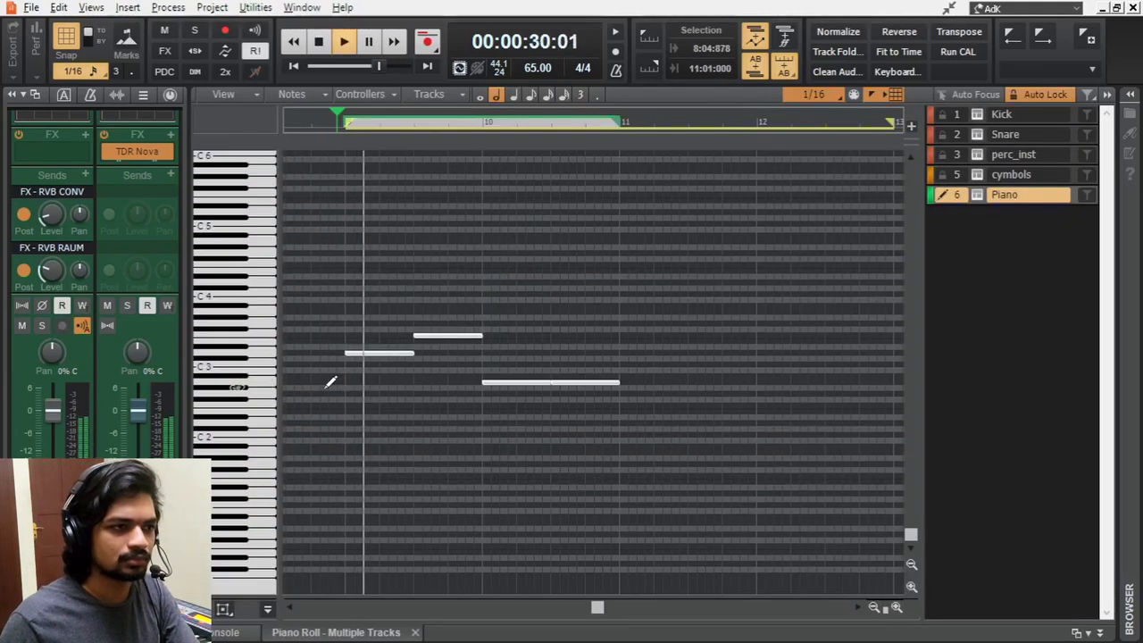
# Copy piano notes upward in the Piano Roll to stack them into full chords
pyautogui.click(318, 43)
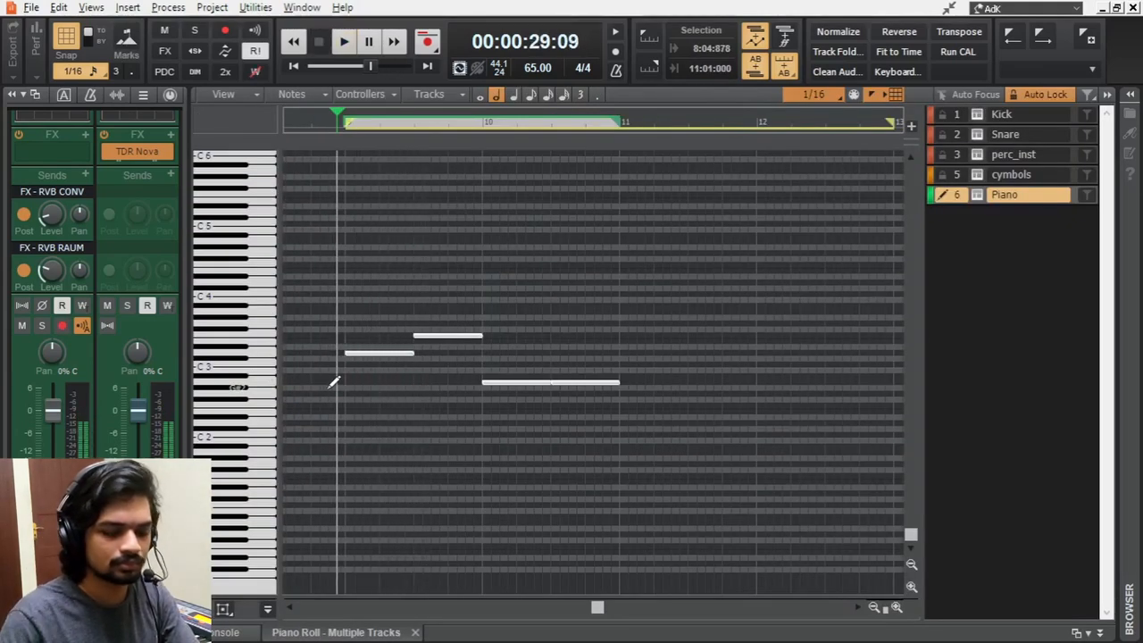
pyautogui.scroll(-3)
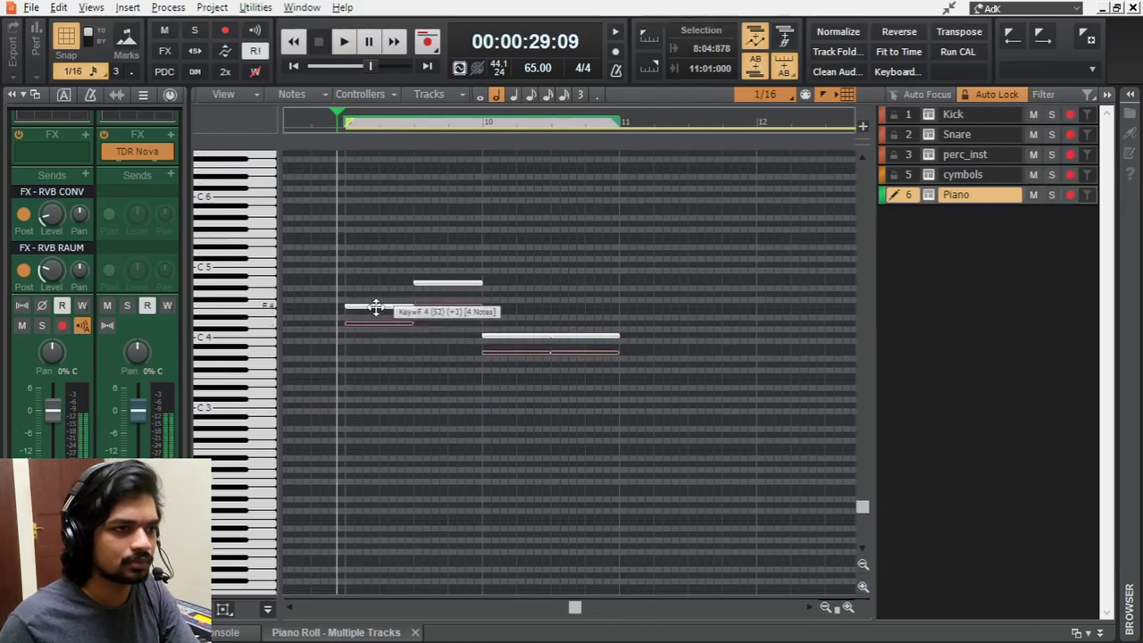
pyautogui.click(343, 43)
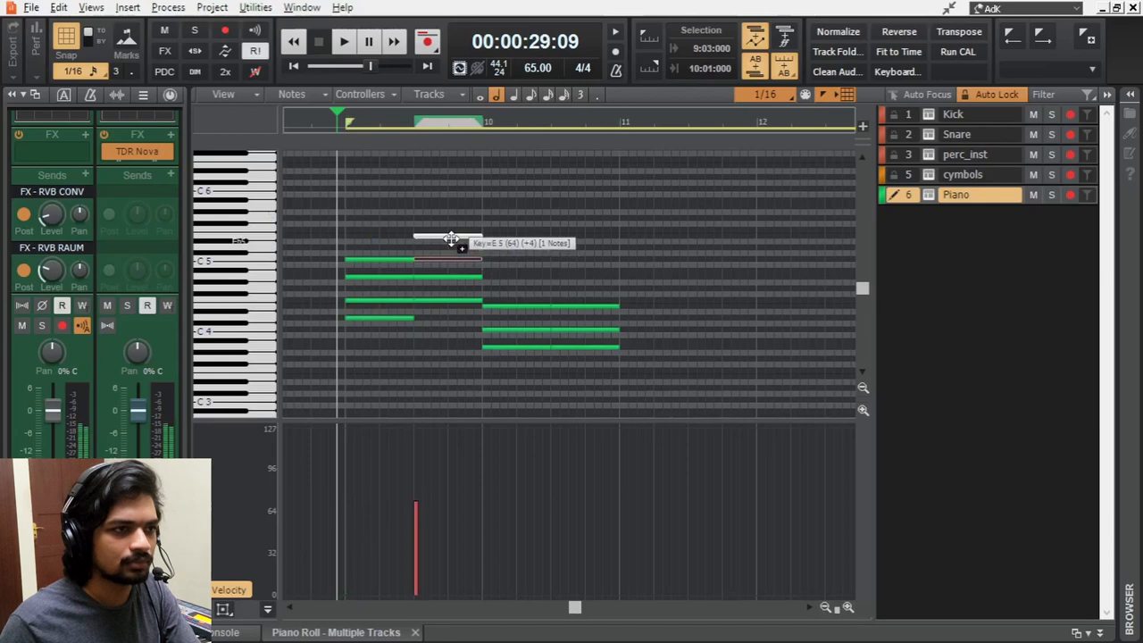
pyautogui.click(343, 41)
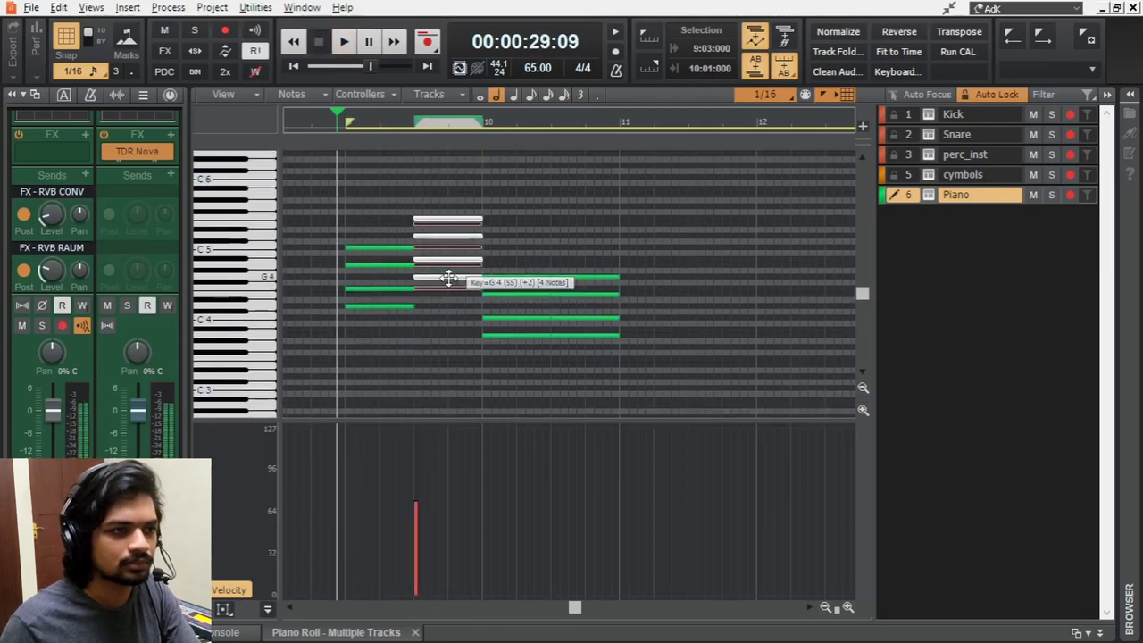
pyautogui.click(343, 41)
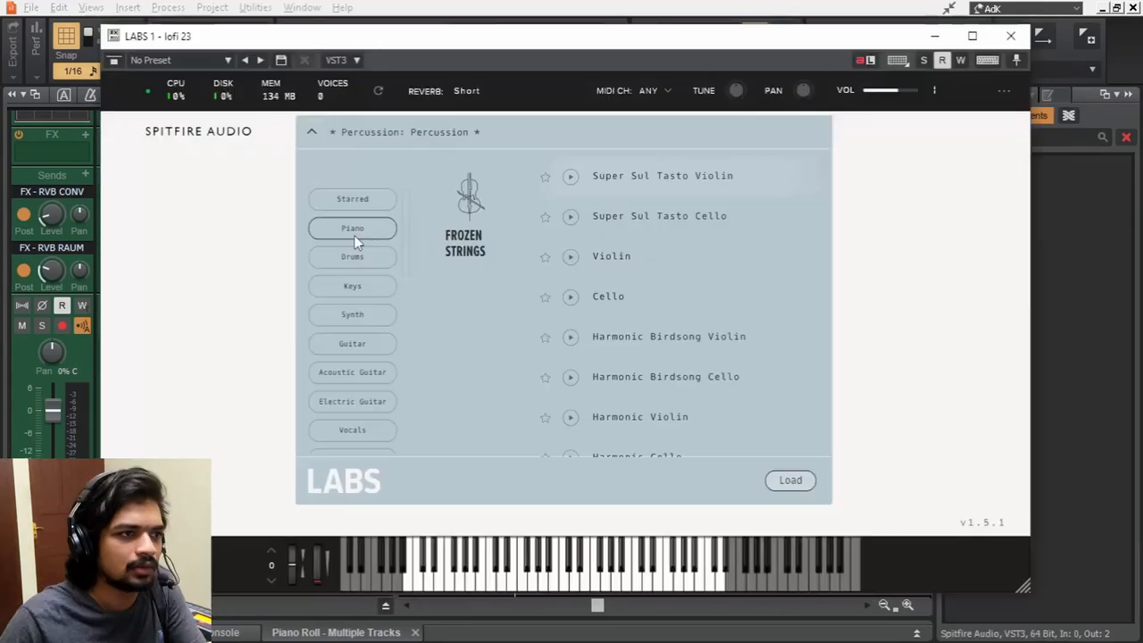
# Insert a Kontakt soft synth track, confirming the Insert Soft Synth Options
pyautogui.click(352, 228)
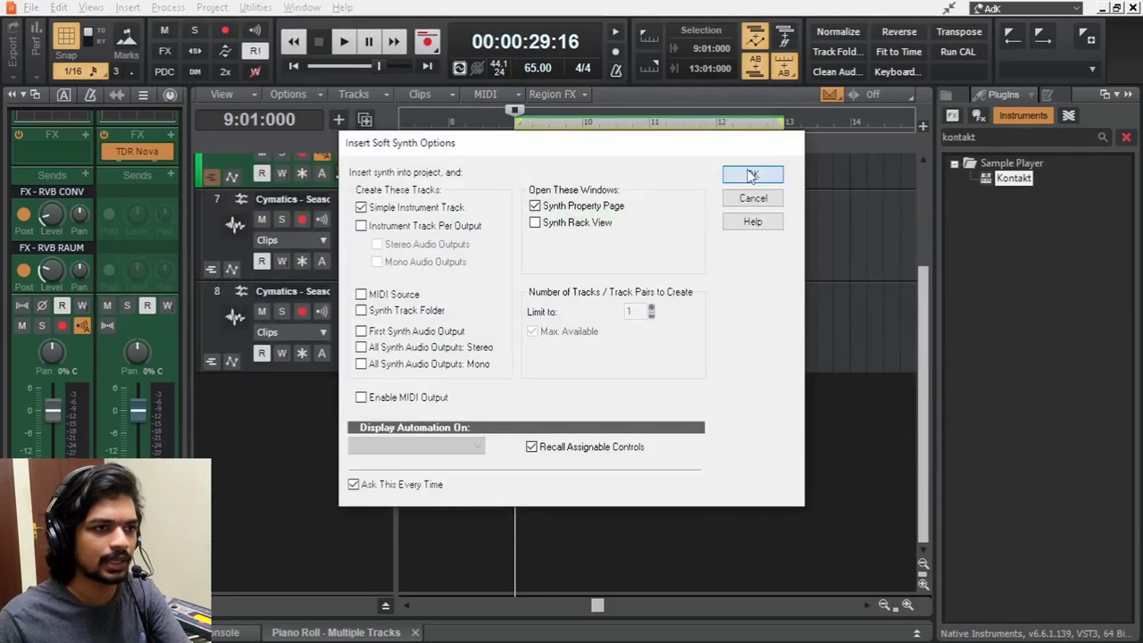
pyautogui.click(751, 175)
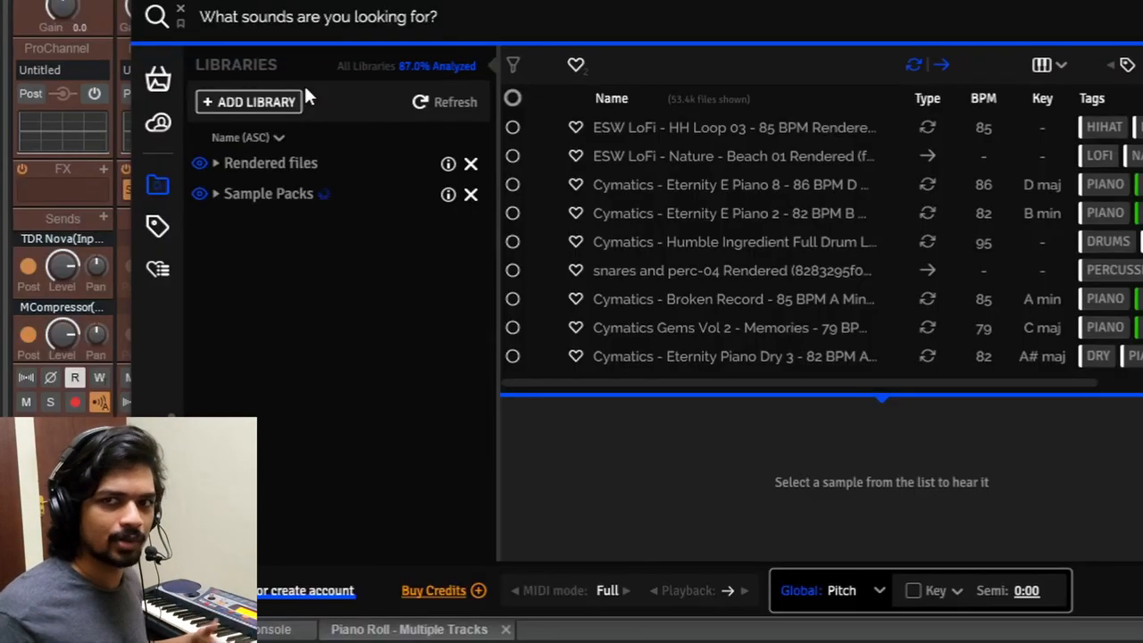
# Put a repeating short-note melody with varied velocities on the second Piano track
pyautogui.click(214, 193)
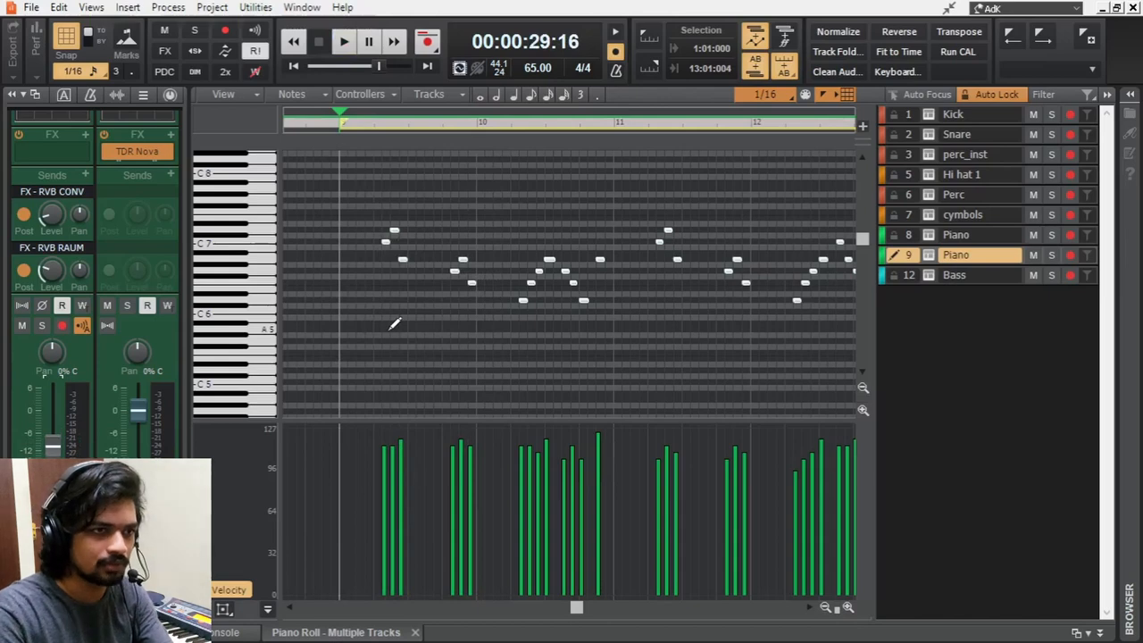
# Arrange drums, piano, Piano Reverse, gtr 1 and 2, bass and Cymatics LIFE clips across the timeline
pyautogui.click(343, 42)
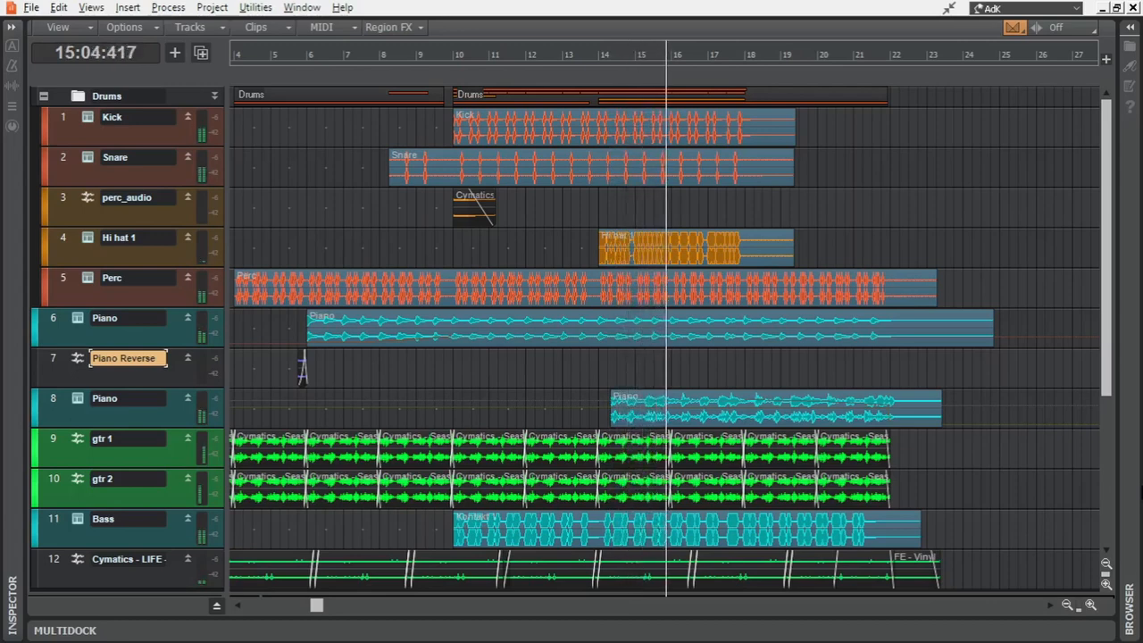
pyautogui.click(831, 54)
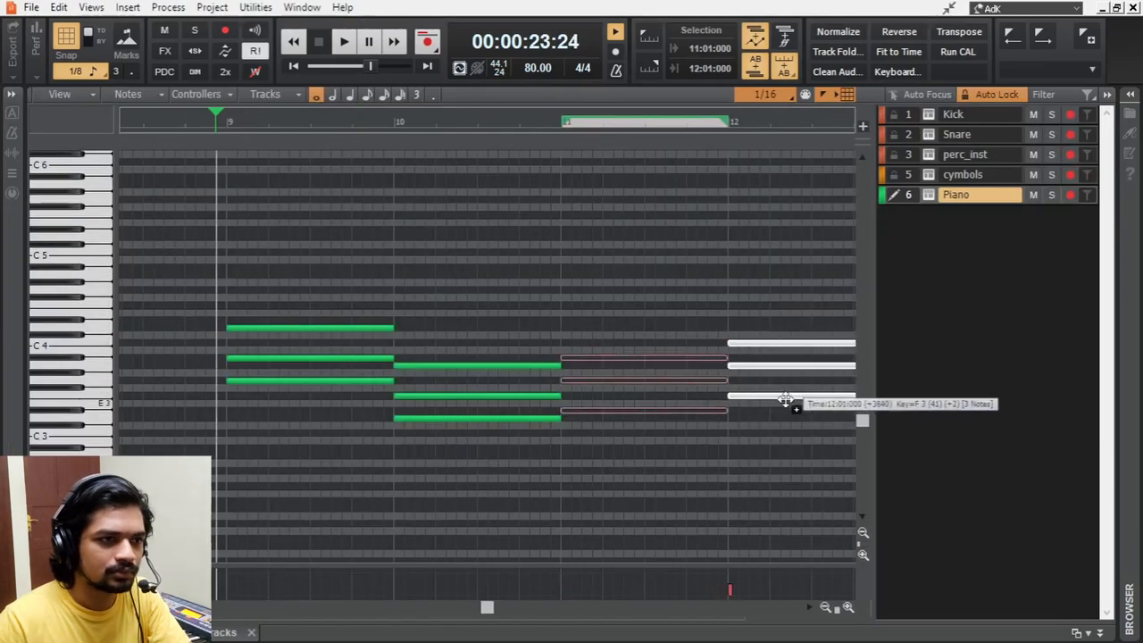
# Copy the drawn piano chord into the following bars to build the four-chord clip
pyautogui.click(343, 41)
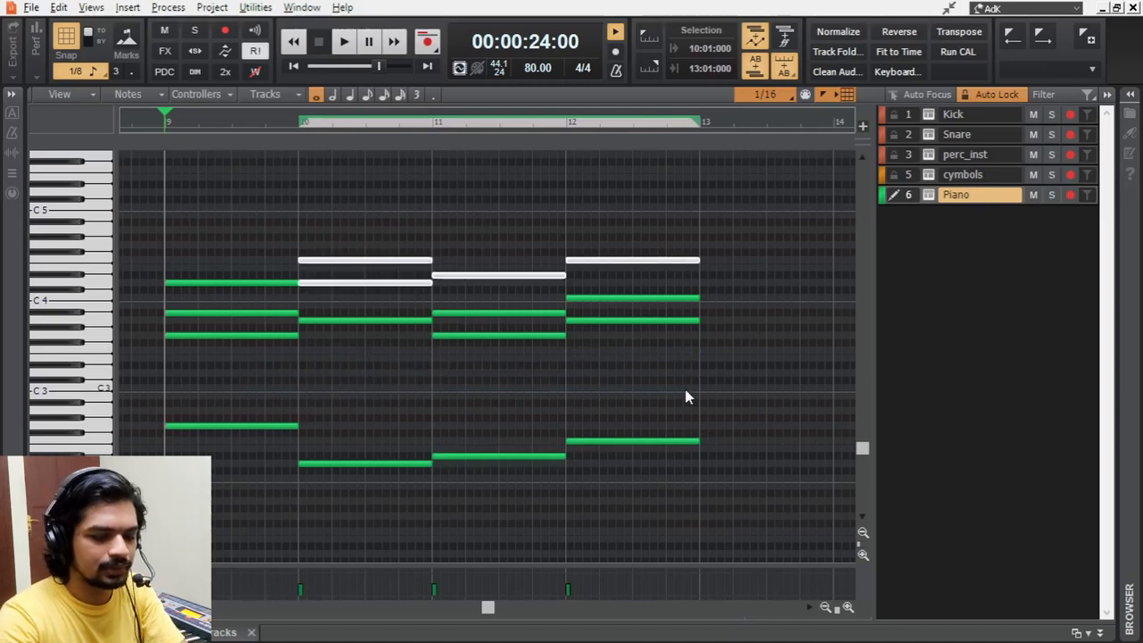
pyautogui.click(343, 43)
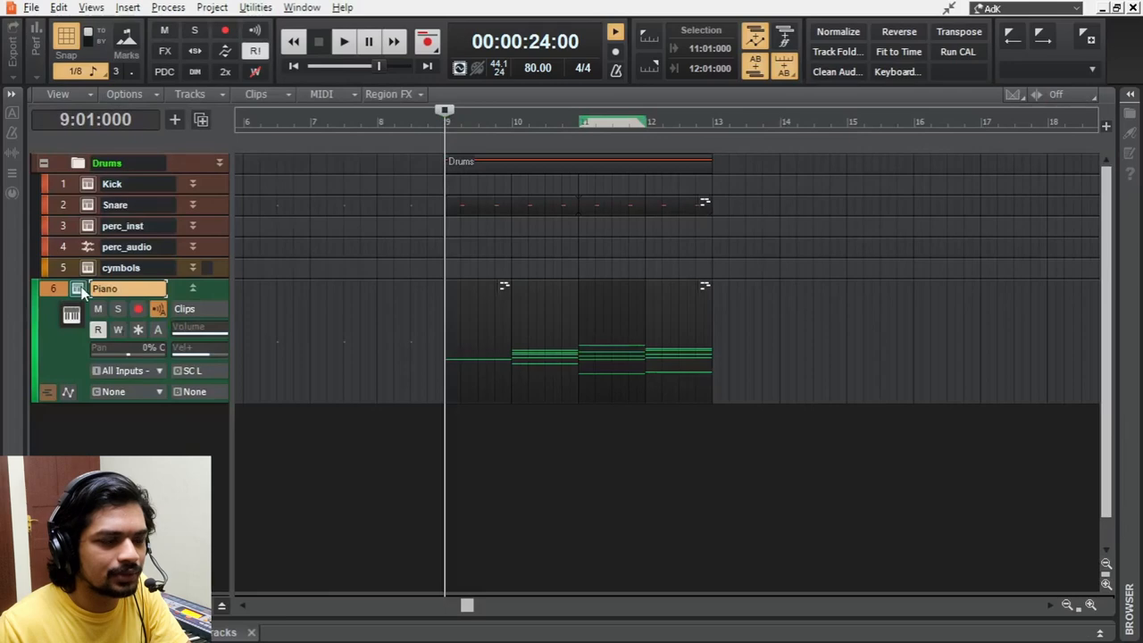
# Load Keyzone Classic grand piano on the Piano track and preview the Blurry 80 BPM F# minor lead guitar
pyautogui.click(71, 314)
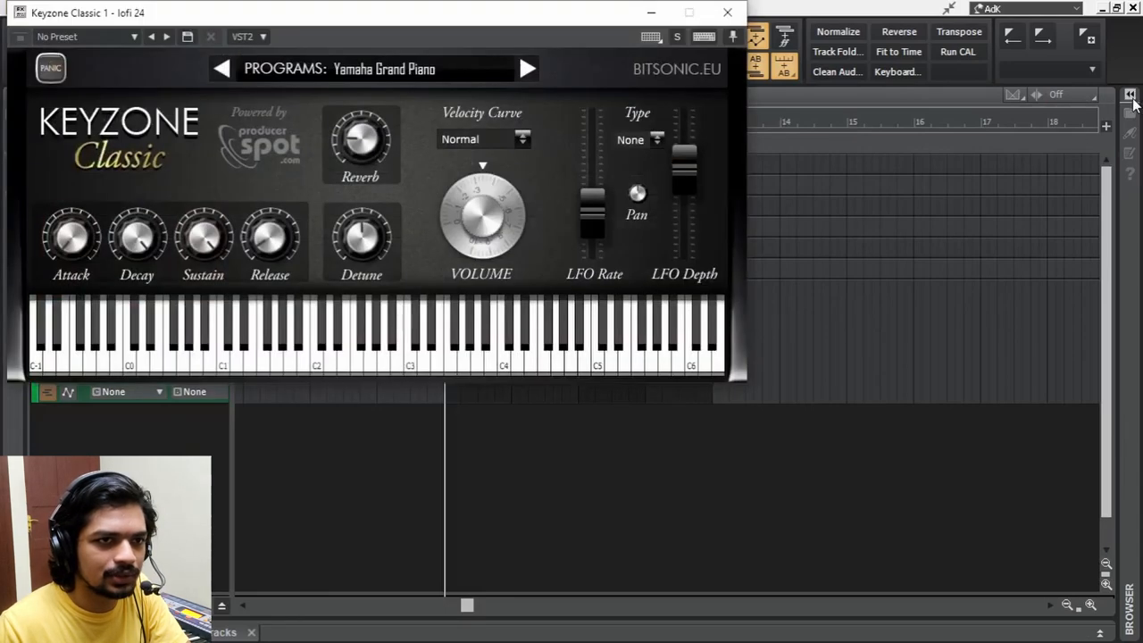
pyautogui.click(1129, 95)
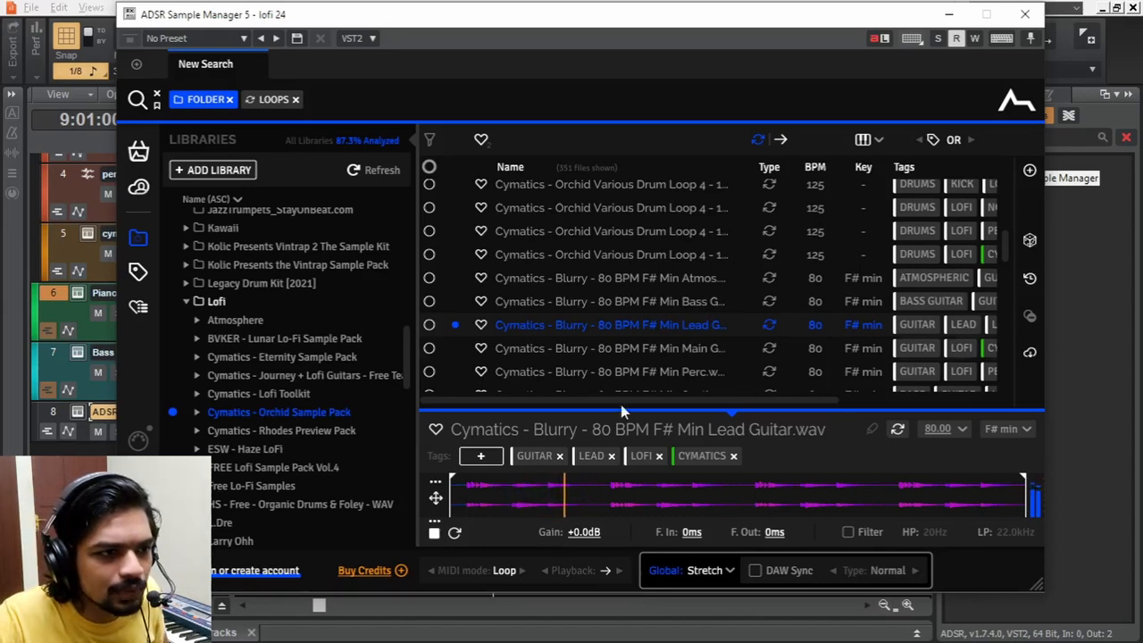
# Set the project tempo to 70.00, stretch the Blurry lead guitar loop to match, and play it back
pyautogui.scroll(-3)
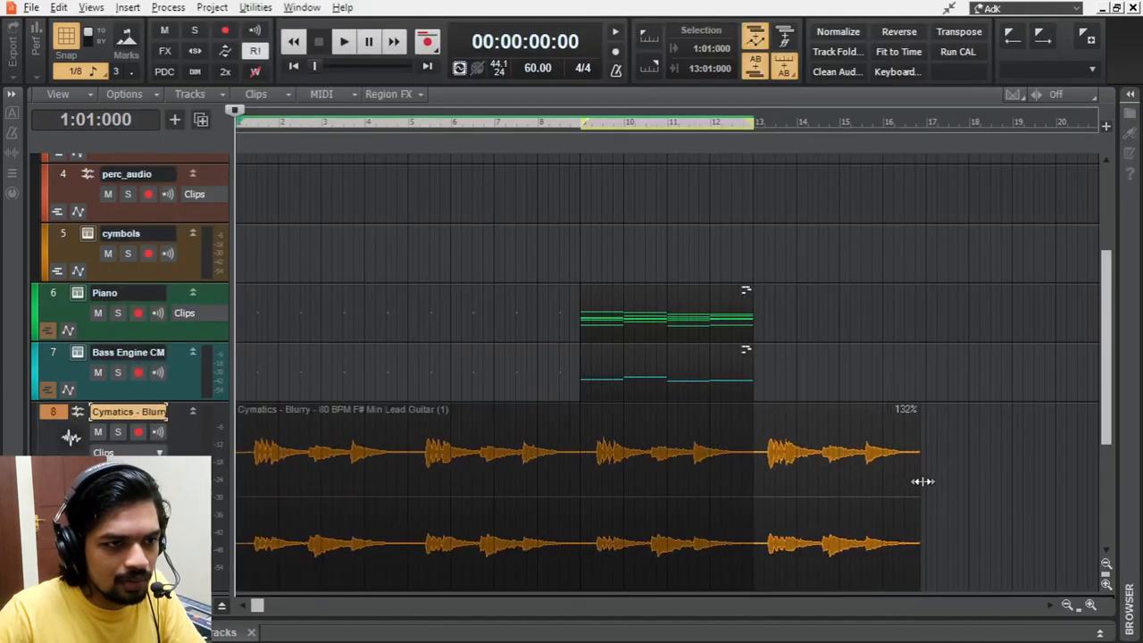
pyautogui.click(343, 41)
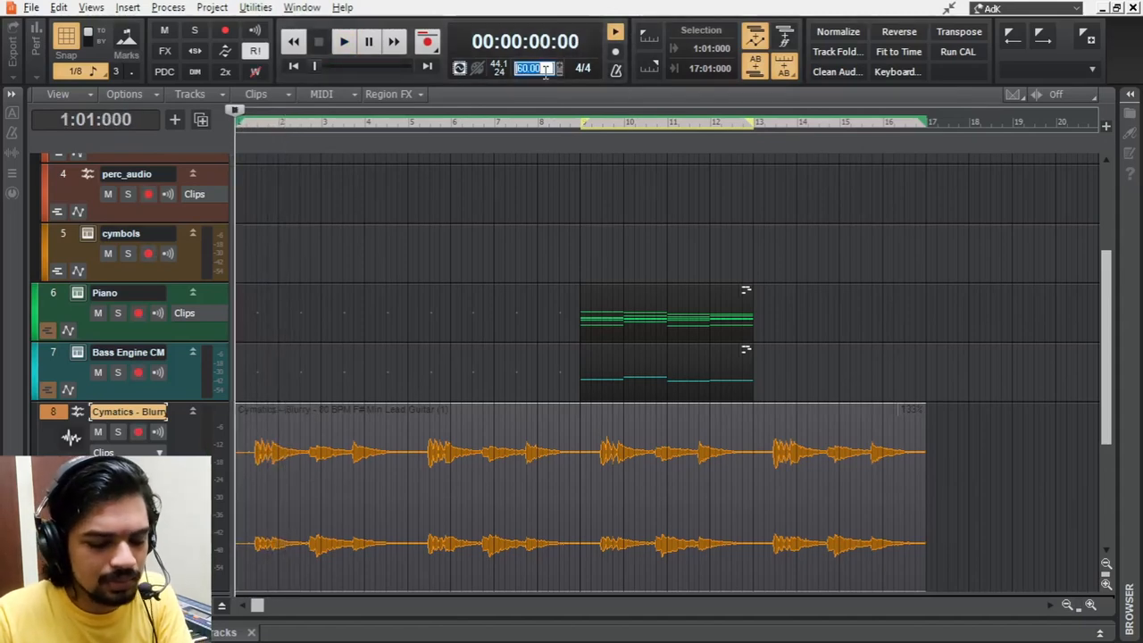
pyautogui.write('70.00')
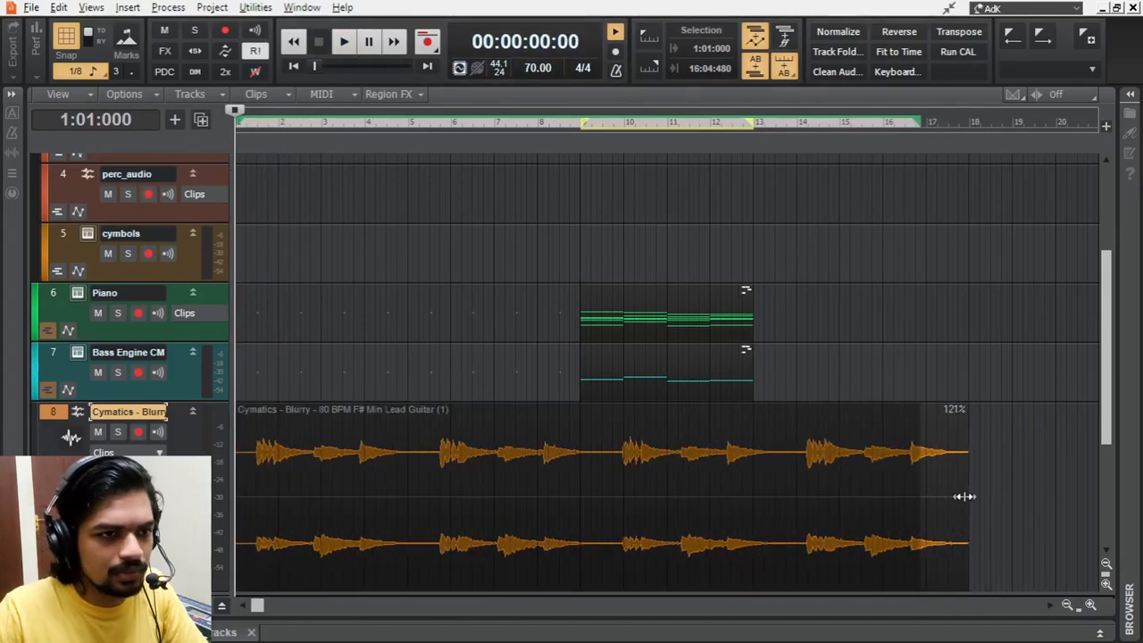
pyautogui.click(343, 41)
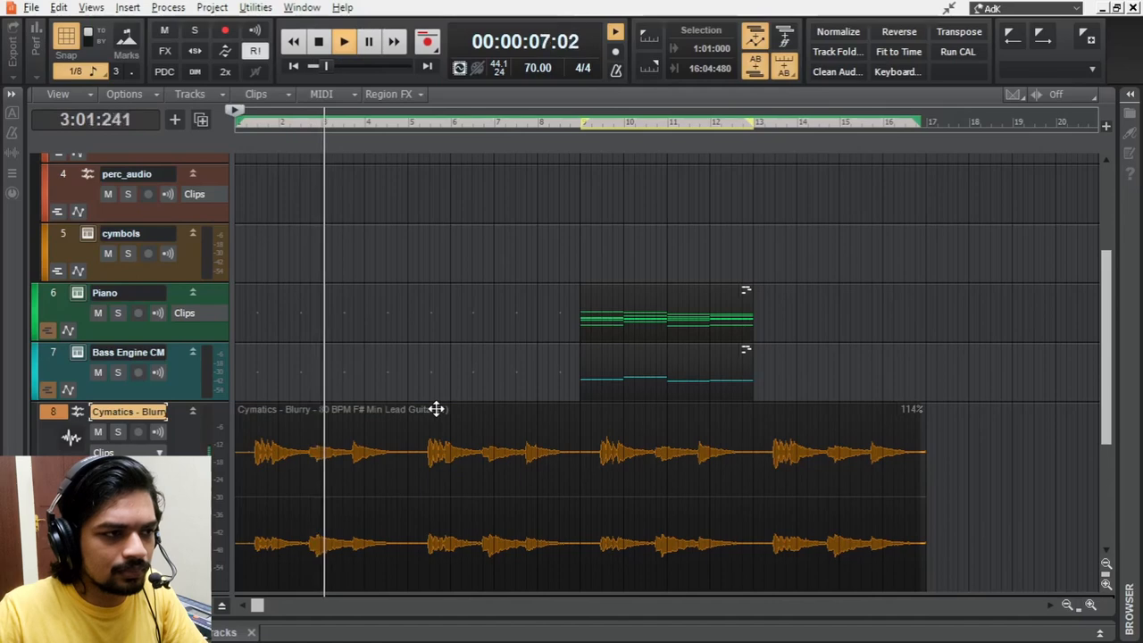
pyautogui.click(343, 43)
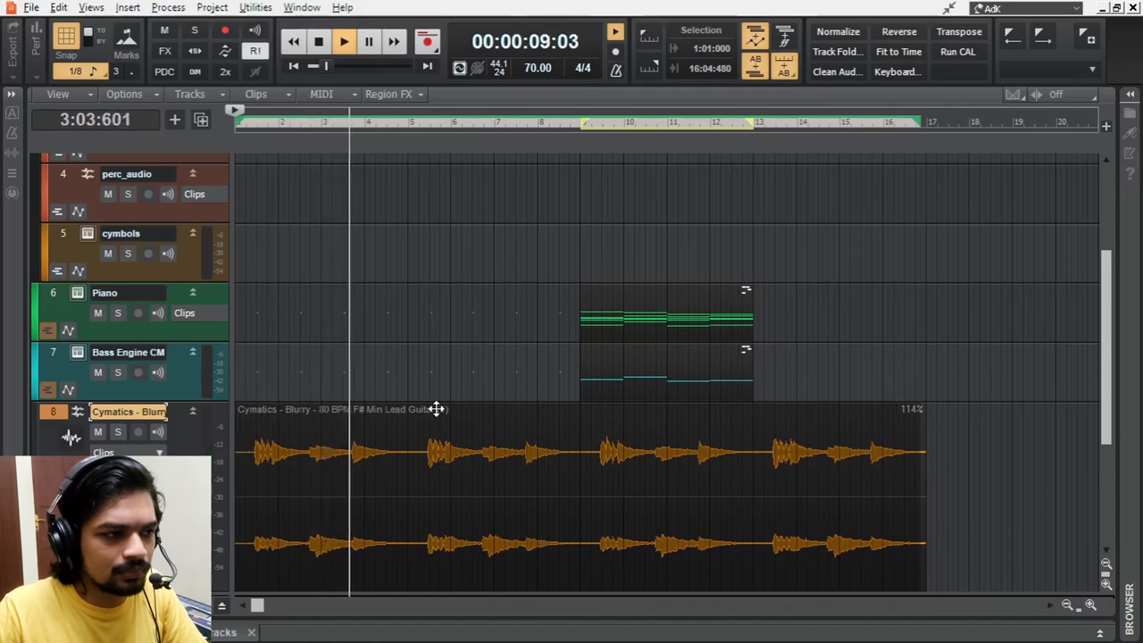
pyautogui.click(318, 41)
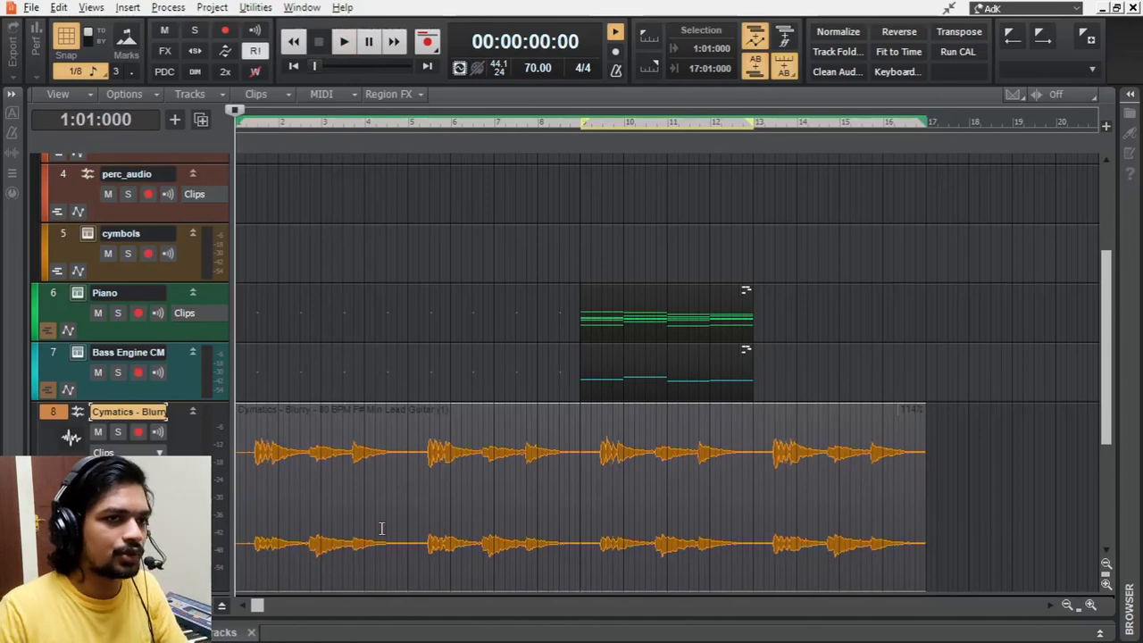
# Transpose the guitar clip and load a Deelay delay effect on the Cymatics Blurry track's FX bin
pyautogui.click(957, 32)
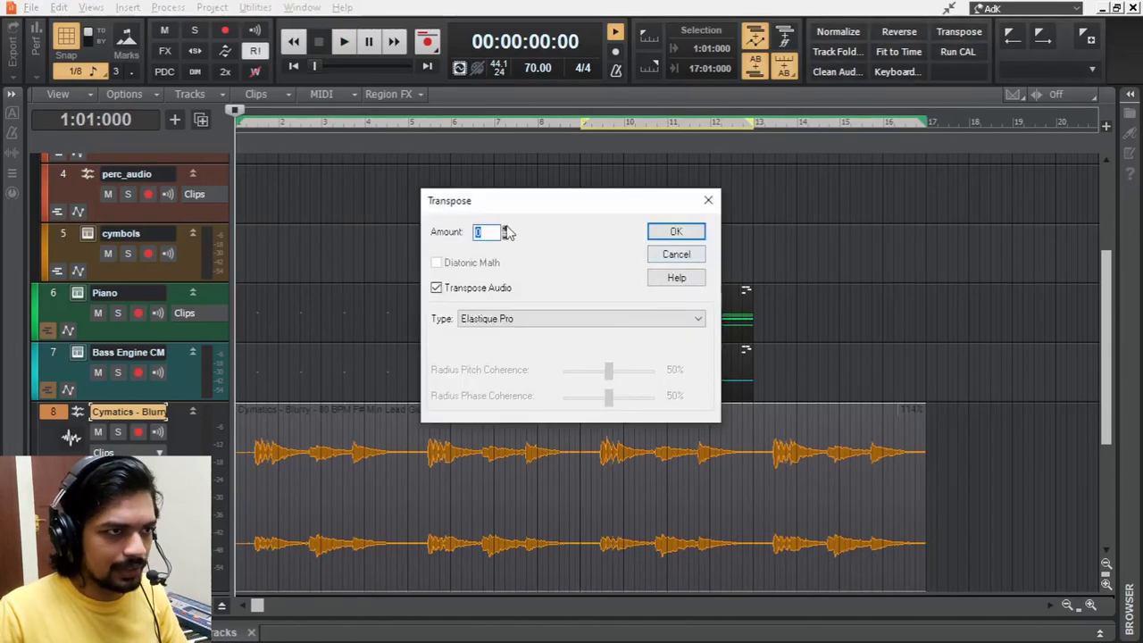
pyautogui.click(675, 232)
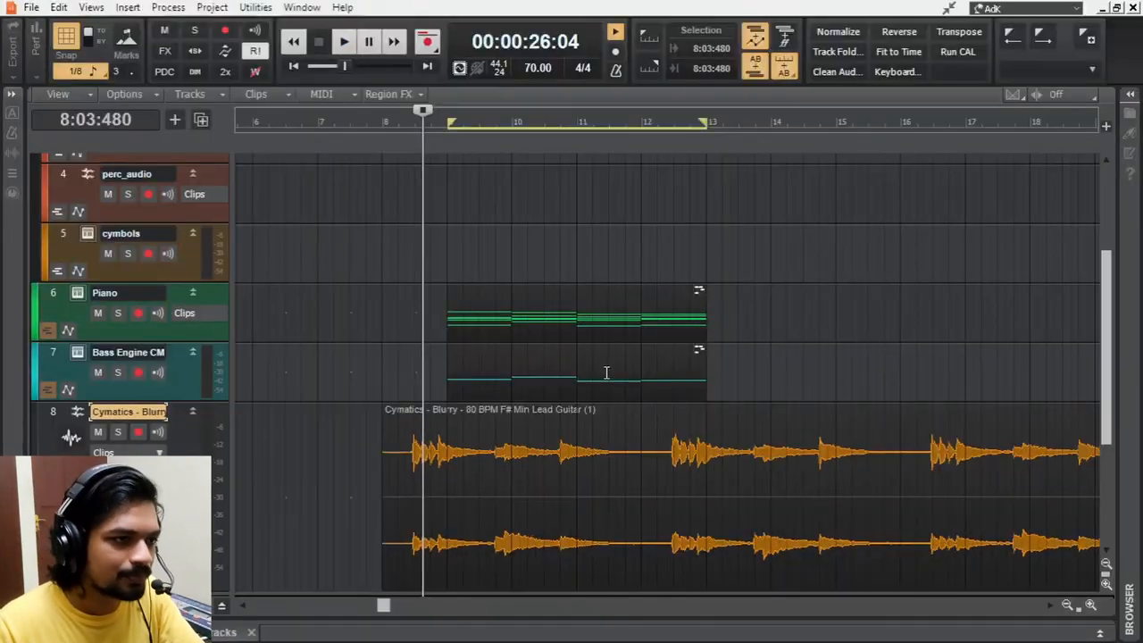
pyautogui.click(343, 41)
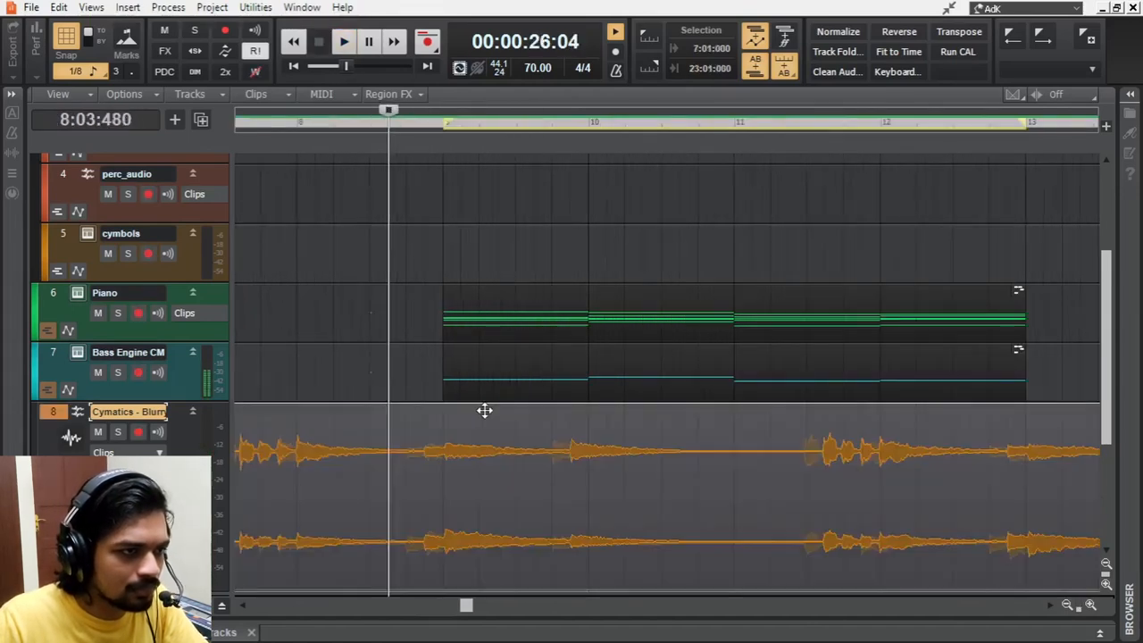
pyautogui.click(342, 43)
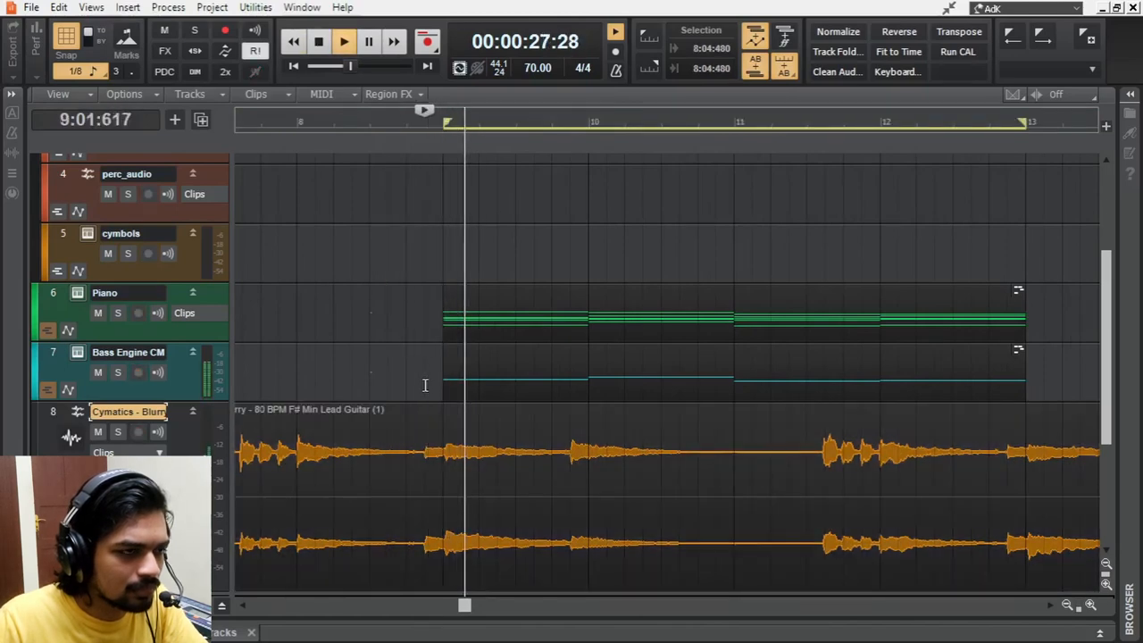
pyautogui.click(343, 43)
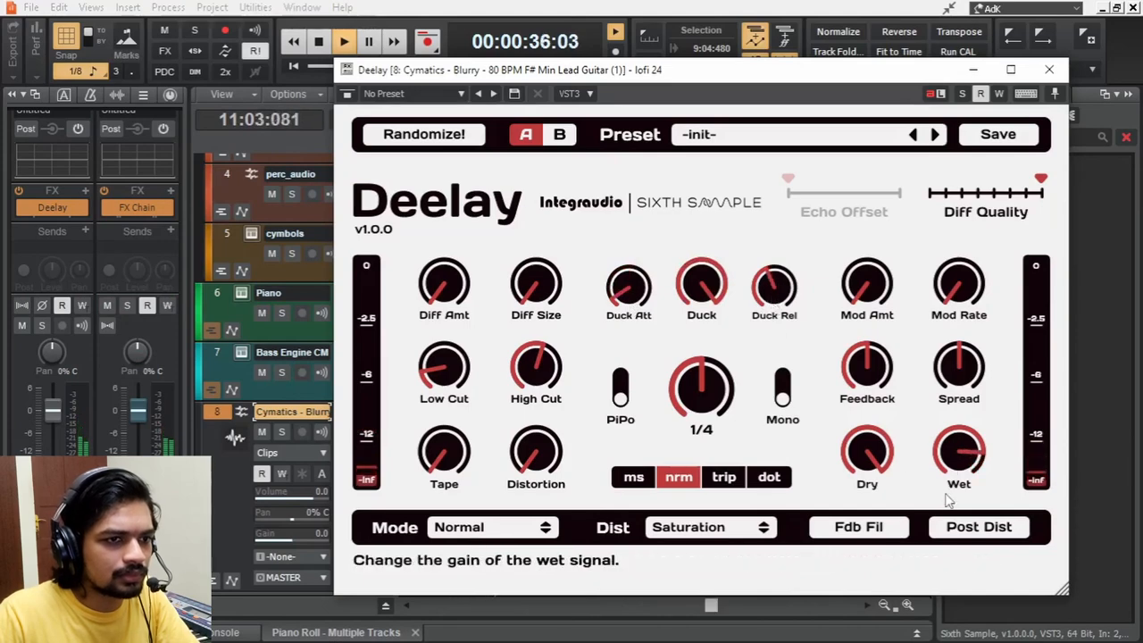
# Split and fade the guitar clip into short pieces, then expand the Drums track folder
pyautogui.click(1048, 69)
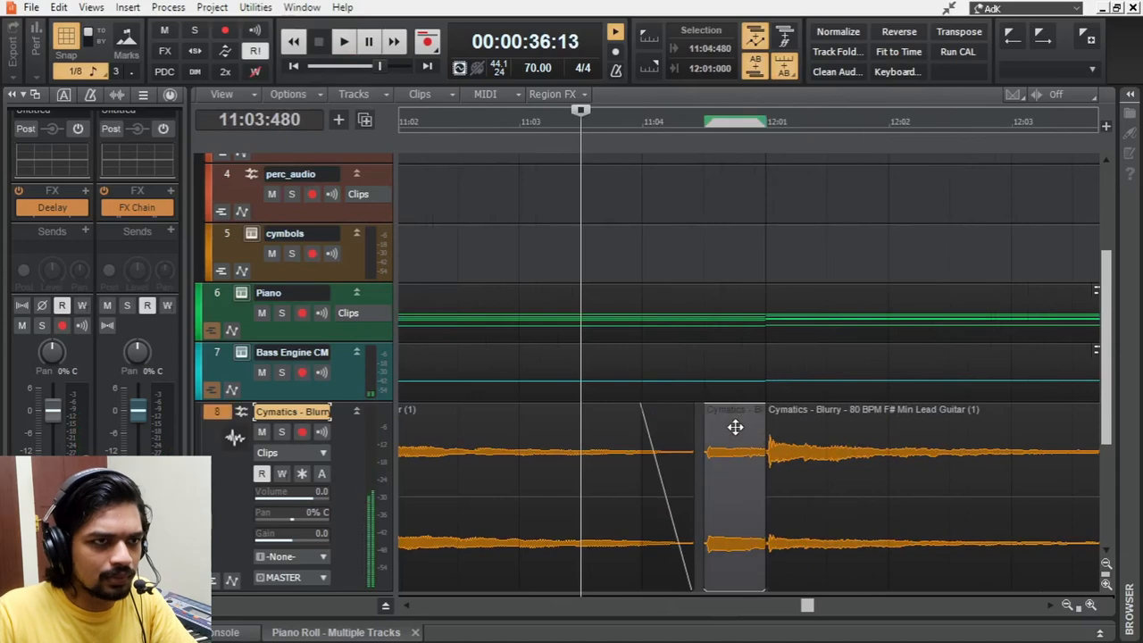
pyautogui.click(343, 43)
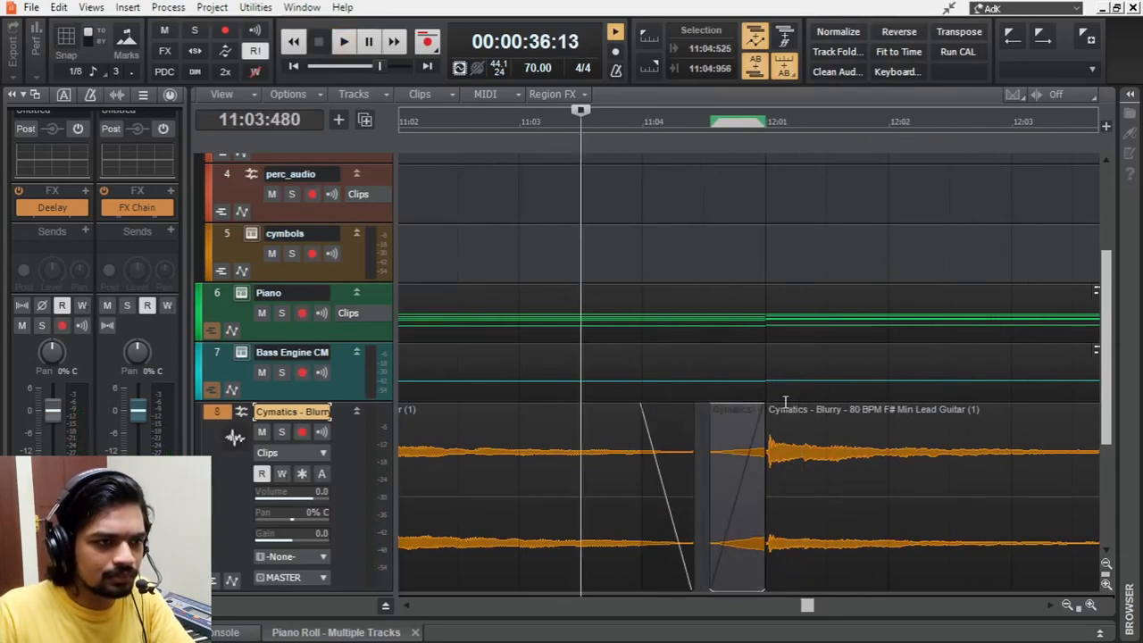
pyautogui.click(343, 41)
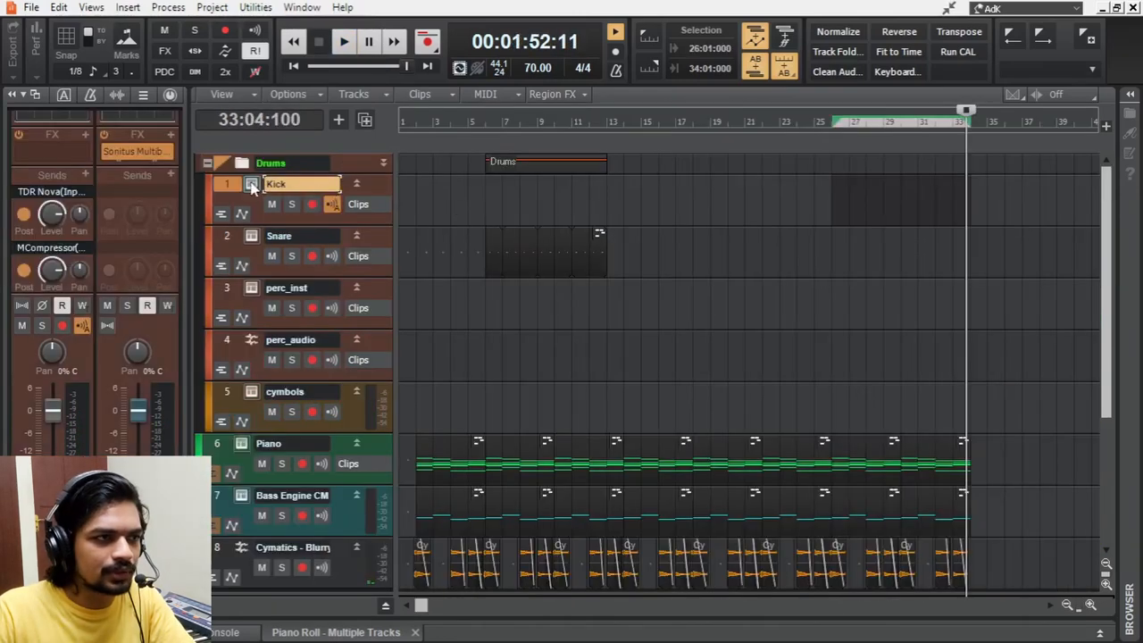
# Adjust the FX - RVB CONV send level and enter a repeating cymbal pattern in the Step Sequencer
pyautogui.click(252, 182)
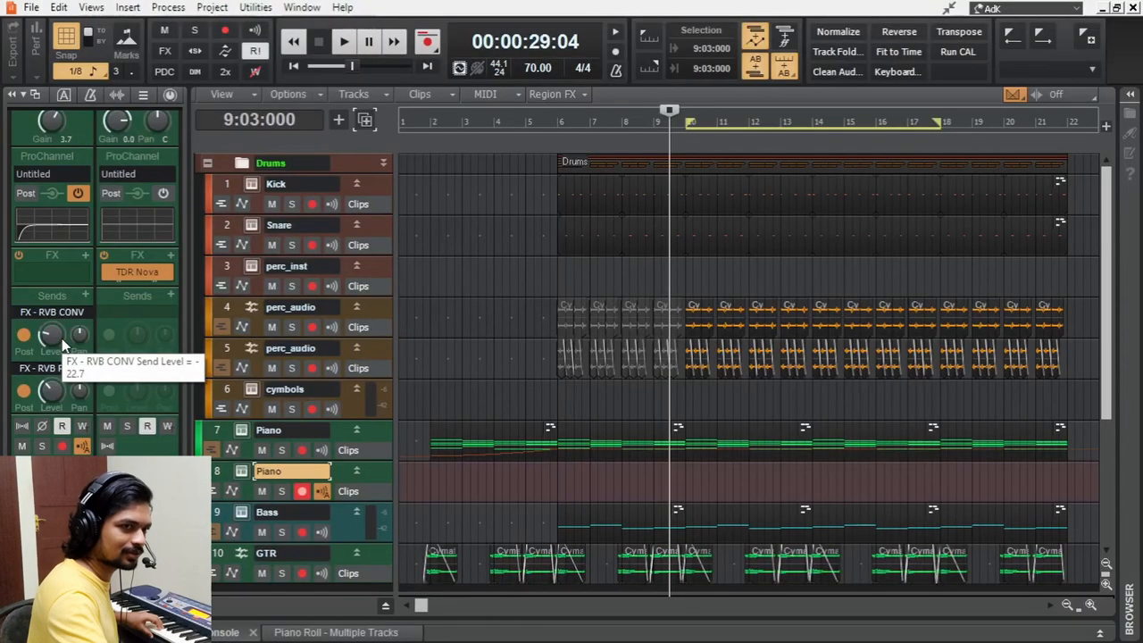
pyautogui.click(343, 41)
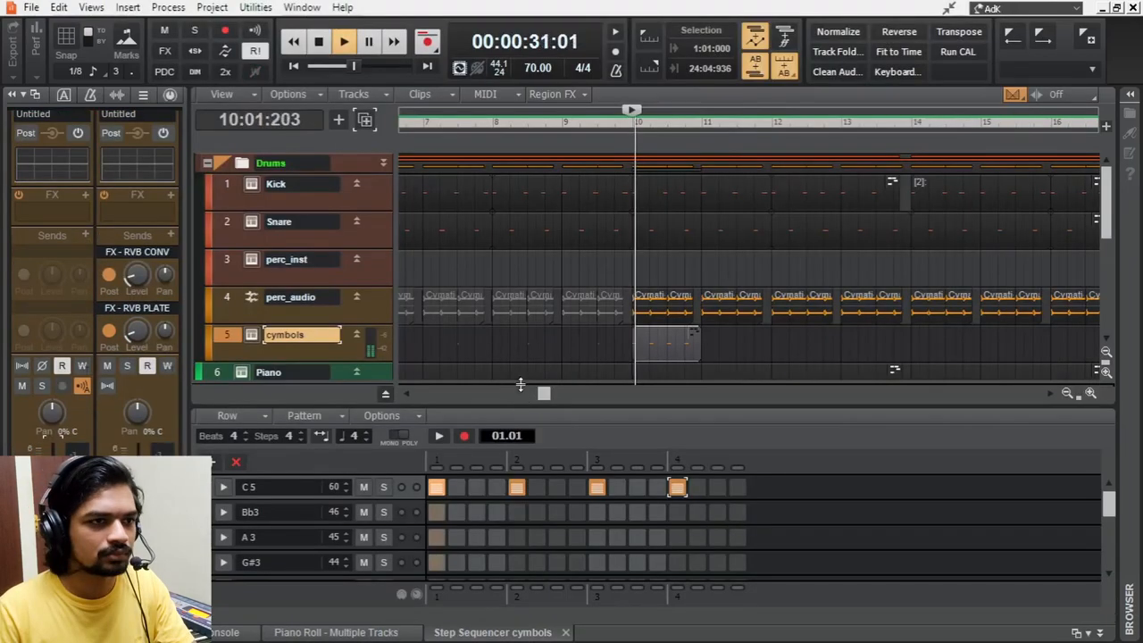
pyautogui.click(343, 43)
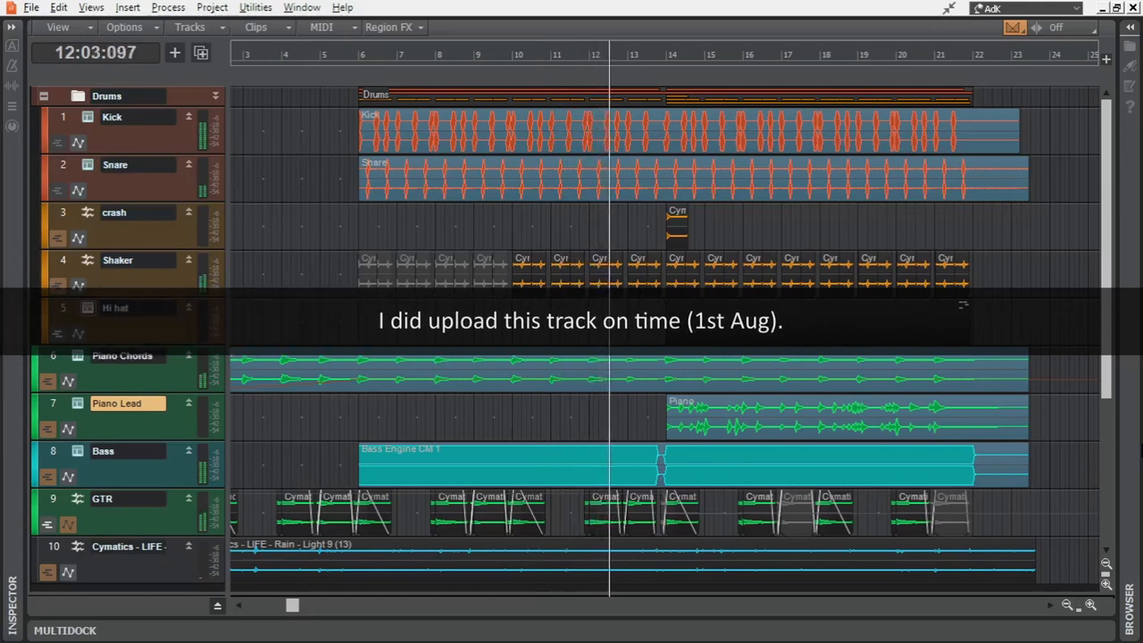
pyautogui.click(628, 53)
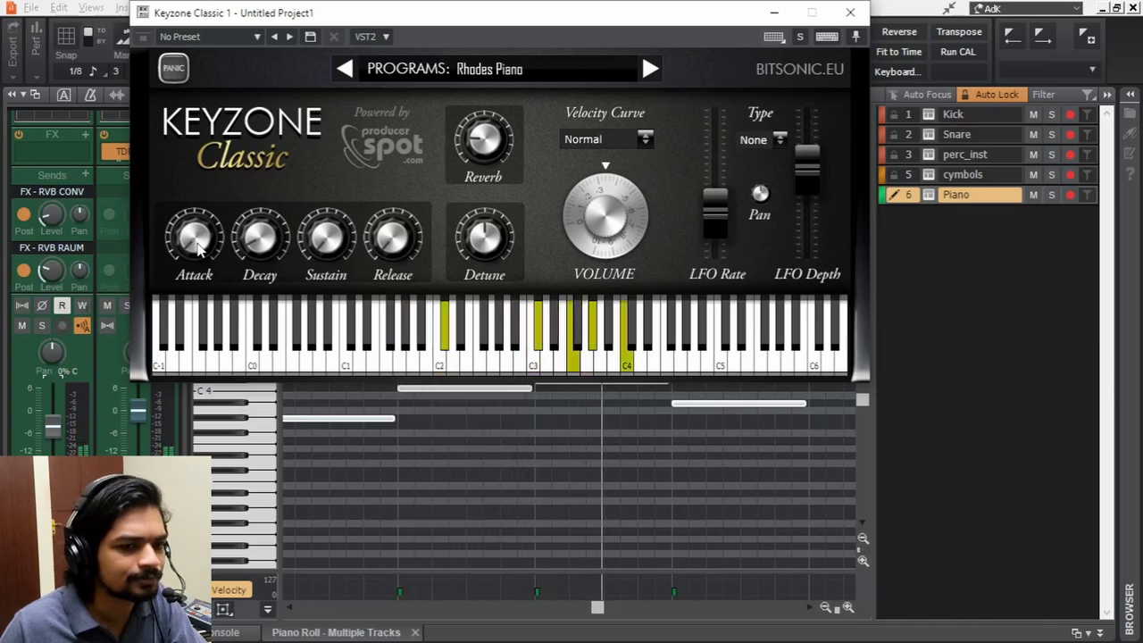
# Choose Rhodes Piano in Keyzone Classic and add Cymatics Origin to the Piano track FX bin
pyautogui.click(850, 12)
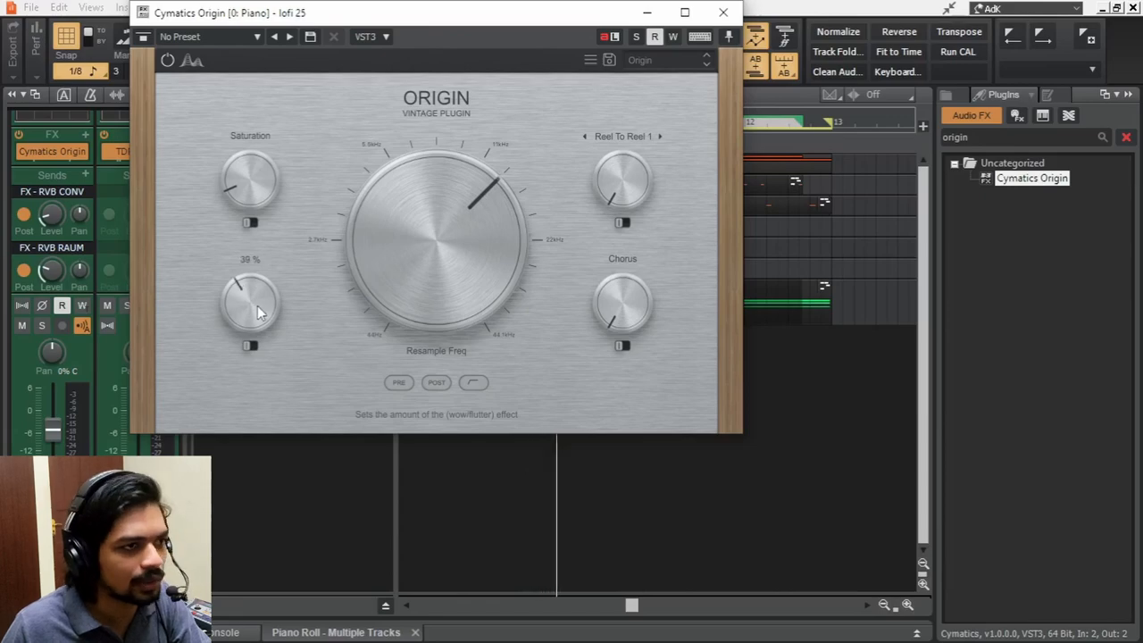
# Add Cymatics Origin to the Snare track and search 'hat' in ADSR Sample Manager for Orchid Hihat - Open 2
pyautogui.click(721, 11)
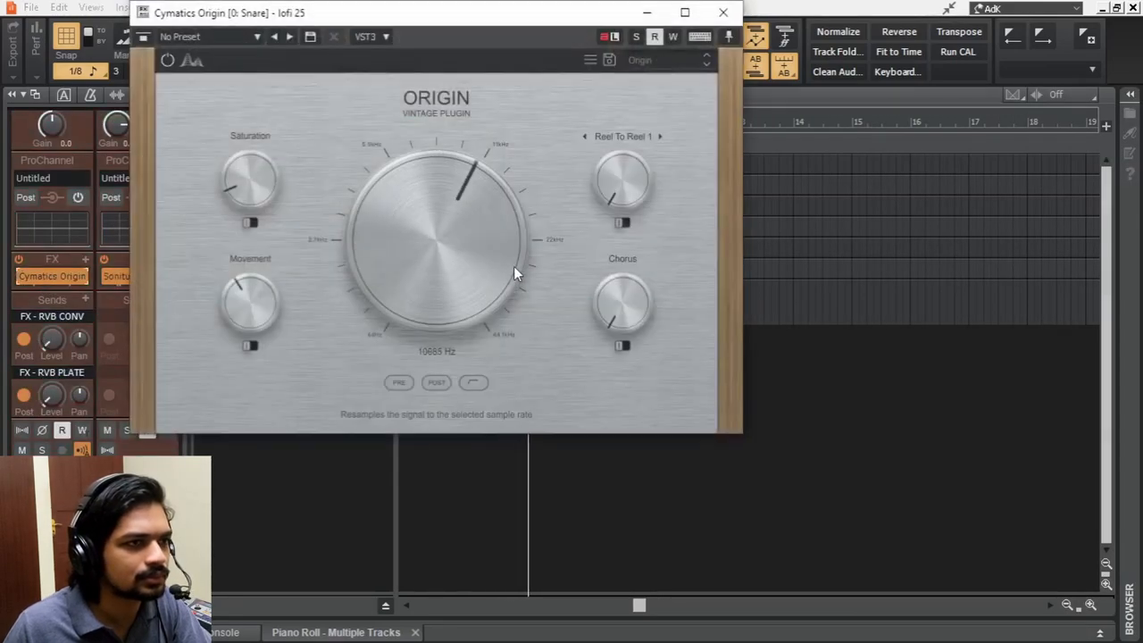
pyautogui.click(721, 13)
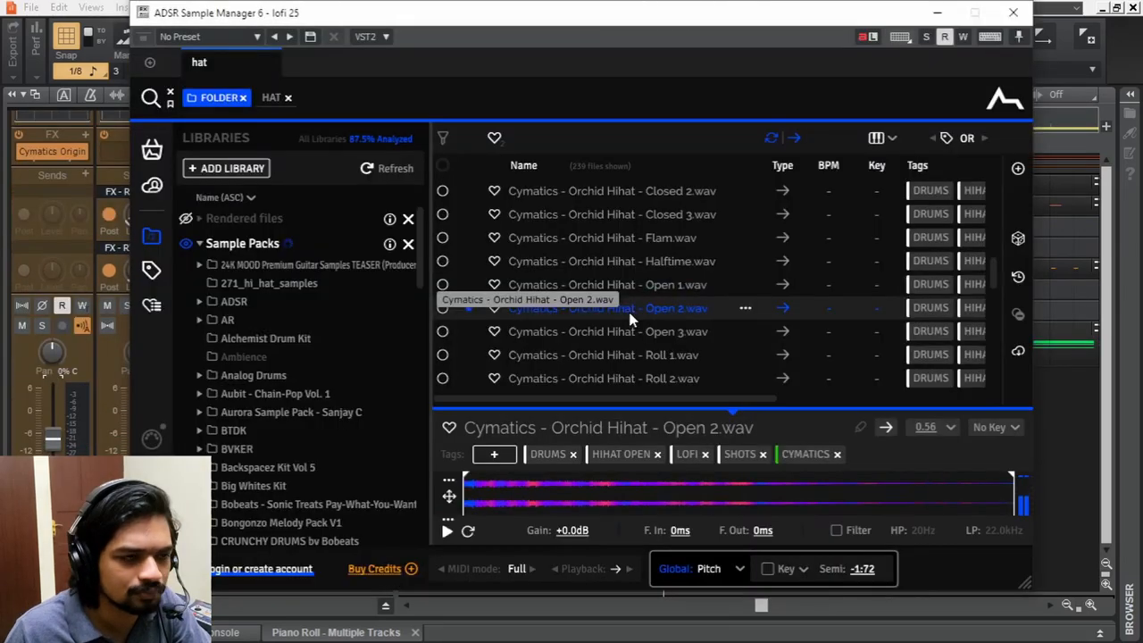
# Record the Rhodes part and quantize its notes to a 1/16 grid at 60% strength
pyautogui.click(446, 530)
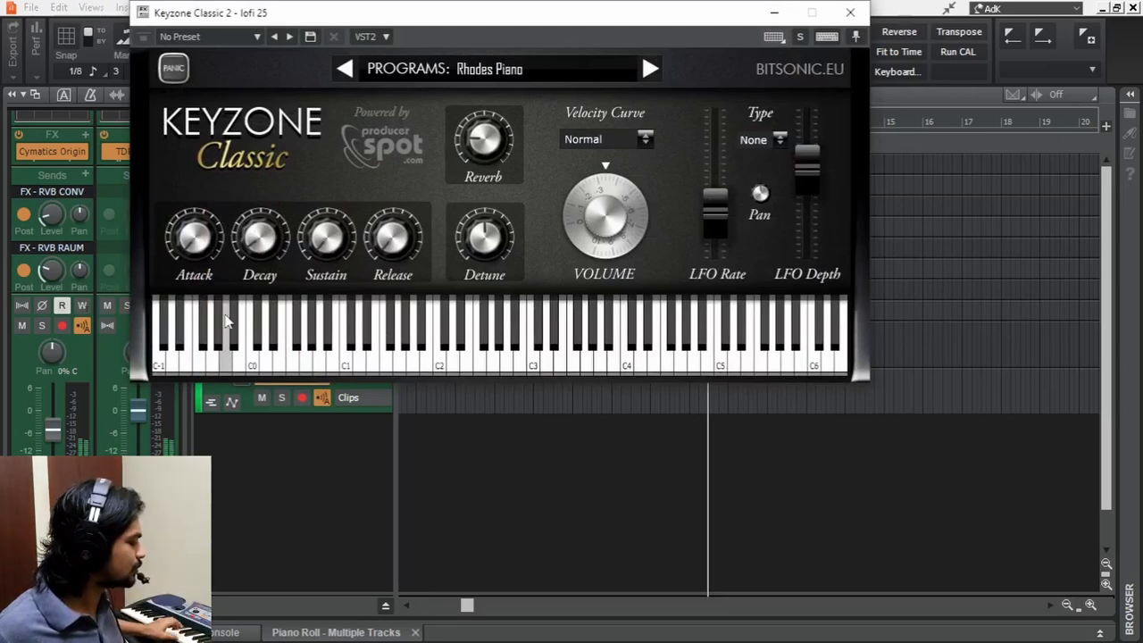
pyautogui.click(850, 12)
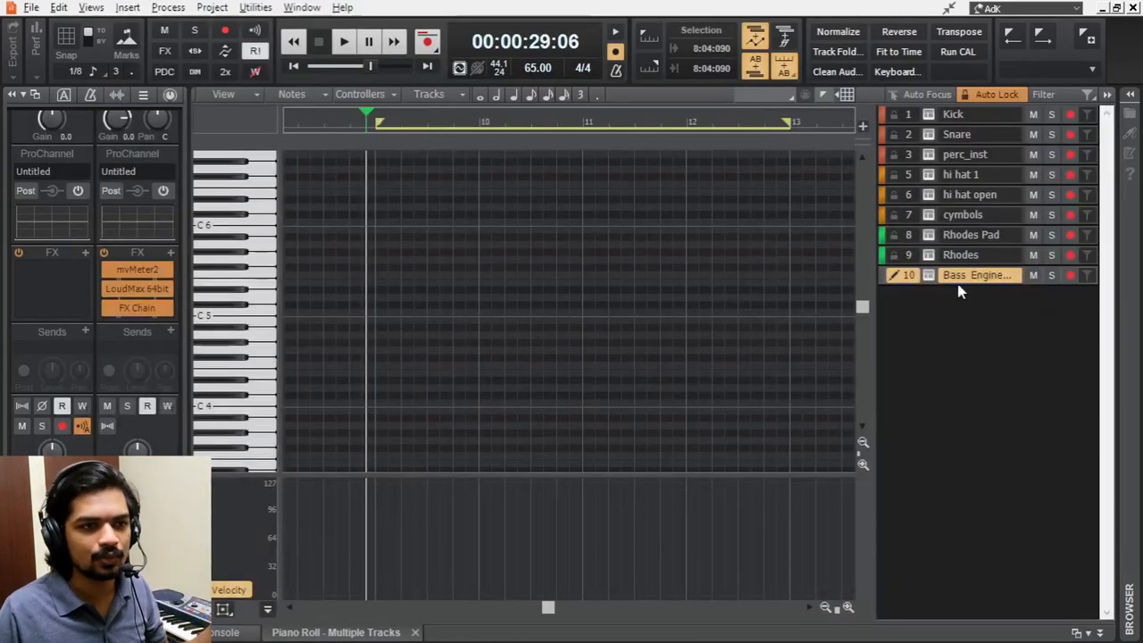
pyautogui.moveTo(979, 275)
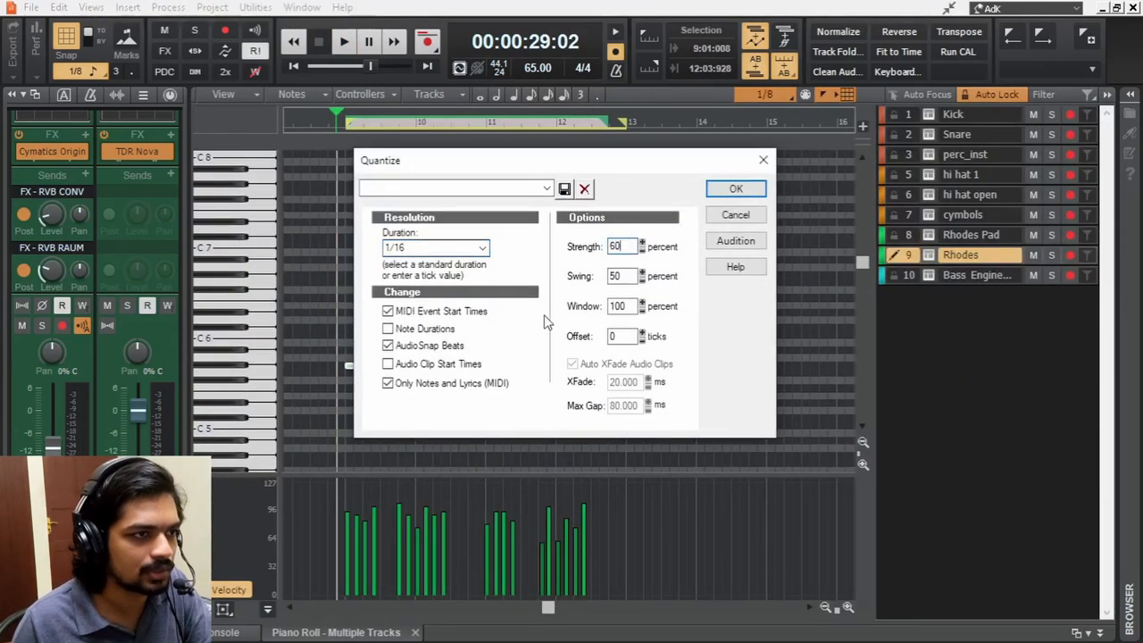
# Enable a steep LP filter in the ProChannel QuadCurve Equalizer and save the project
pyautogui.click(736, 189)
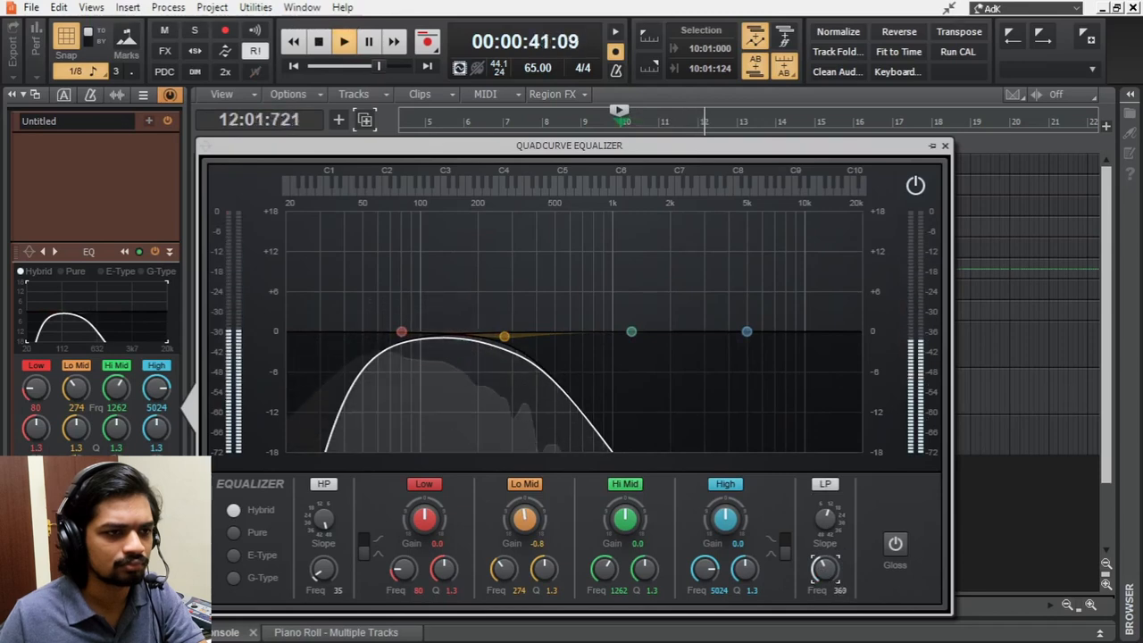
pyautogui.click(943, 144)
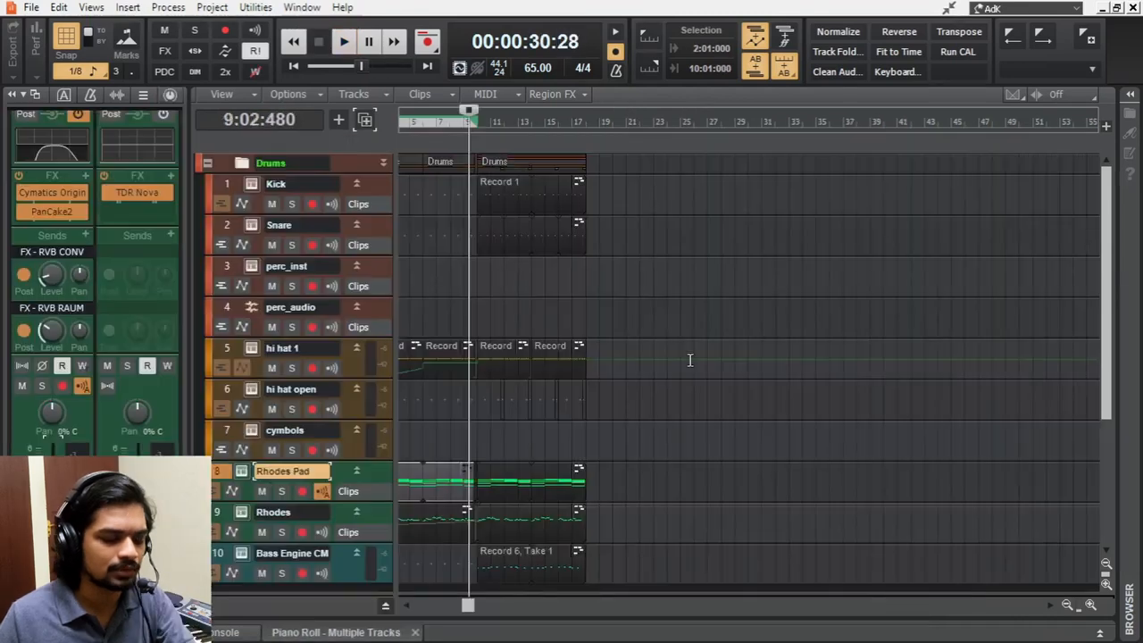
pyautogui.press('ctrl+s')
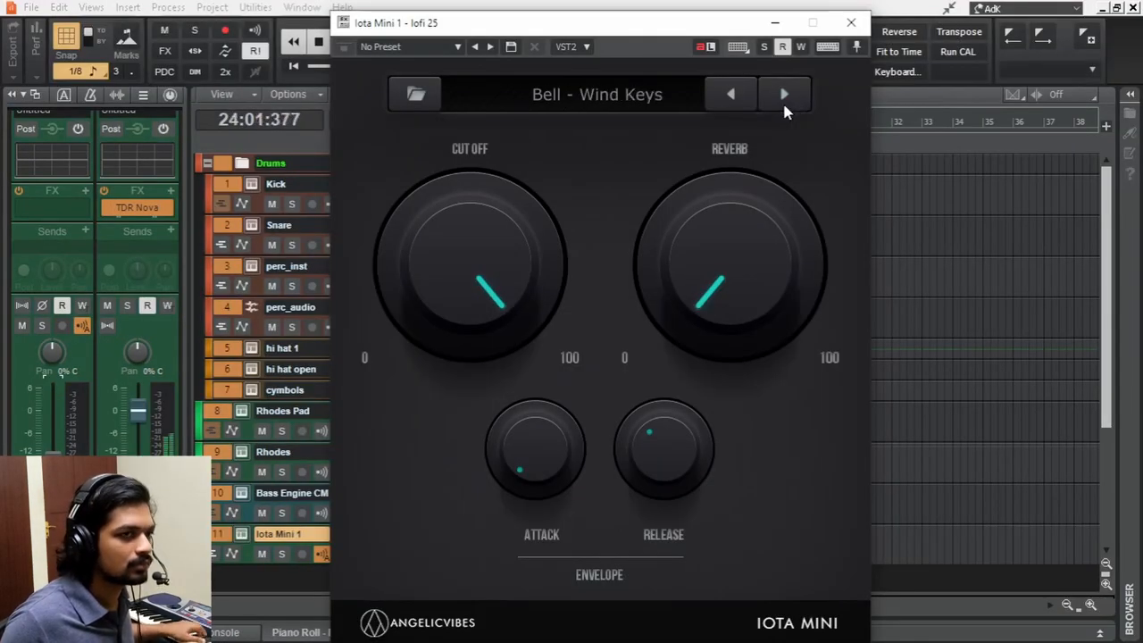
# Insert an Iota Mini soft synth and step its presets to Bell - Wind Keys
pyautogui.click(782, 93)
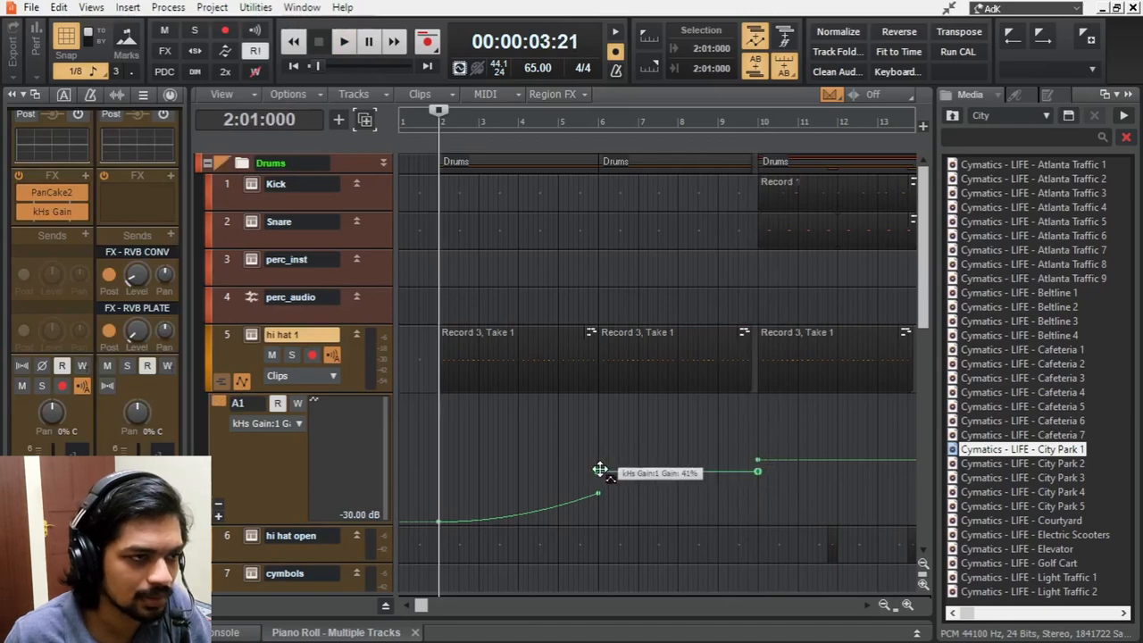
# Drag the hi hat 1 kHs Gain envelope near the start so it ramps up from -30 dB
pyautogui.moveTo(598, 471); pyautogui.dragTo(598, 500)
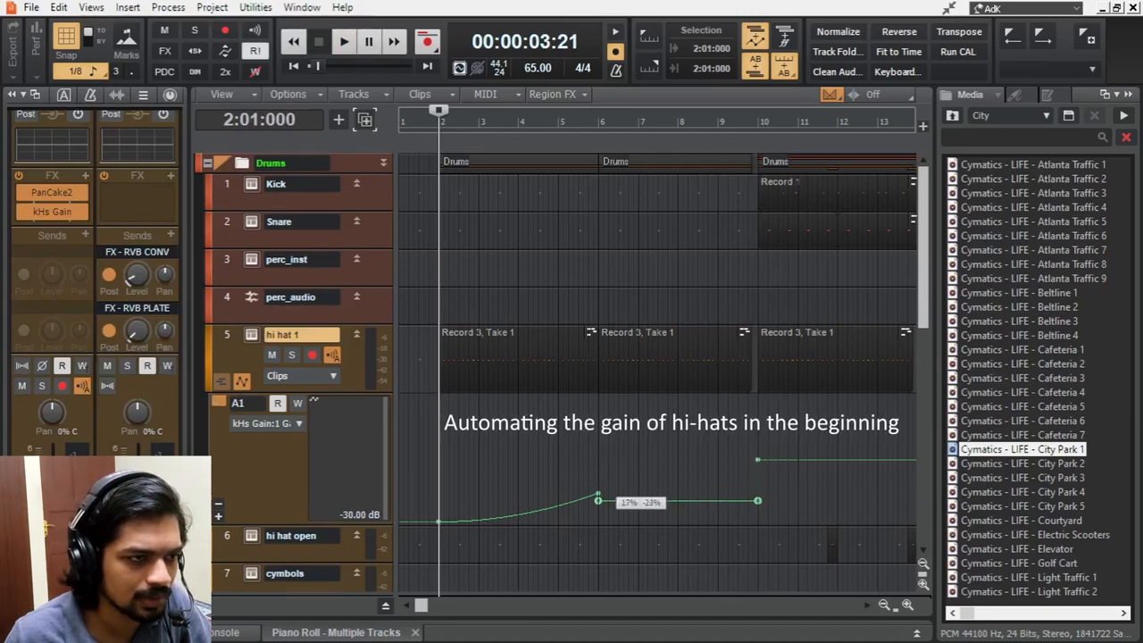